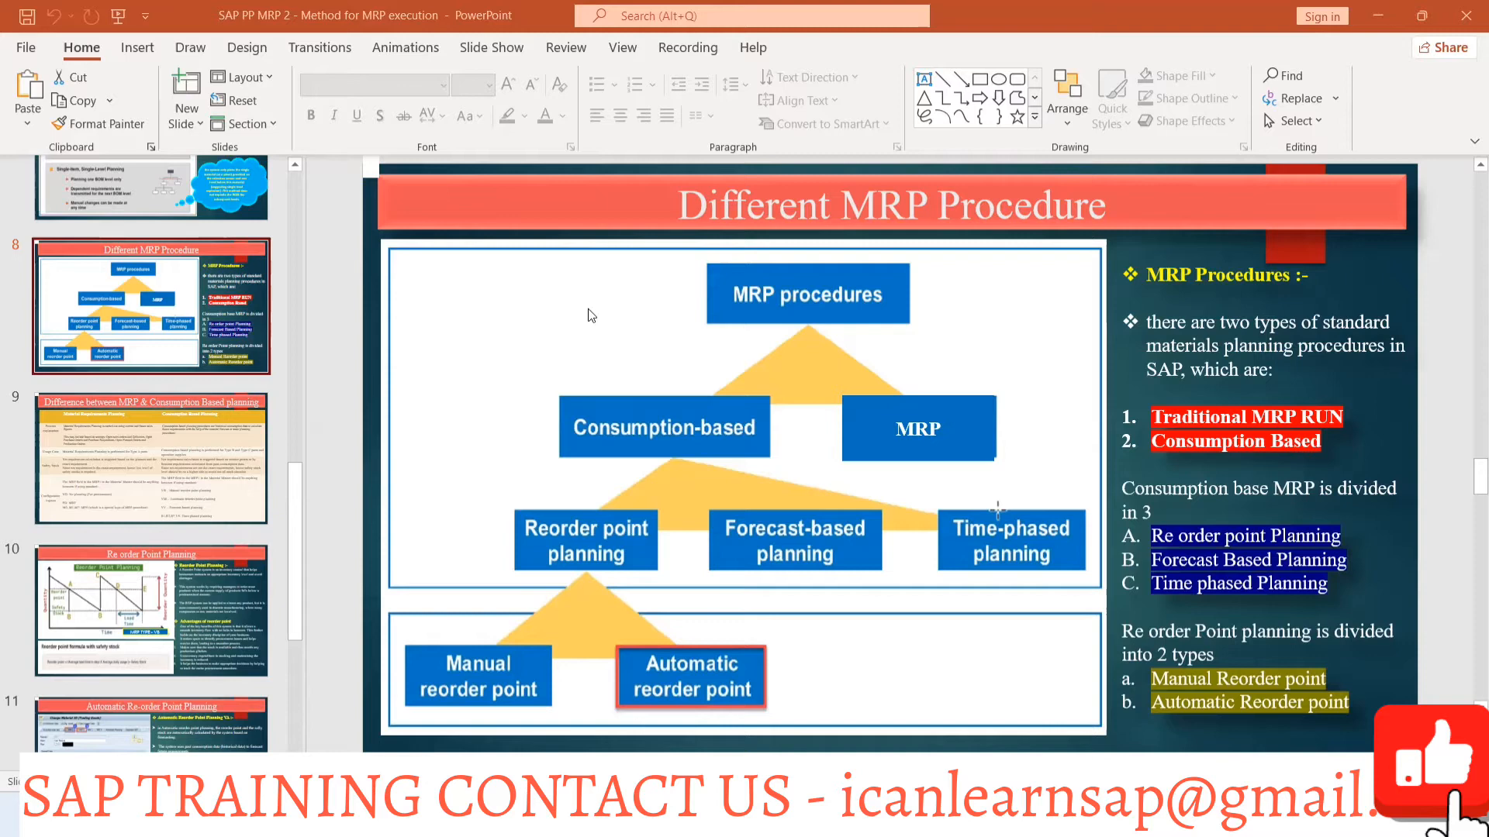
mouse_move(780, 327)
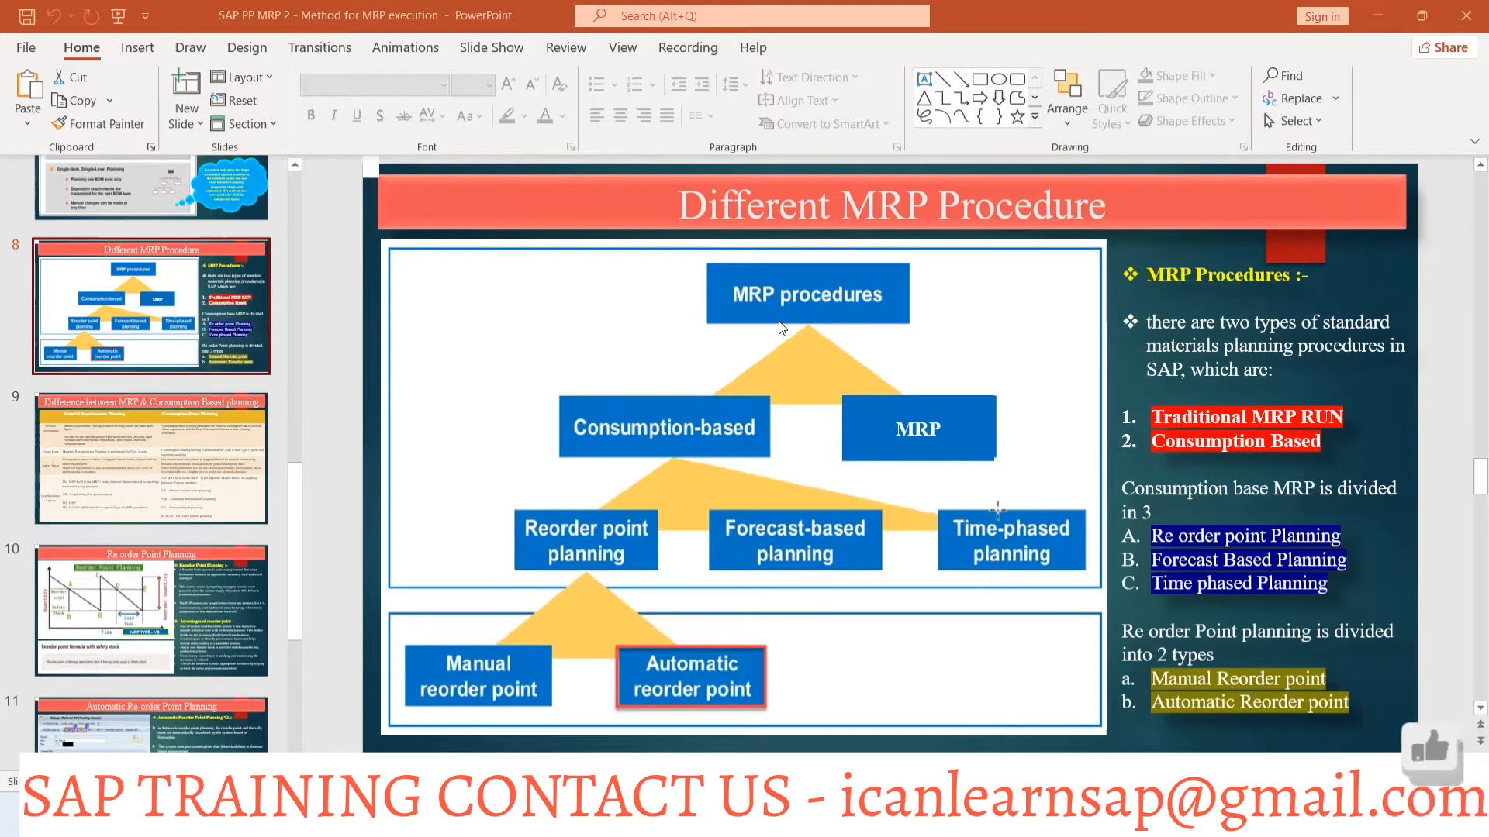
mouse_move(769, 313)
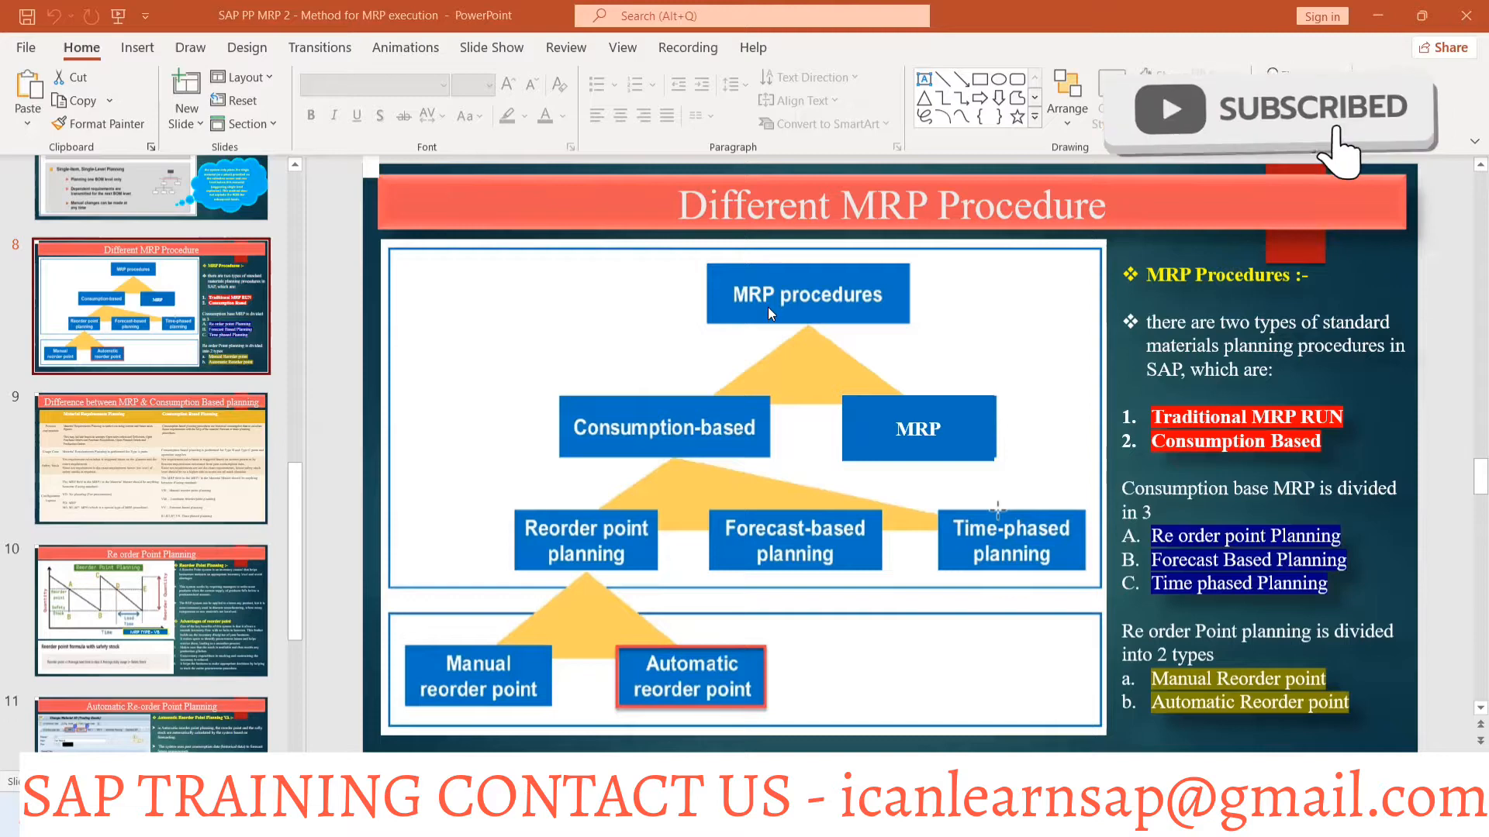
mouse_move(801, 308)
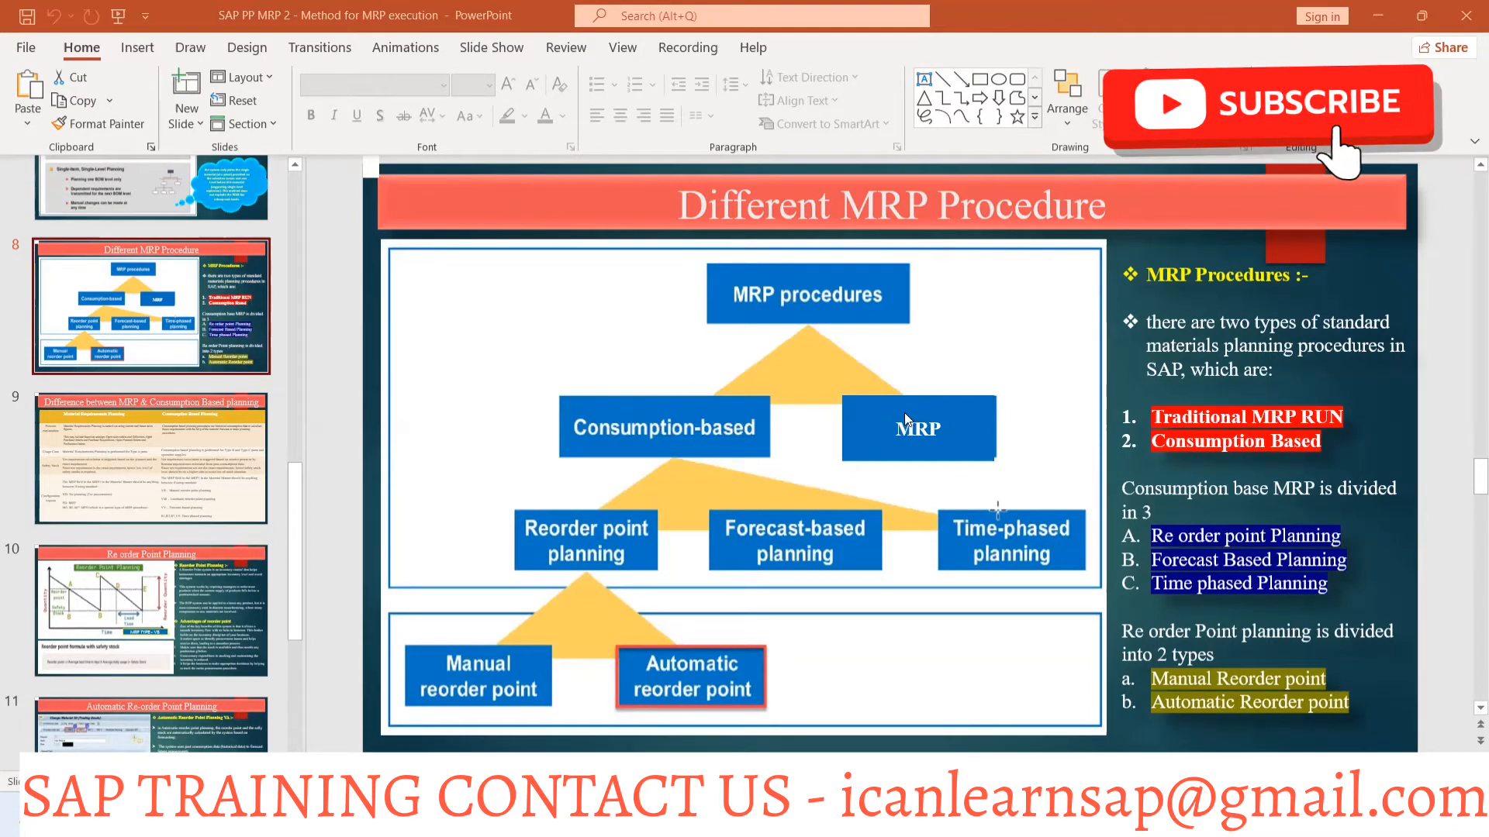
Select the Class C LOW price cell in the Excel notes sheet
left_click(1271, 103)
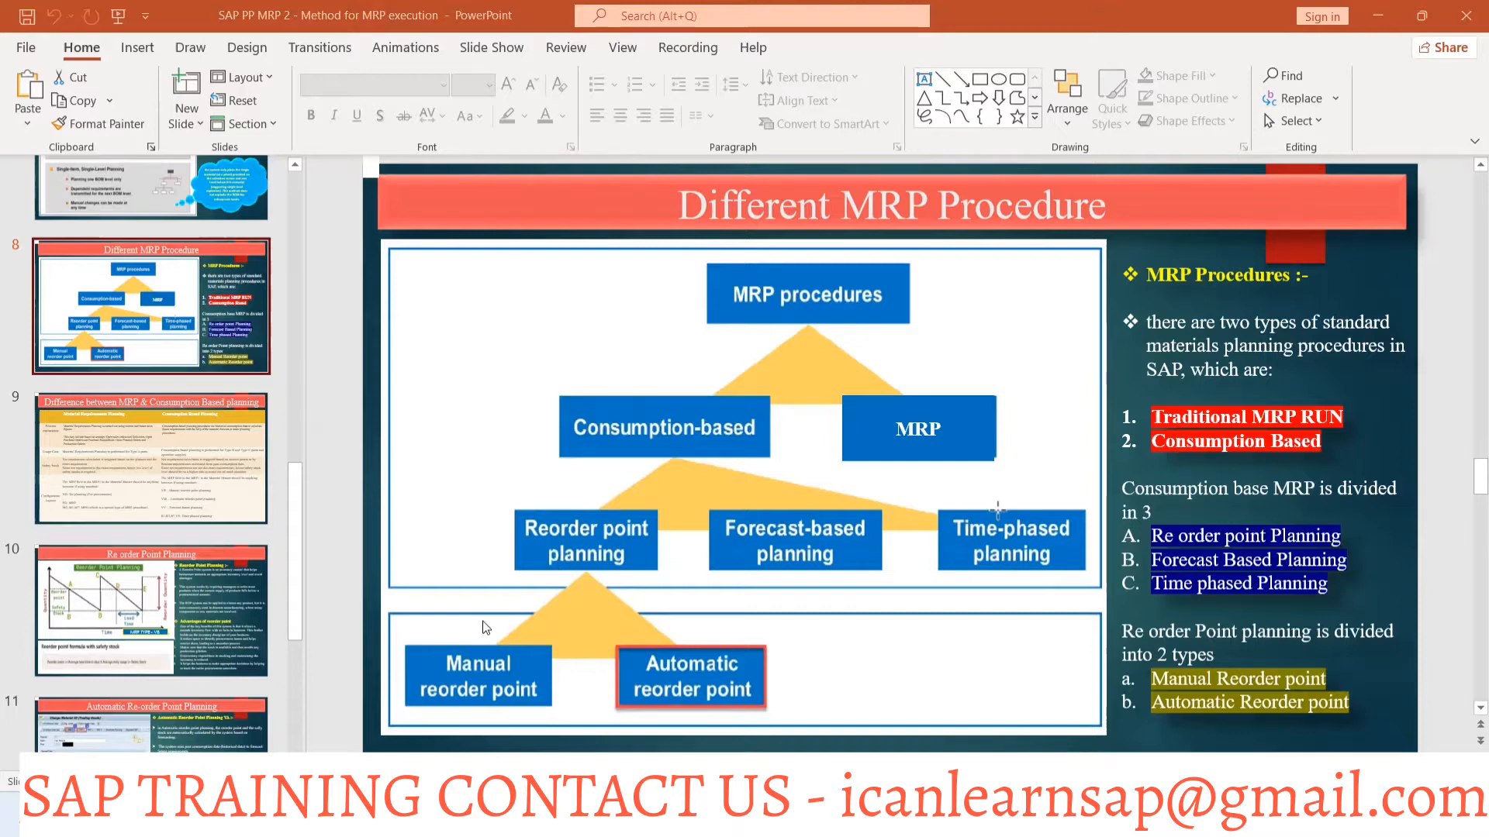
mouse_move(760, 655)
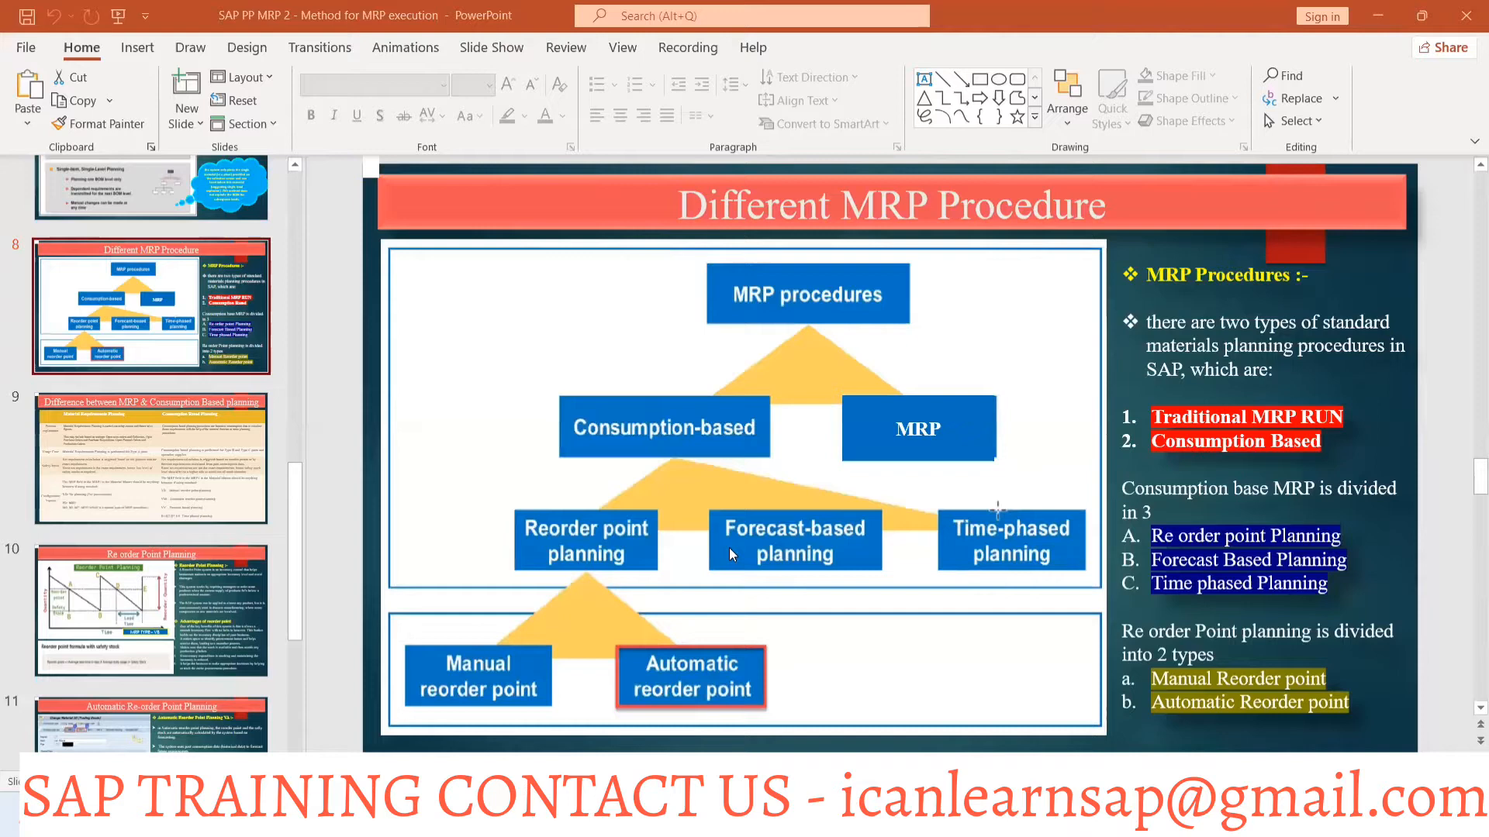
mouse_move(1021, 550)
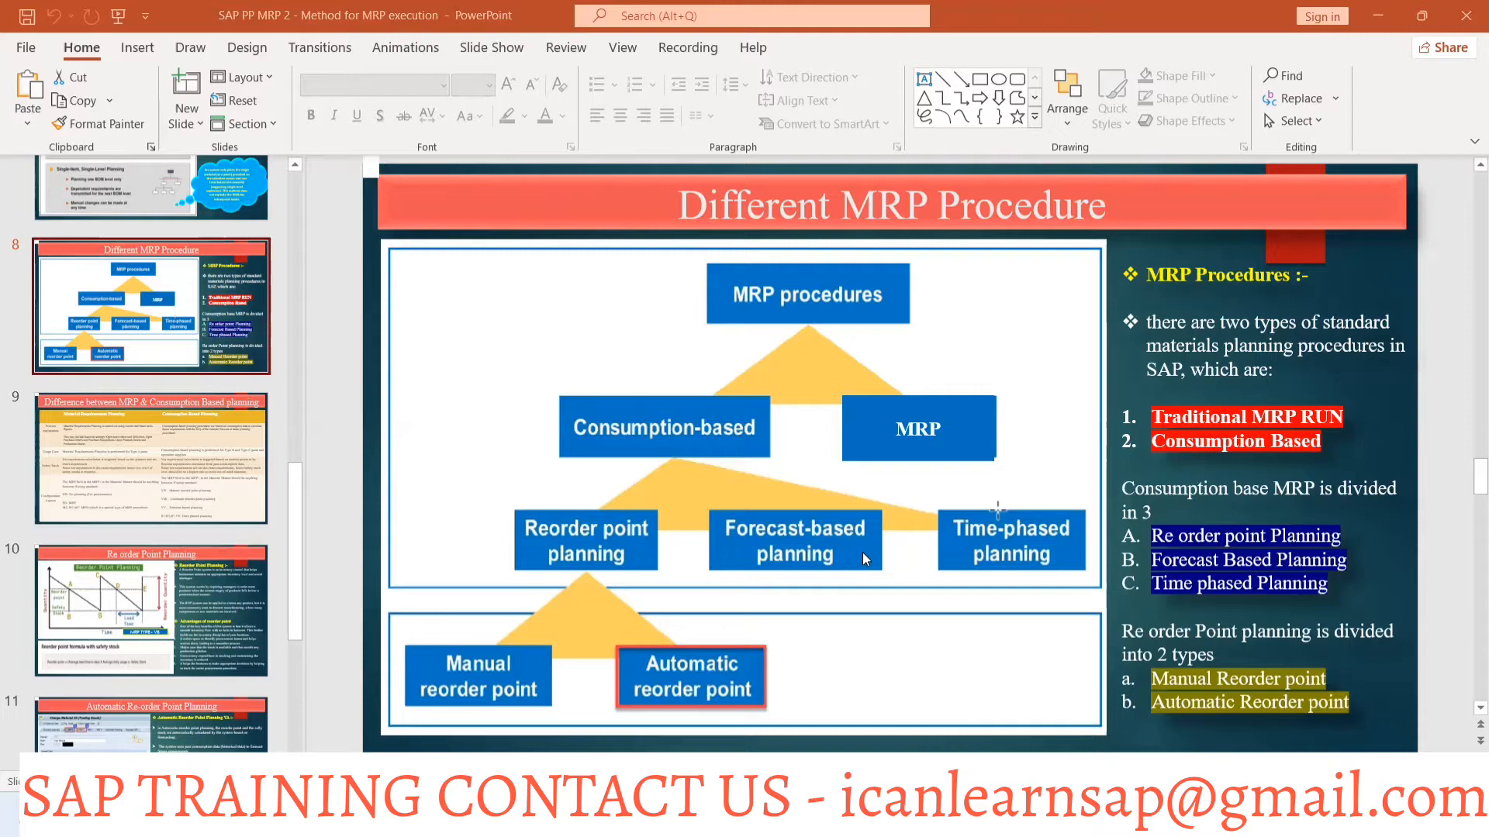
mouse_move(689, 527)
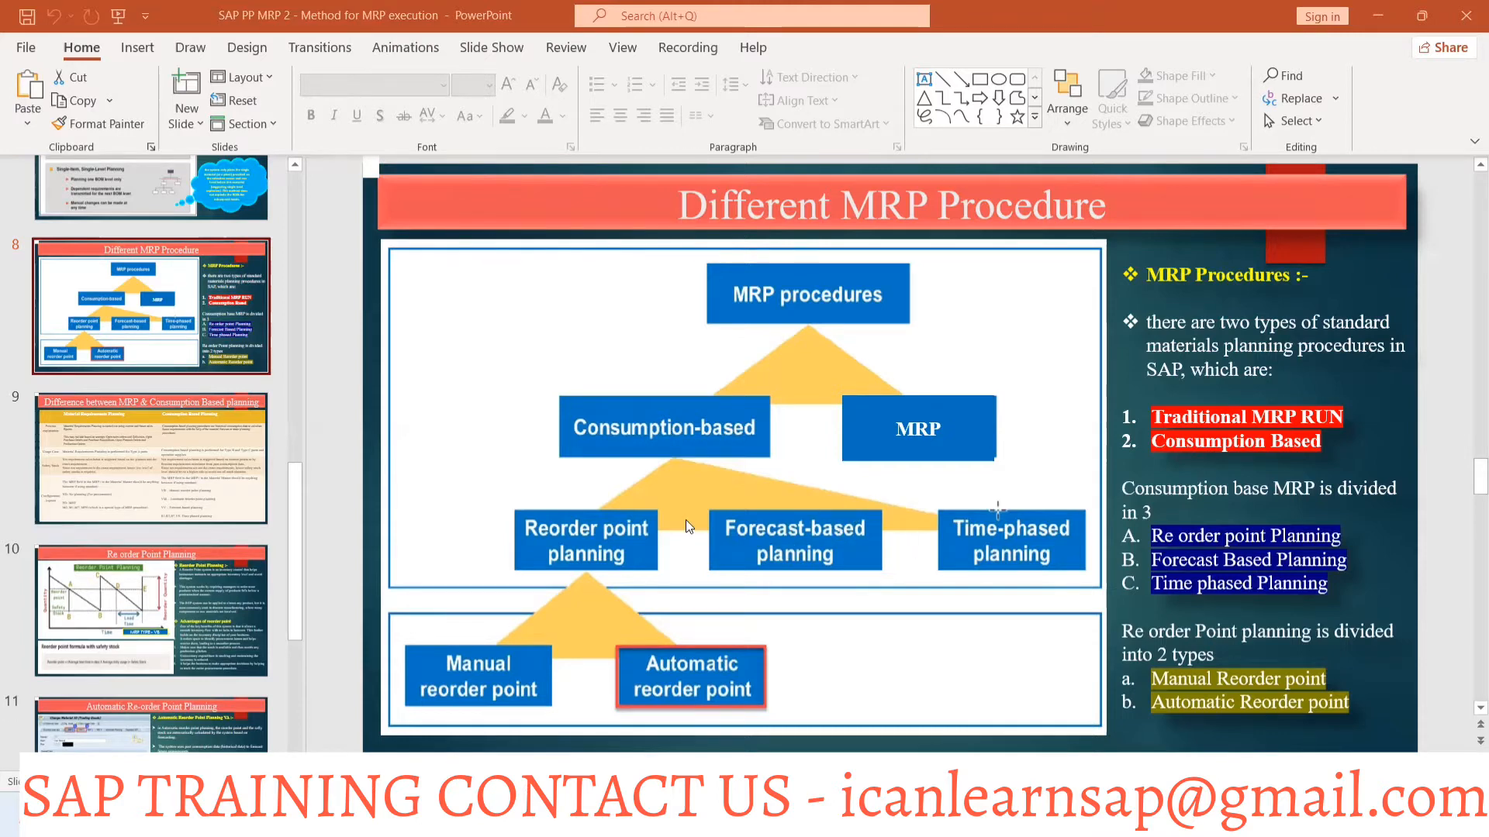
mouse_move(574, 549)
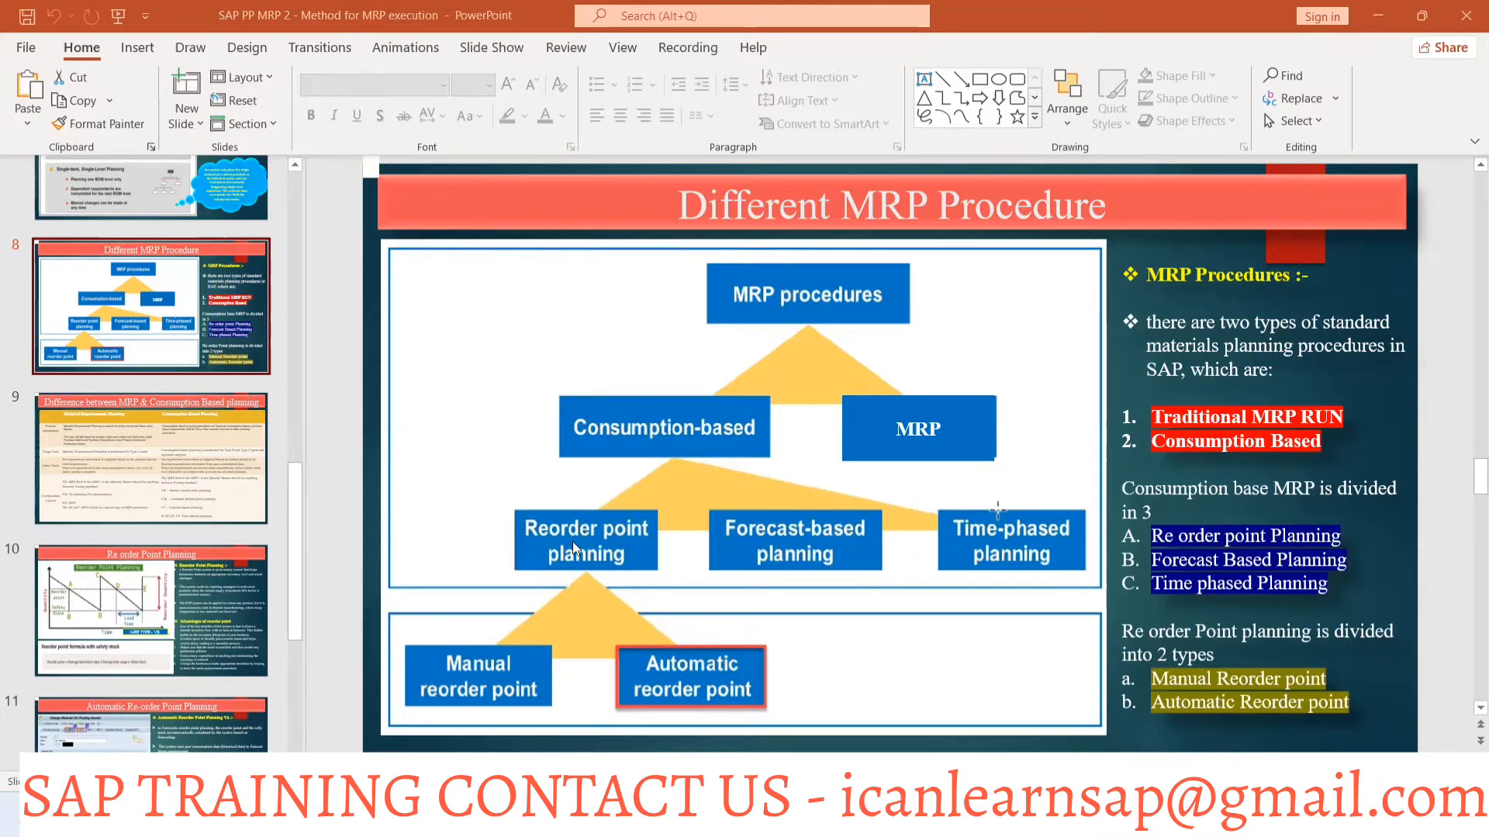
mouse_move(569, 568)
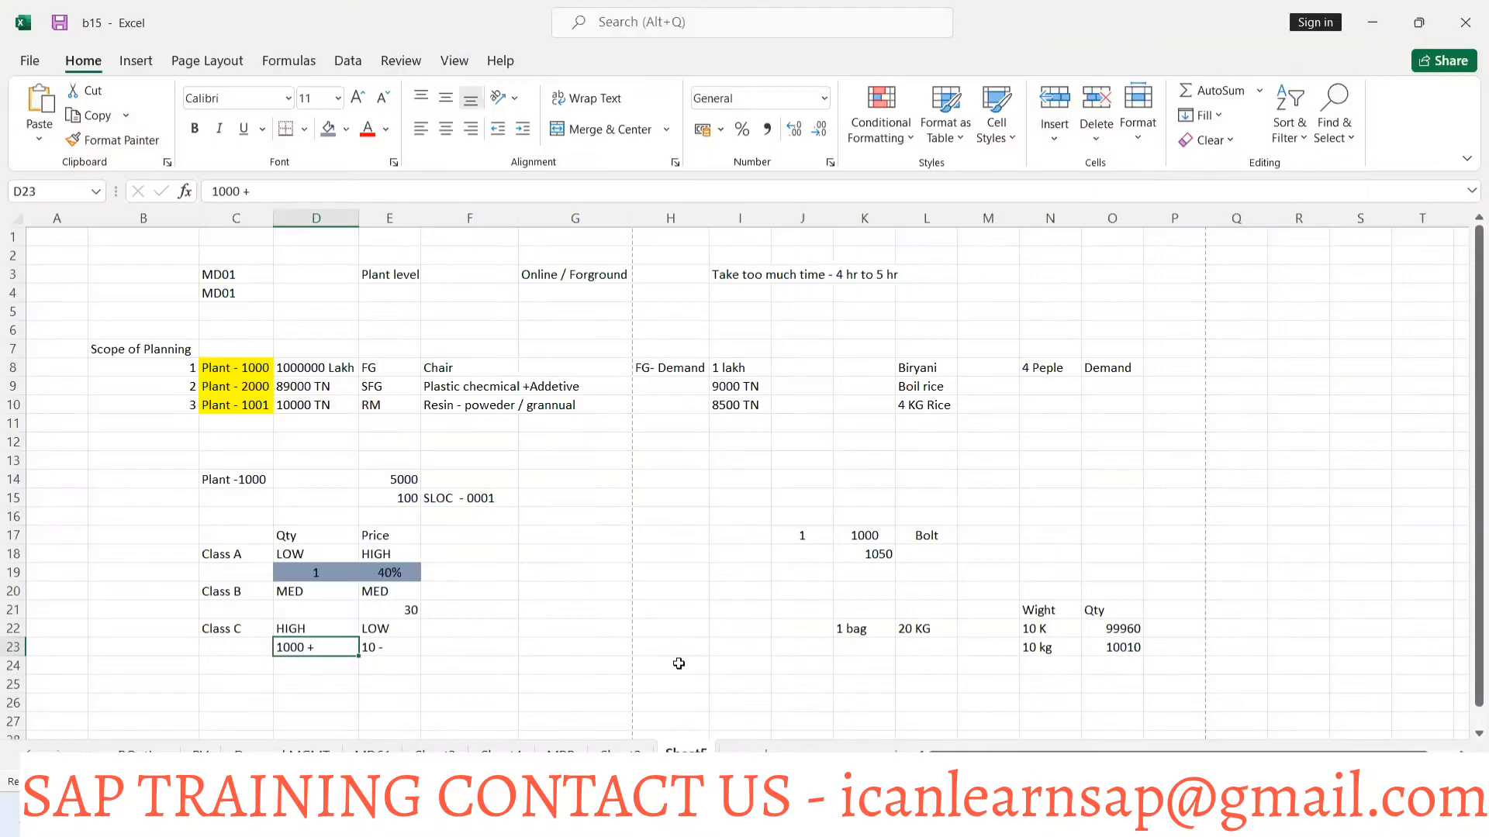
mouse_move(662, 619)
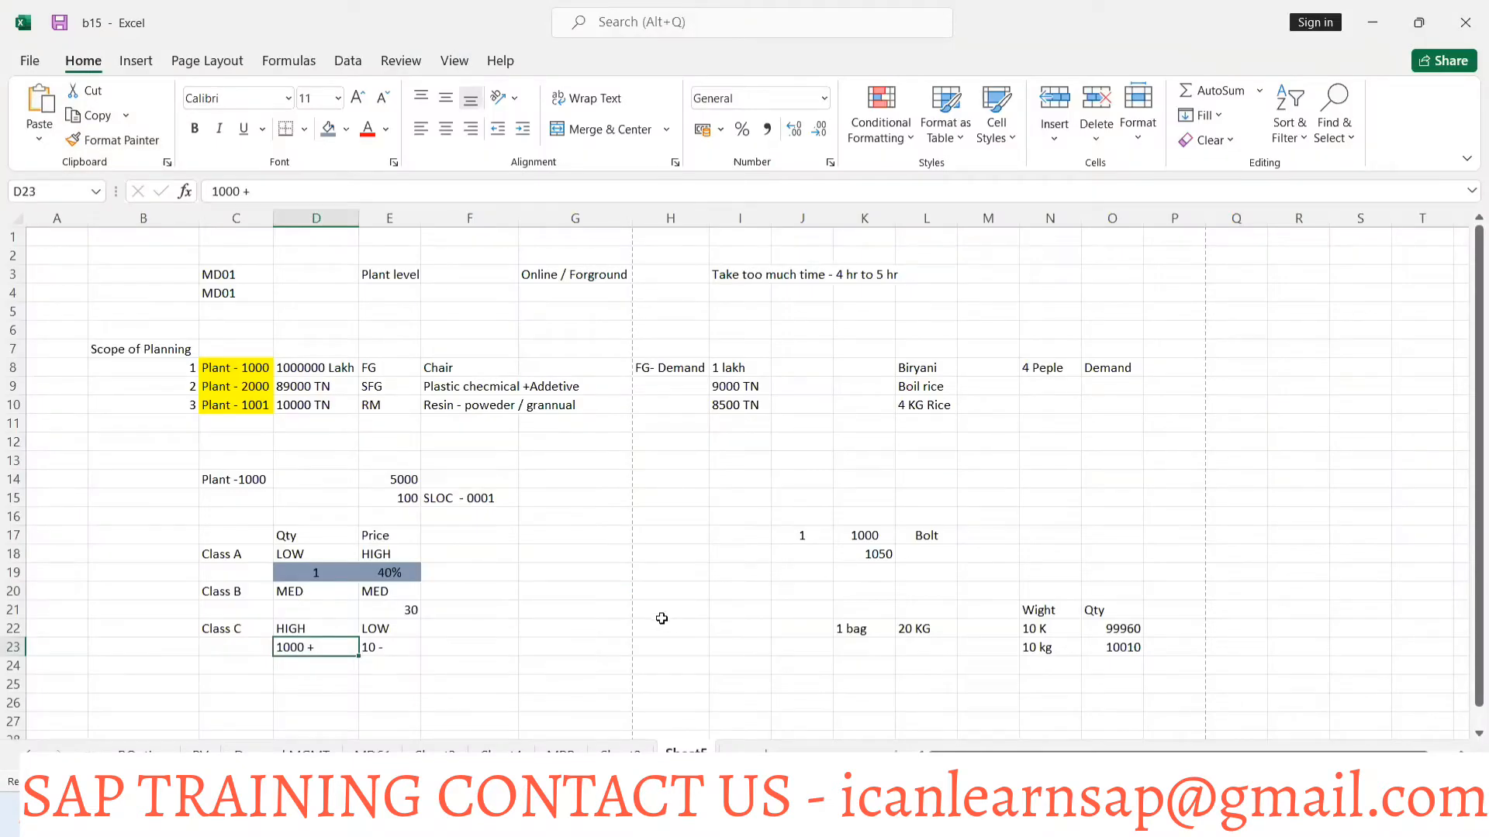
left_click(388, 628)
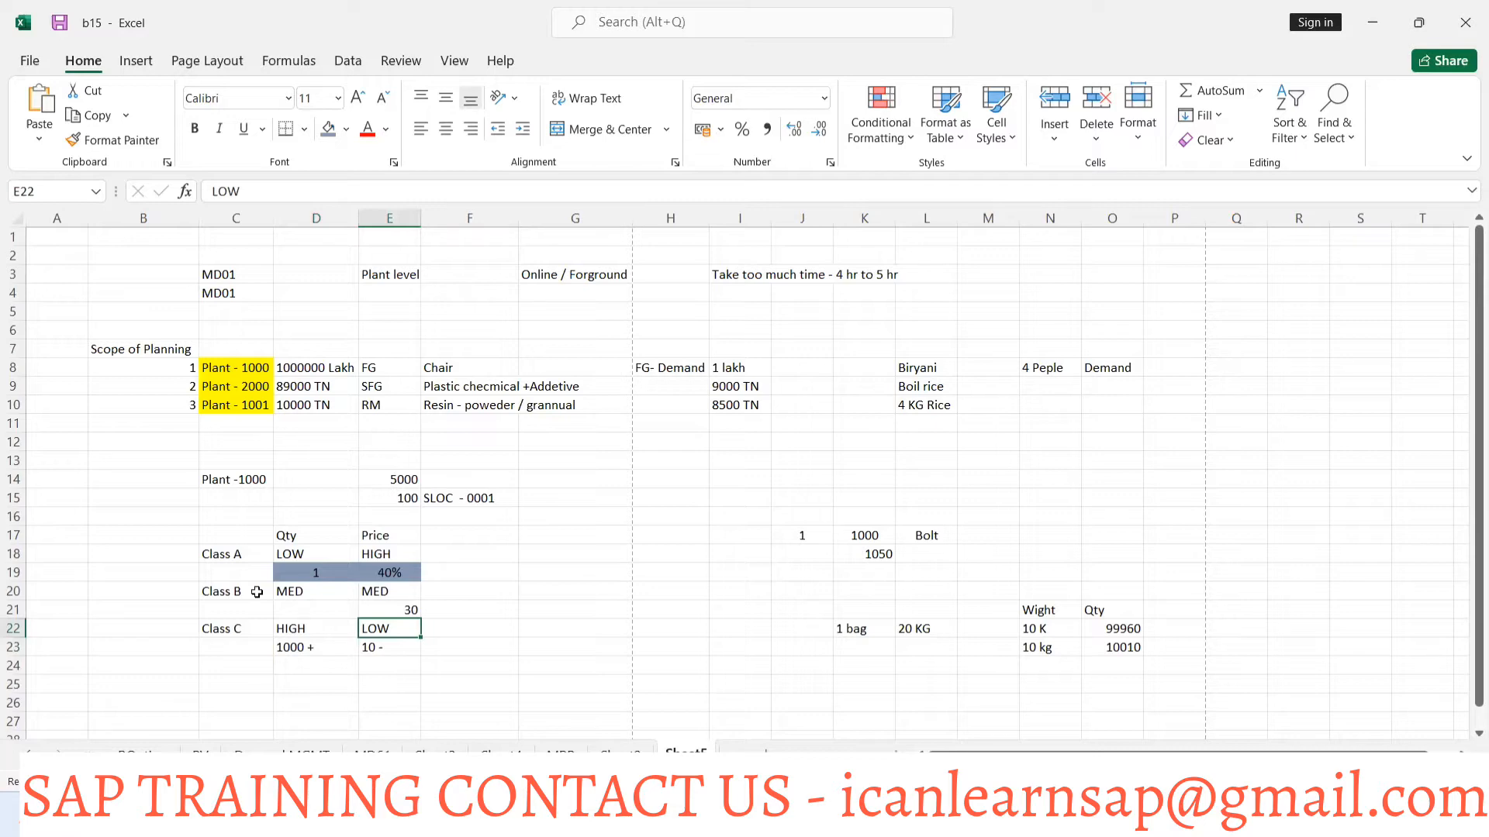
mouse_move(264, 567)
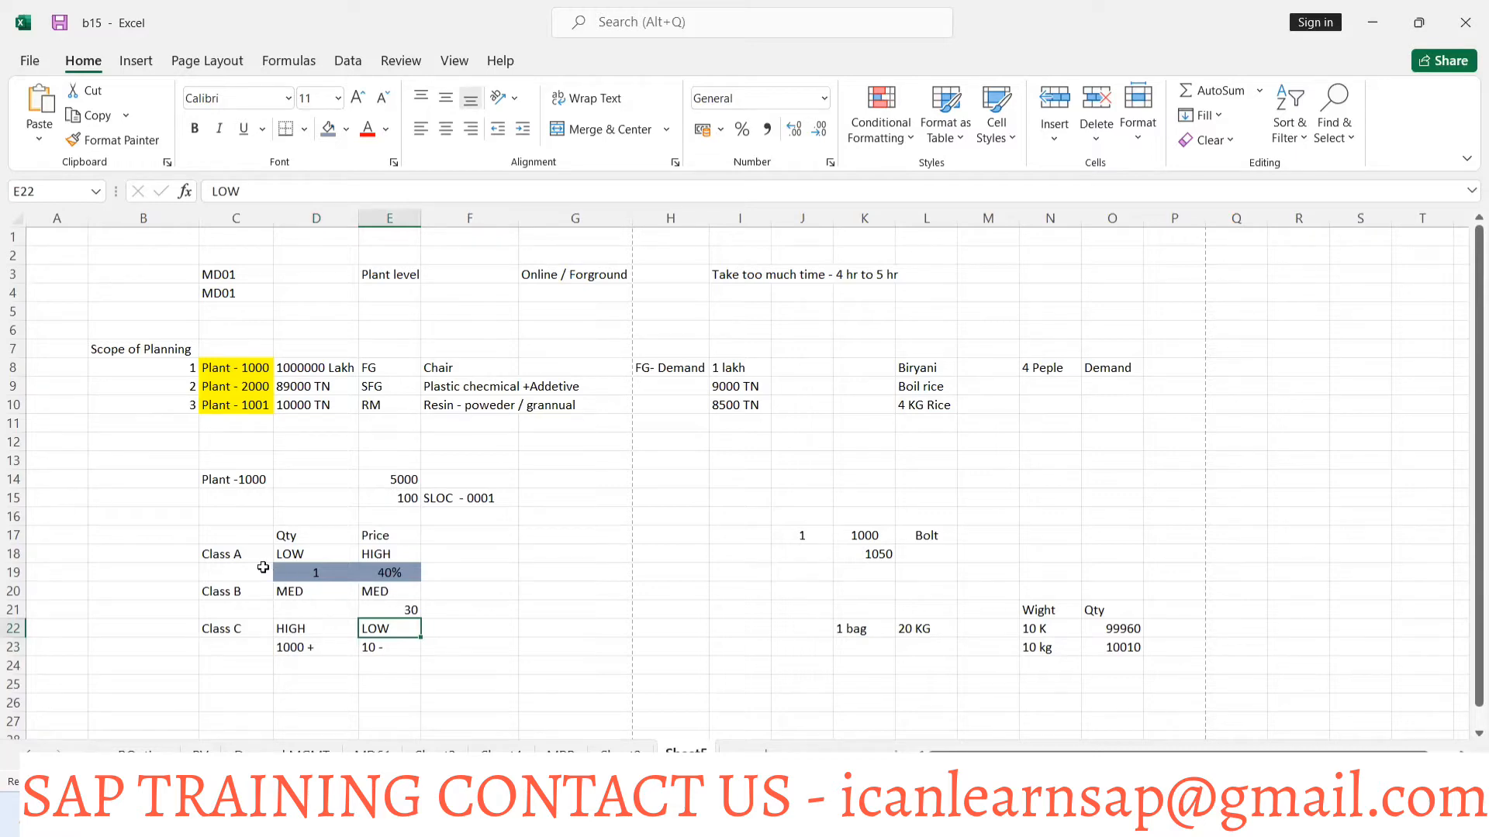
mouse_move(269, 582)
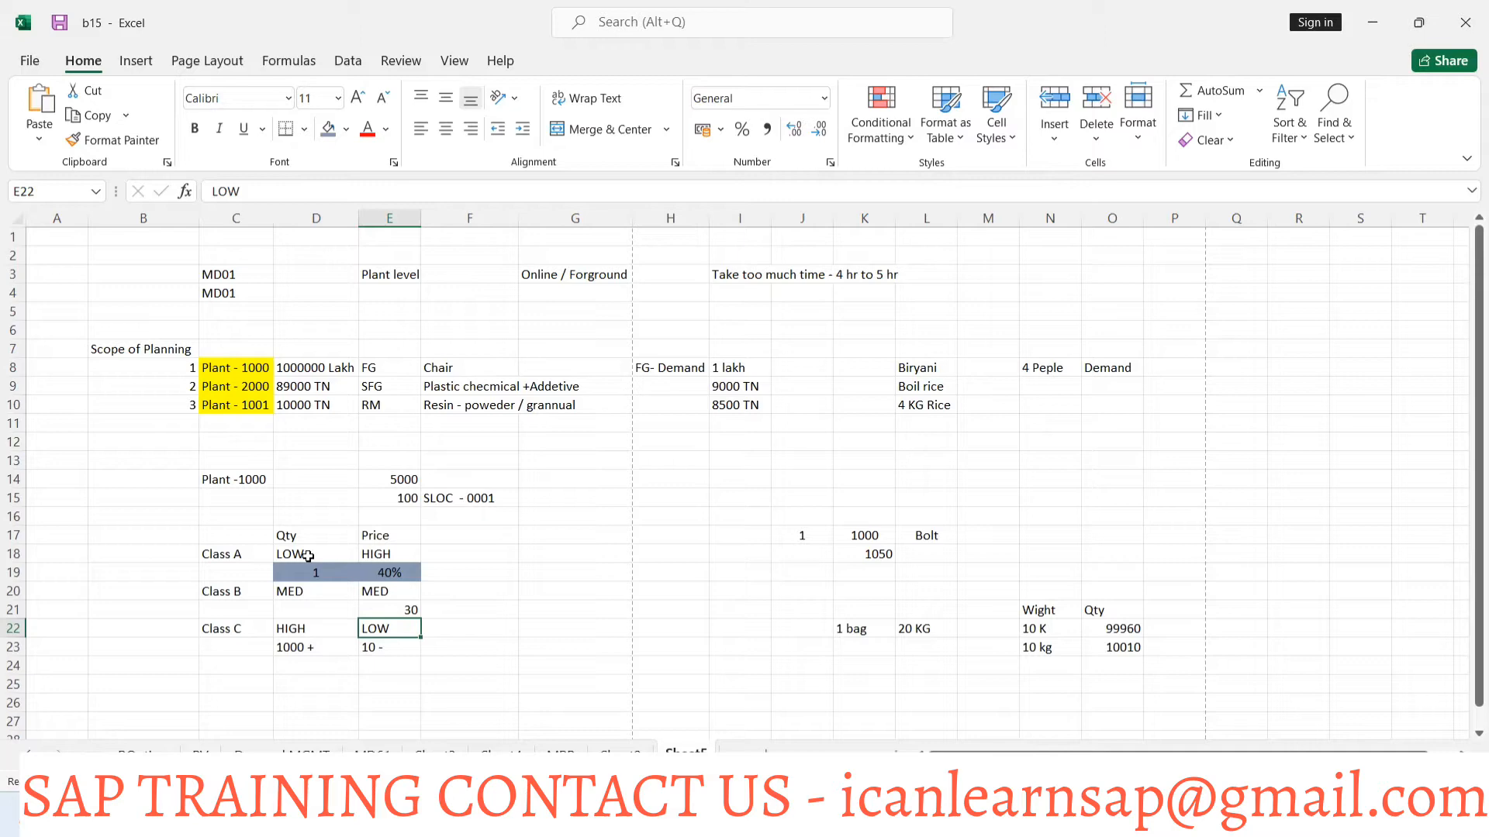
mouse_move(369, 555)
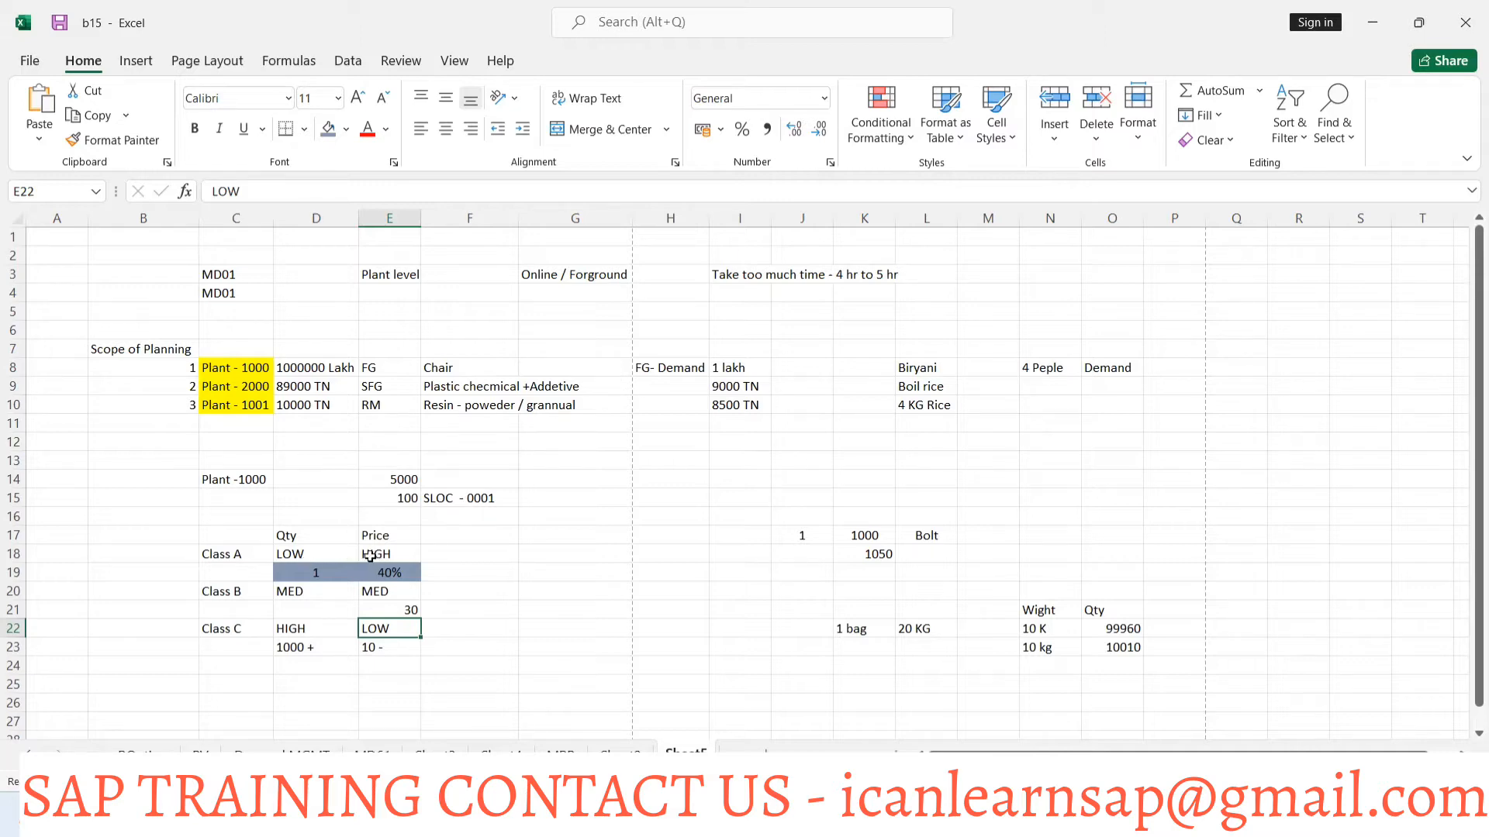
mouse_move(377, 555)
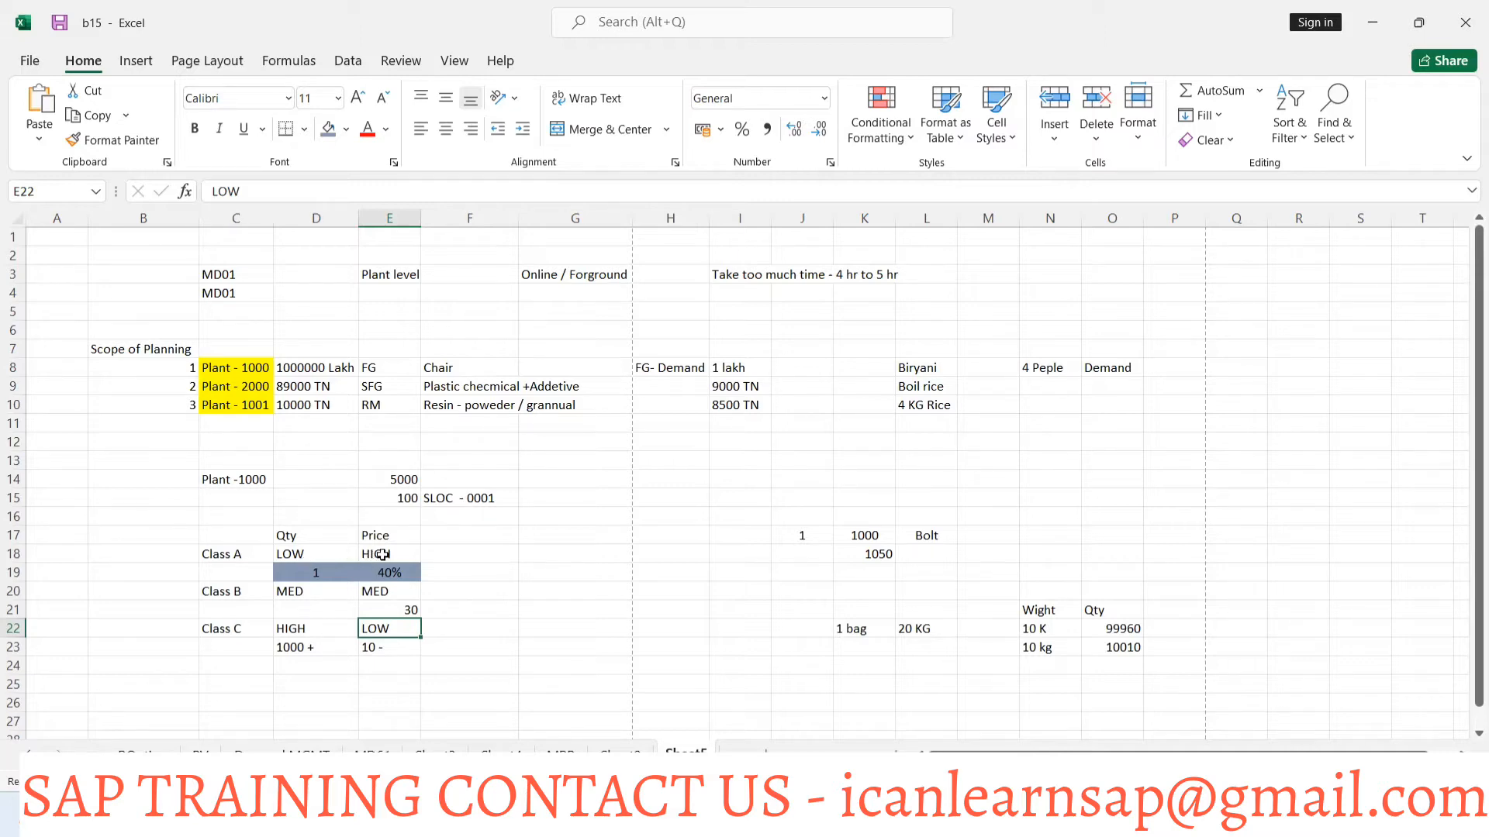
mouse_move(304, 563)
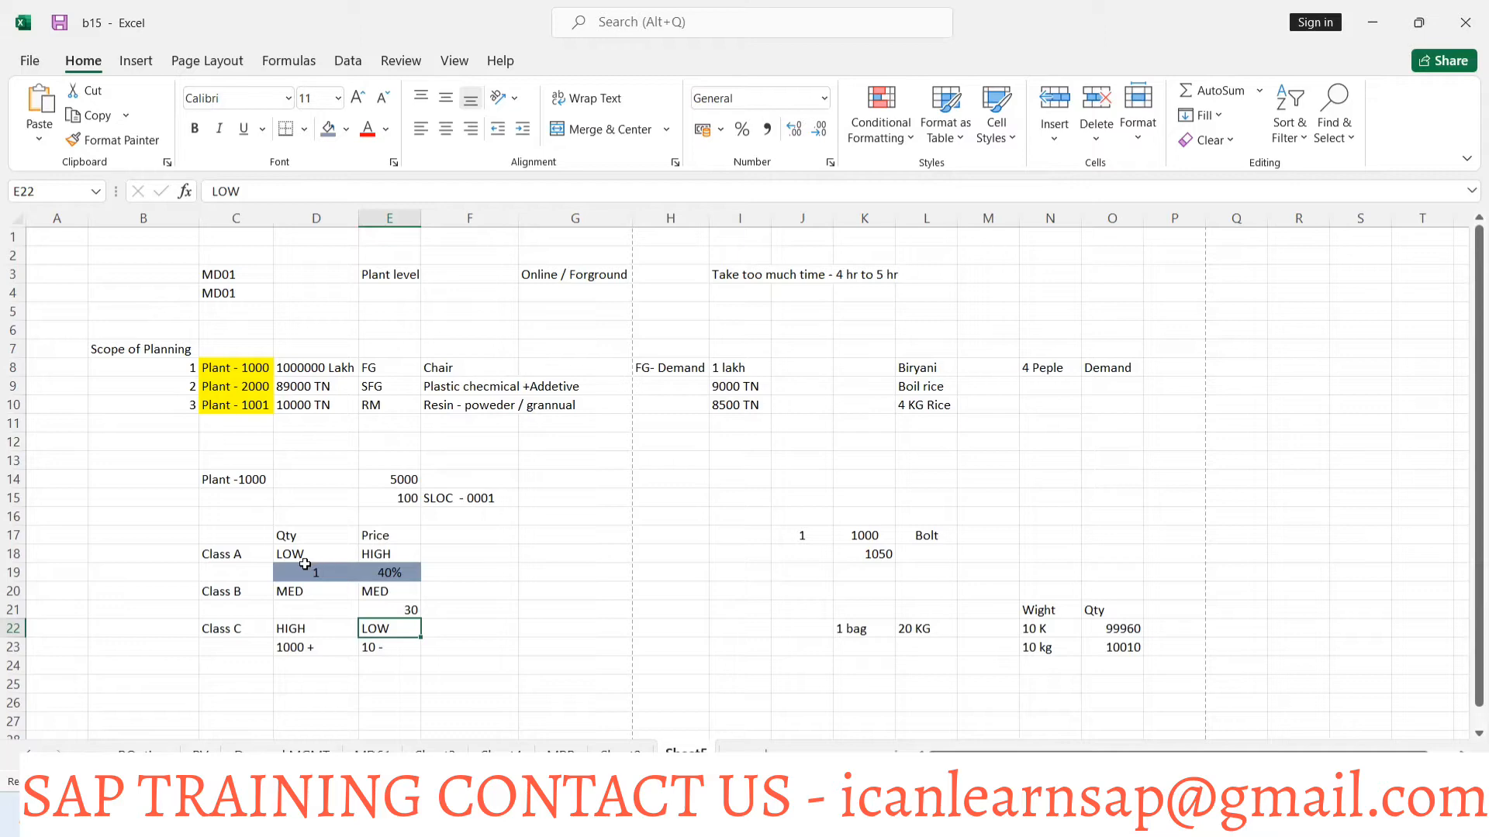
mouse_move(416, 555)
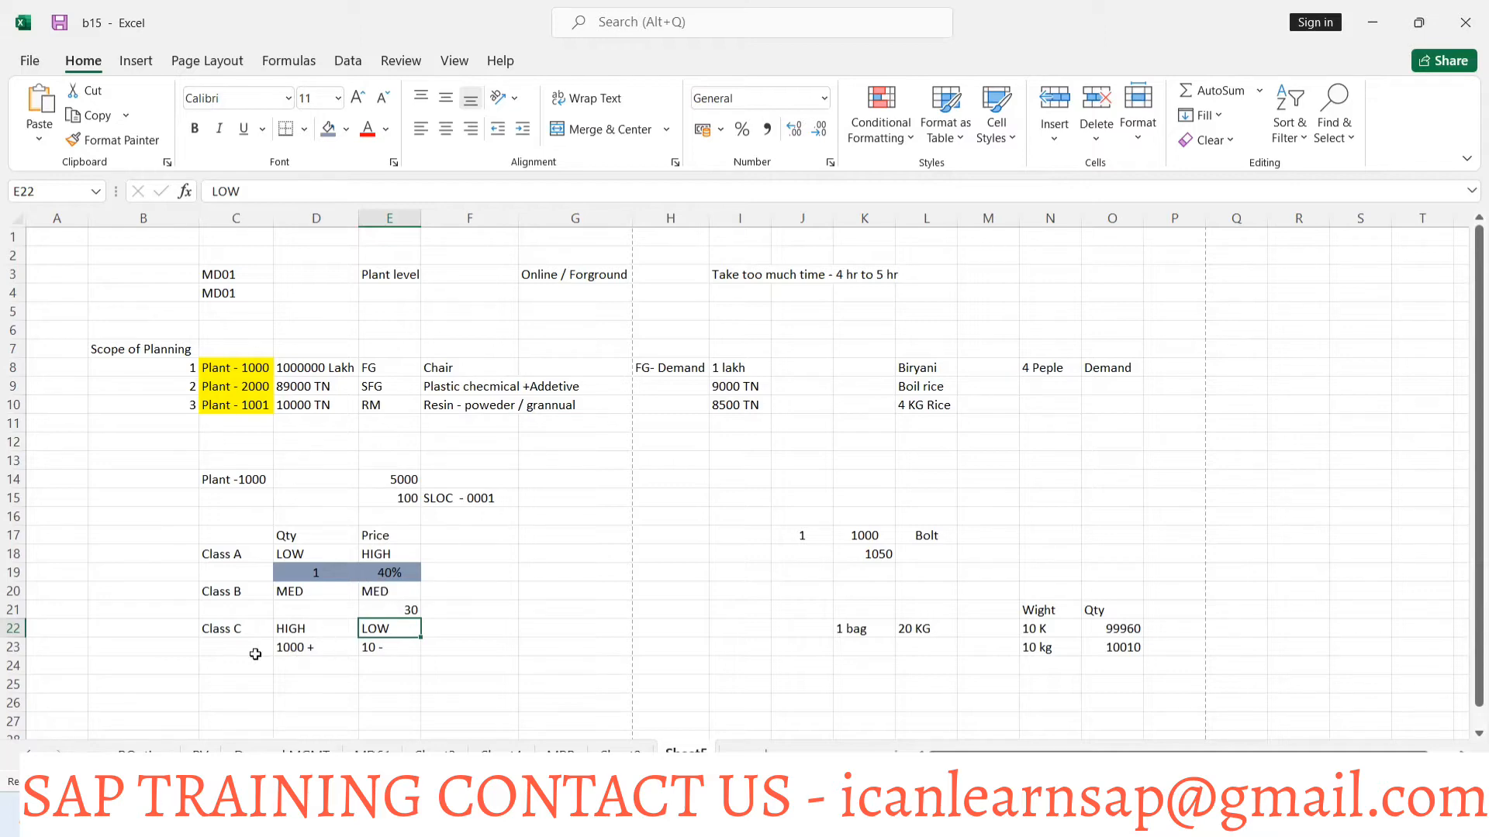
mouse_move(305, 655)
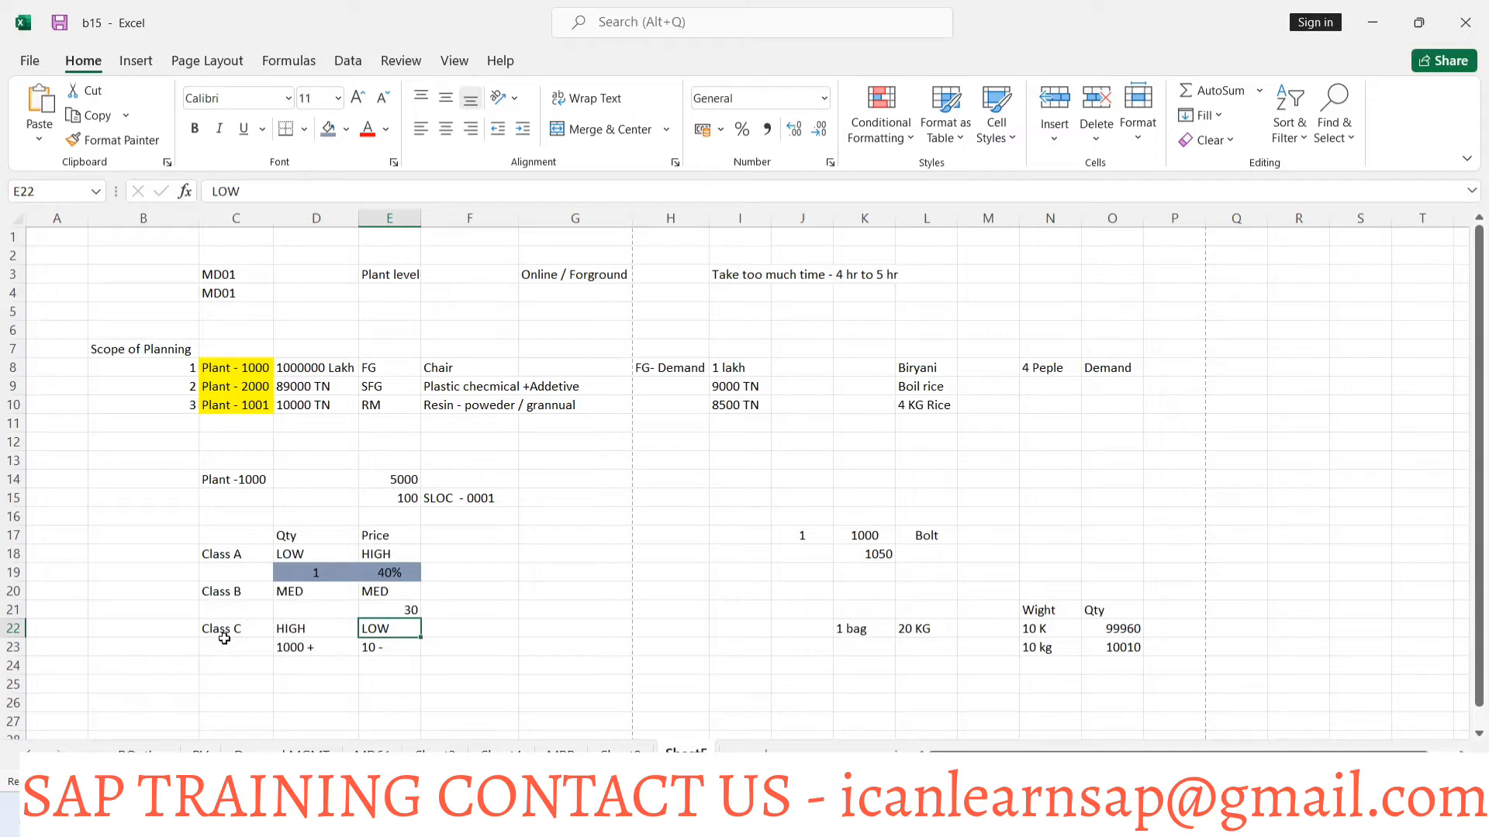
mouse_move(226, 637)
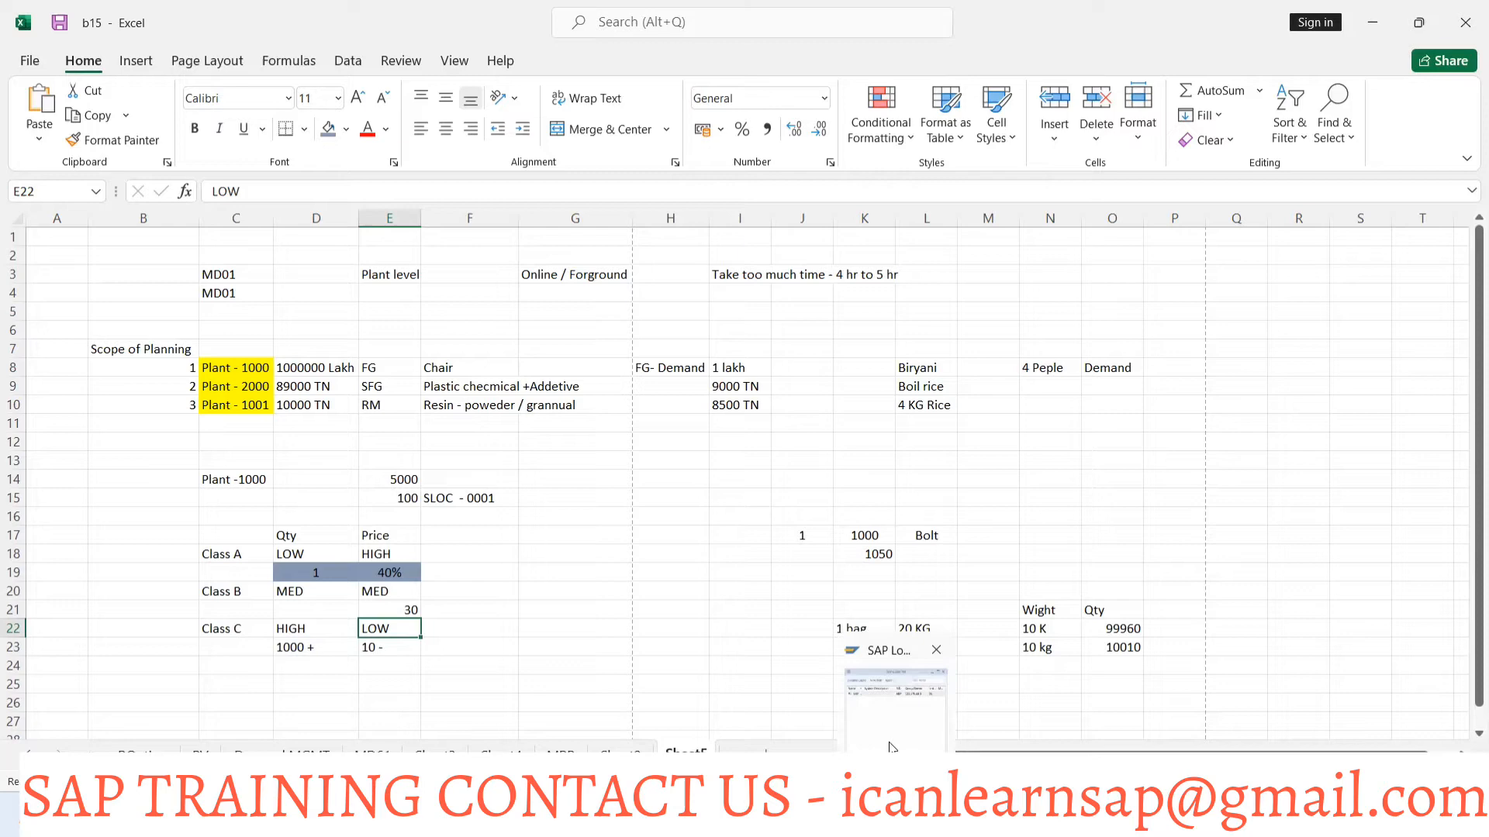
Bring up the ABP system logon screen with the first saved user name filled in
left_click(890, 650)
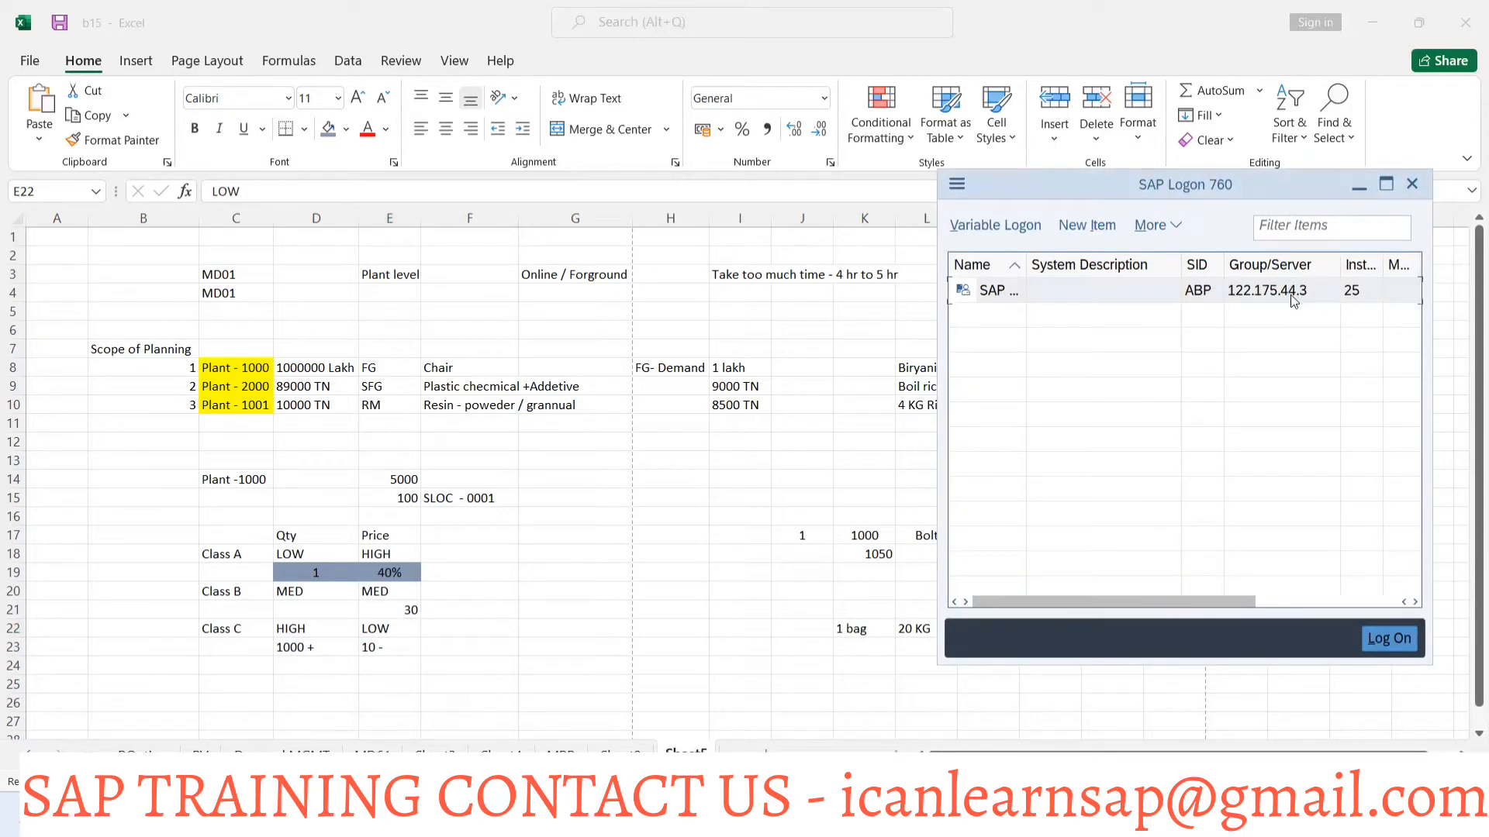
double_click(997, 290)
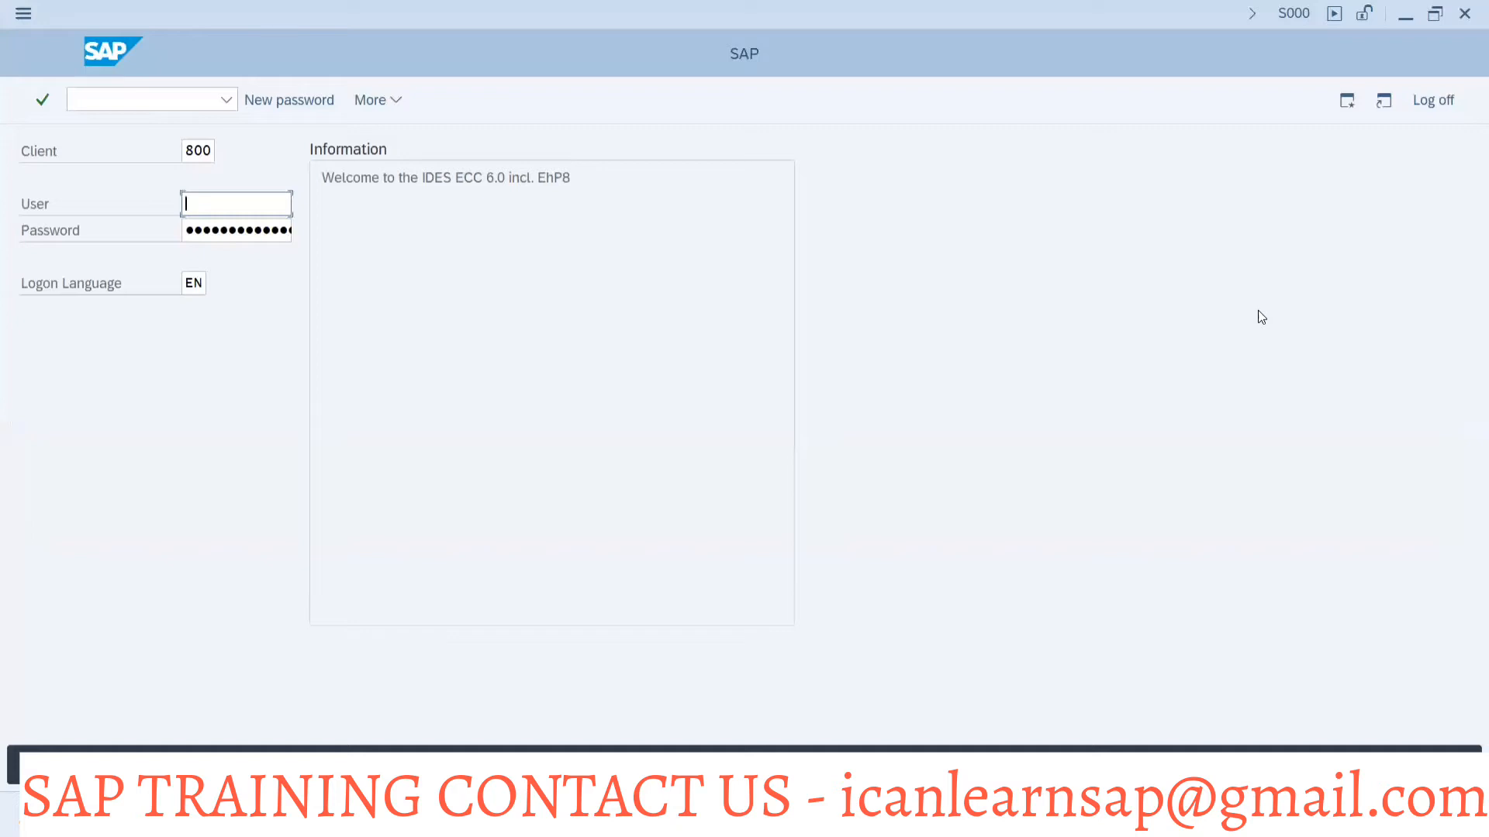
mouse_move(359, 388)
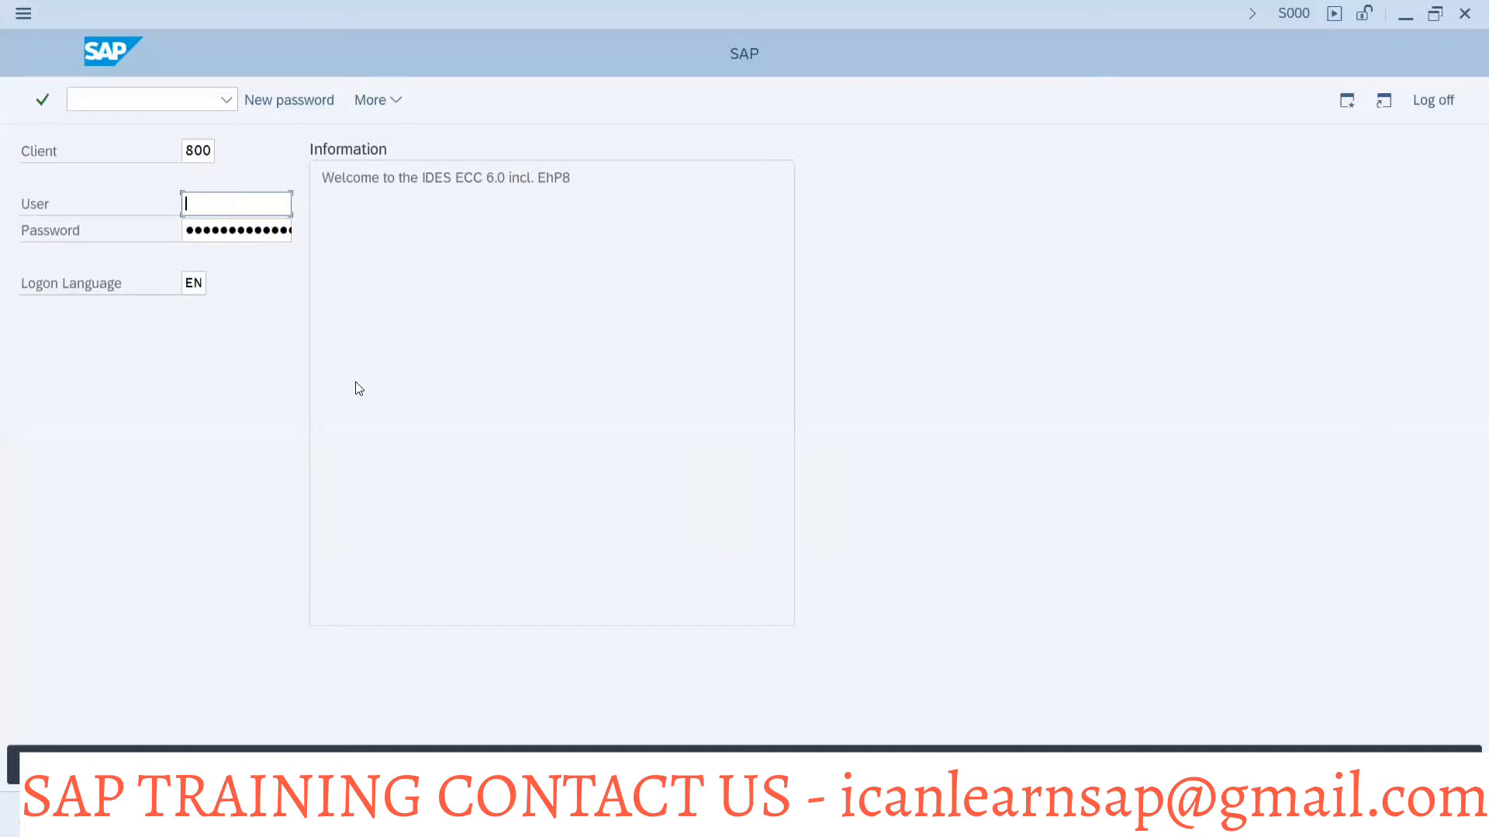
left_click(235, 203)
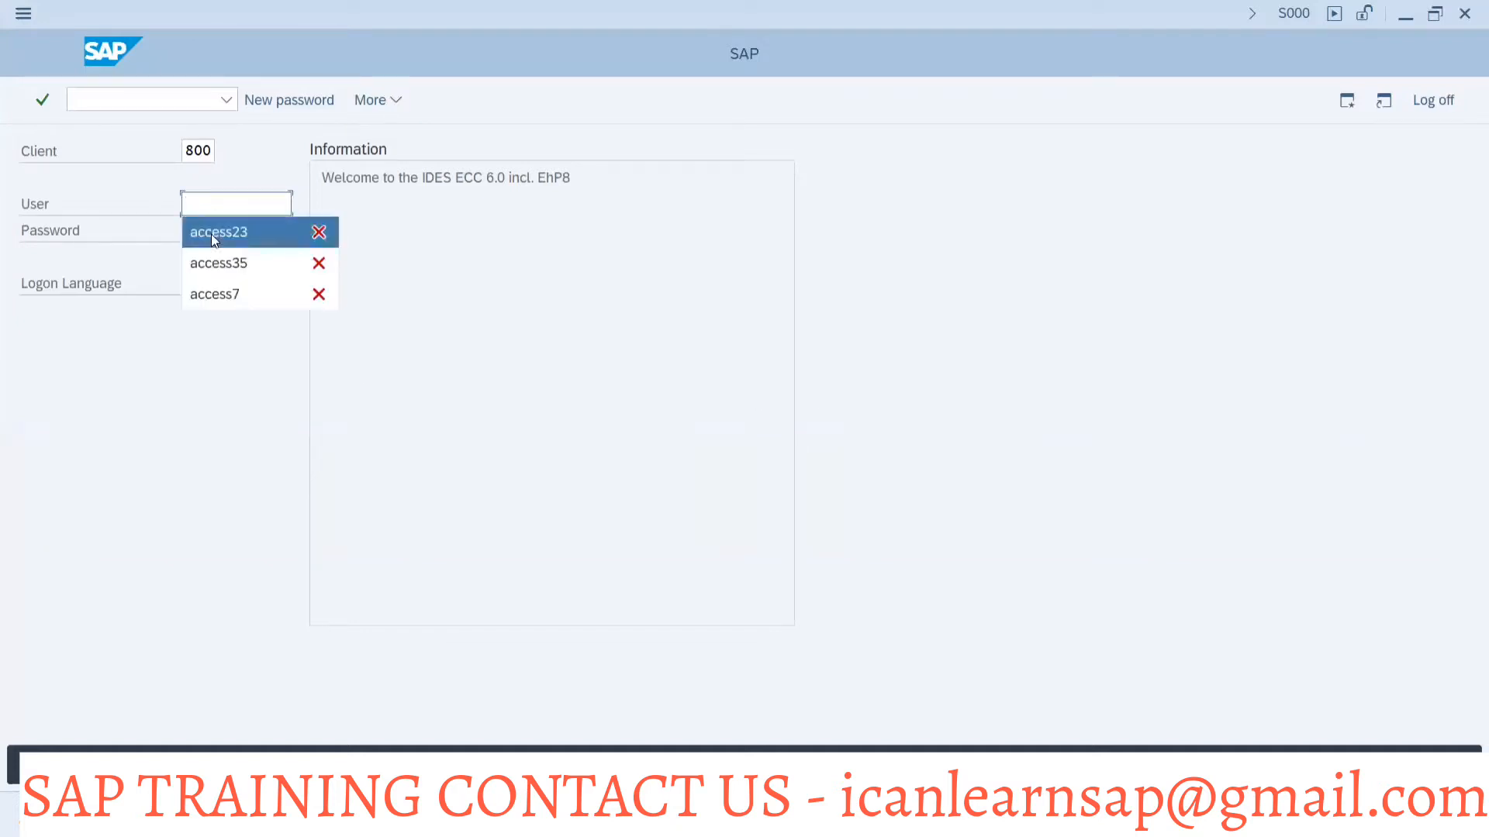
left_click(218, 231)
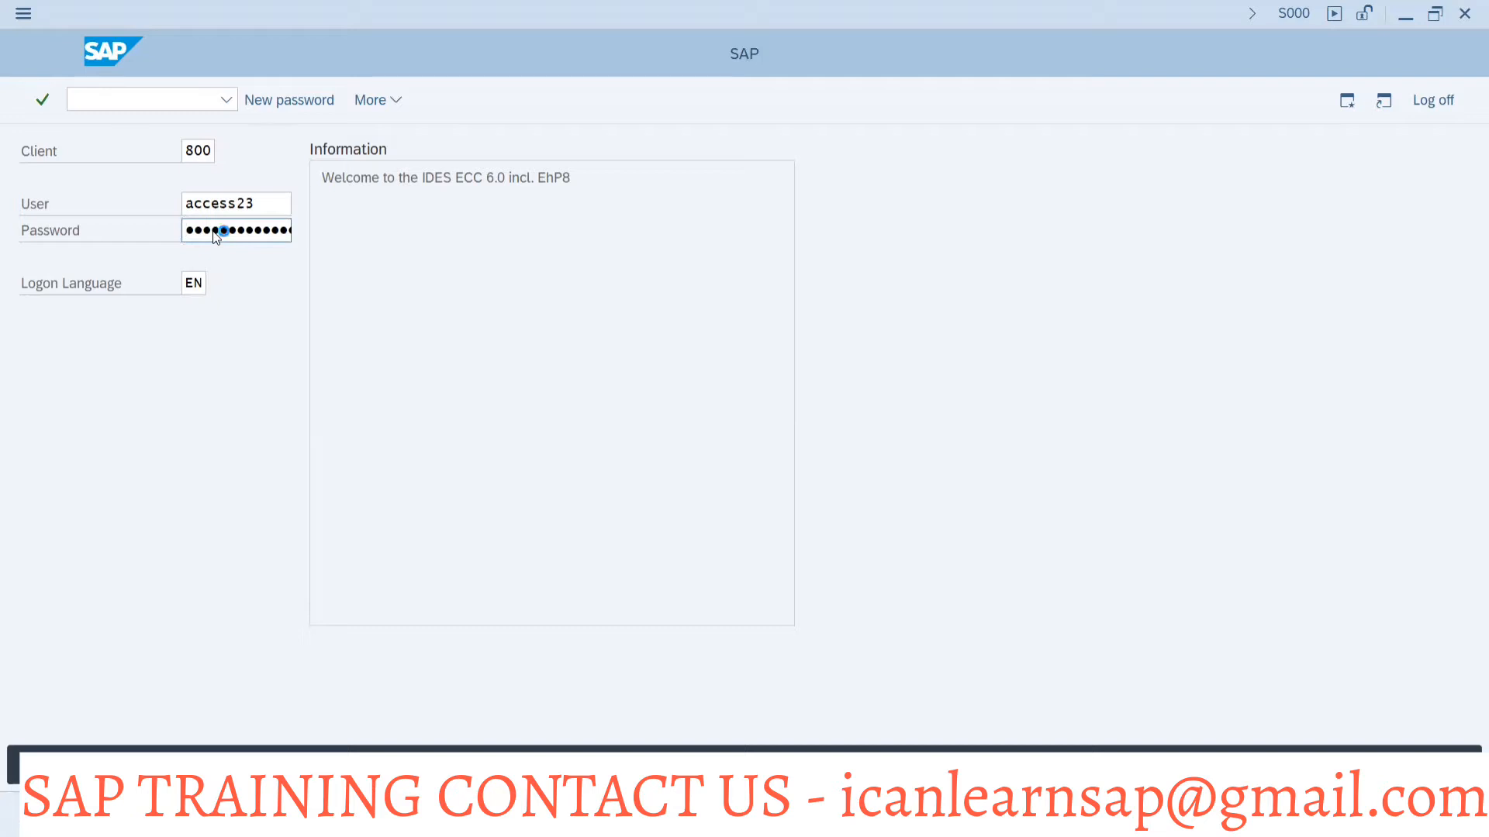
Log on and run transaction MM03 to display a material
key("Enter")
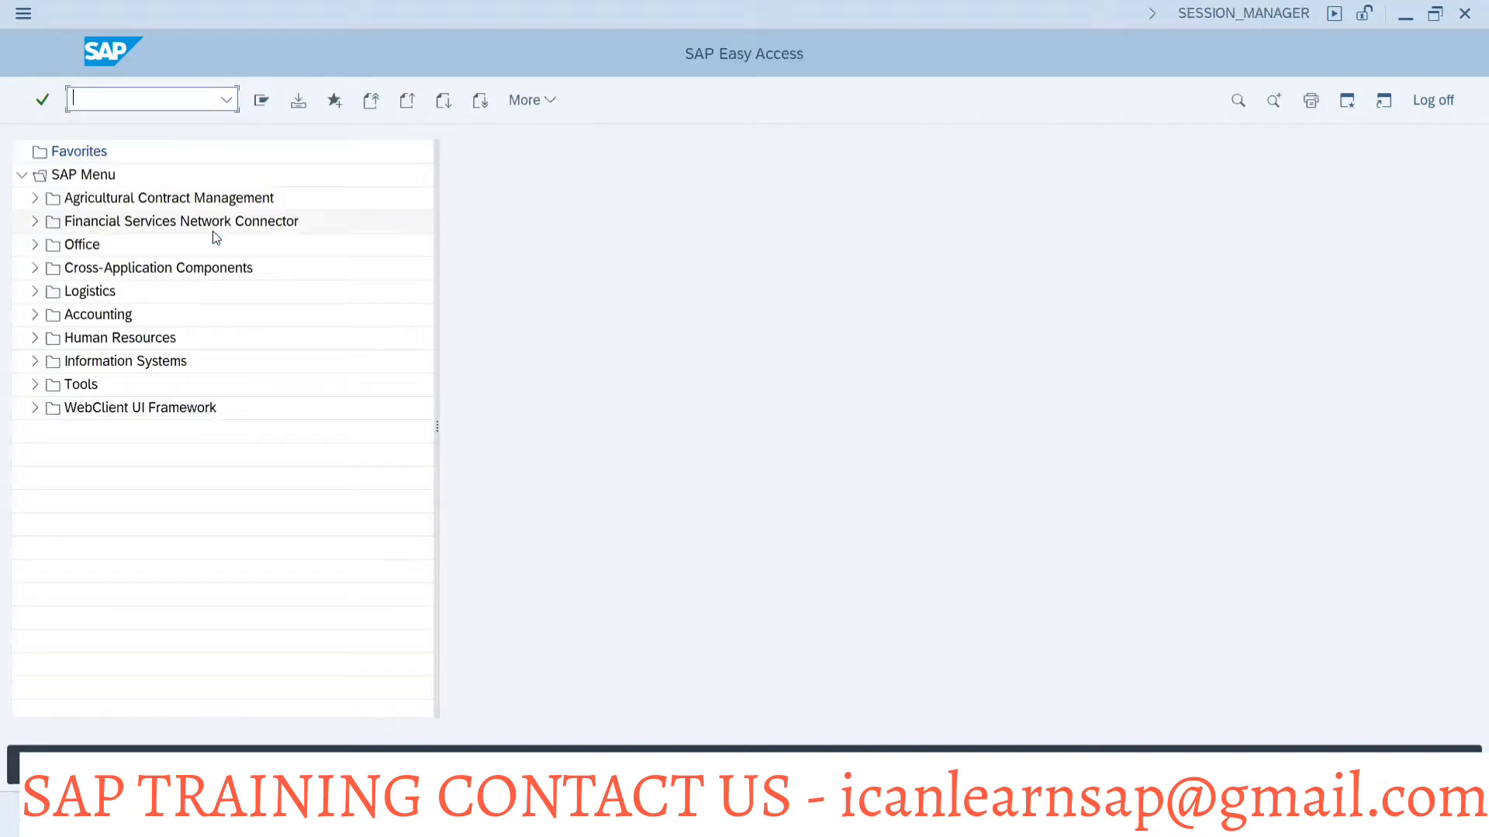
type("mm03")
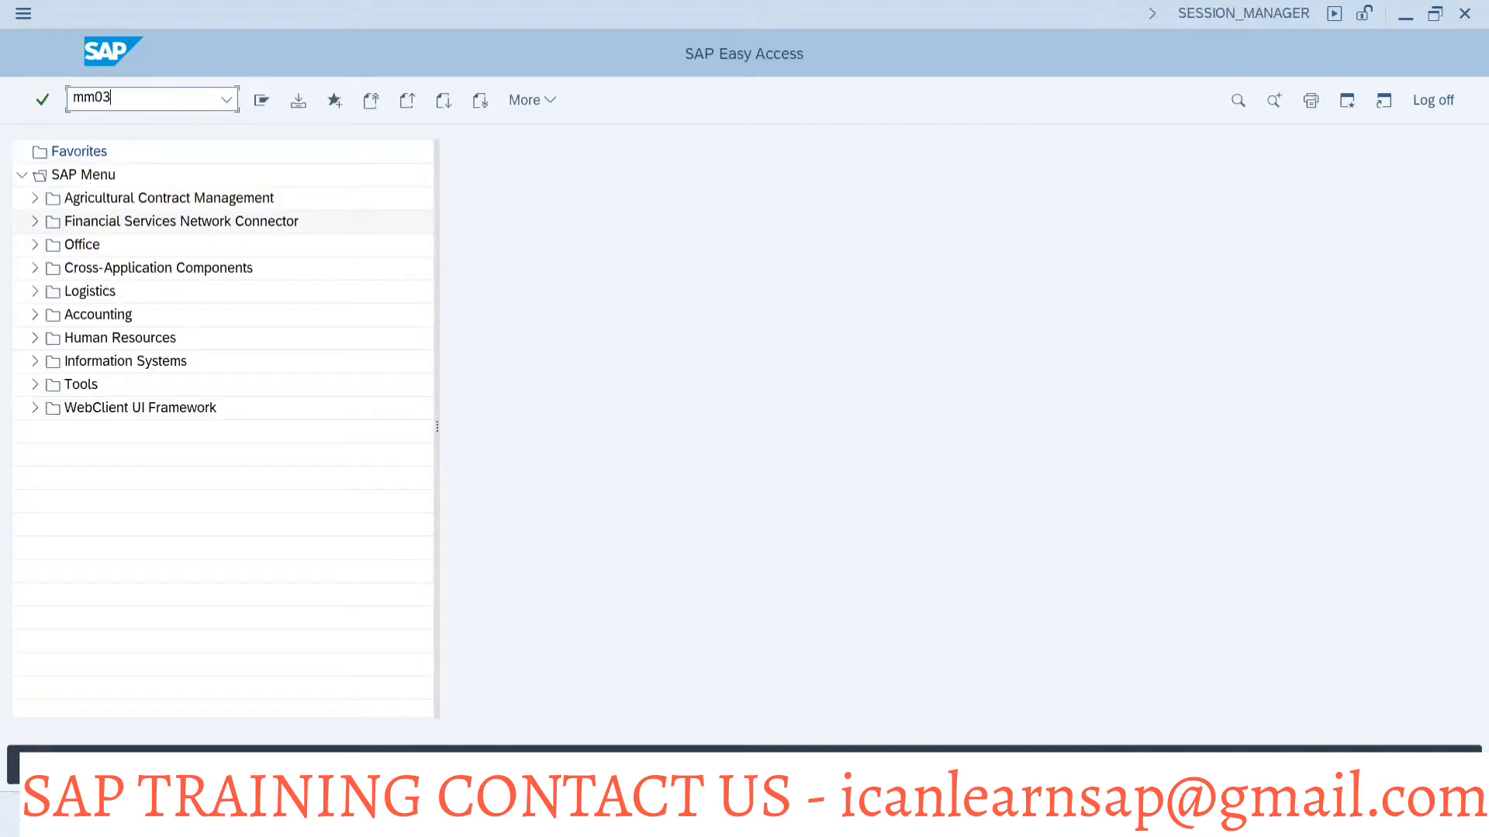
key("Enter")
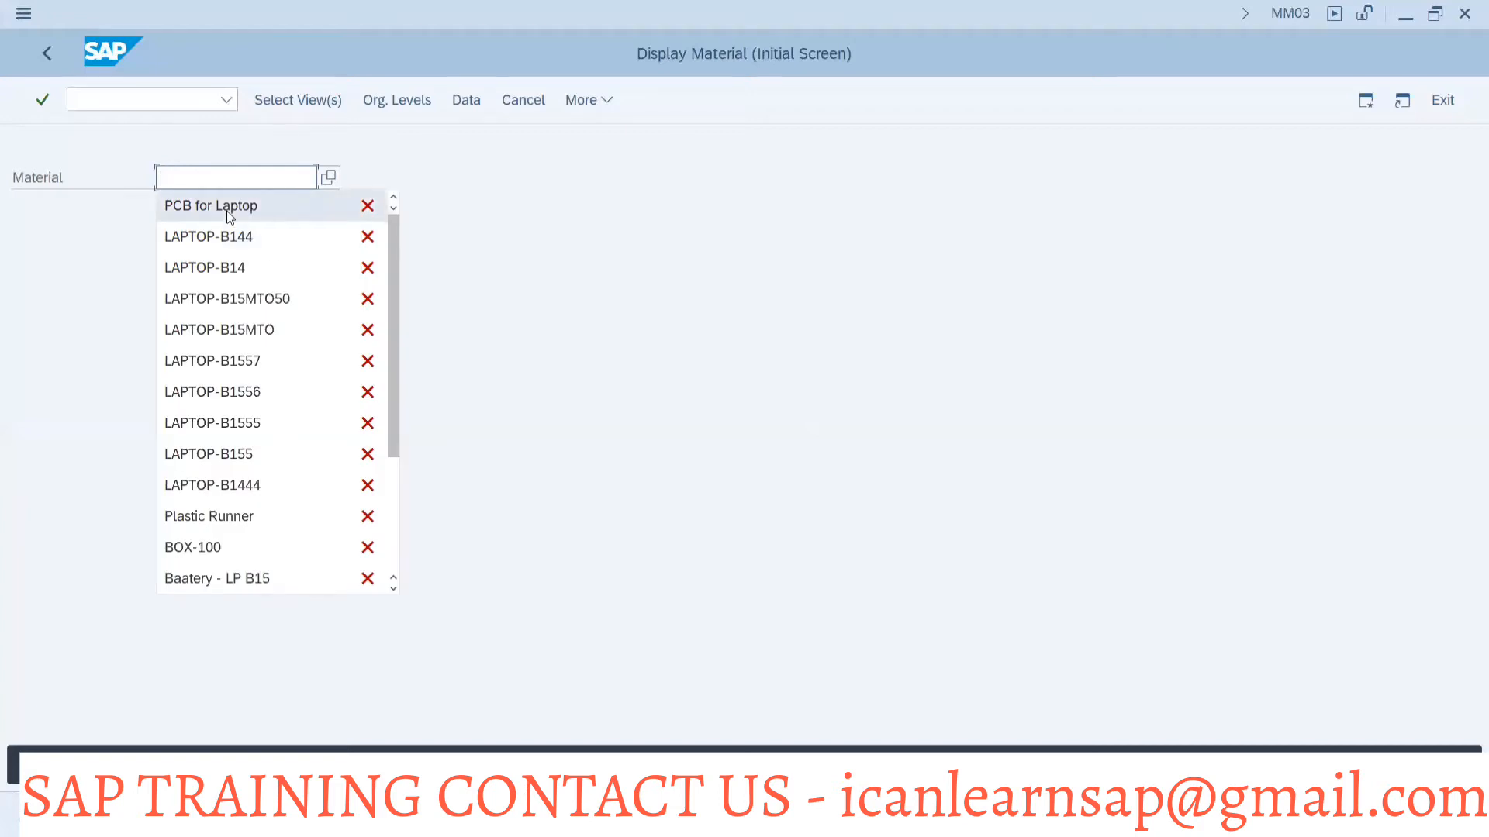
Choose material PCB for Laptop and pick which material views to display
left_click(210, 204)
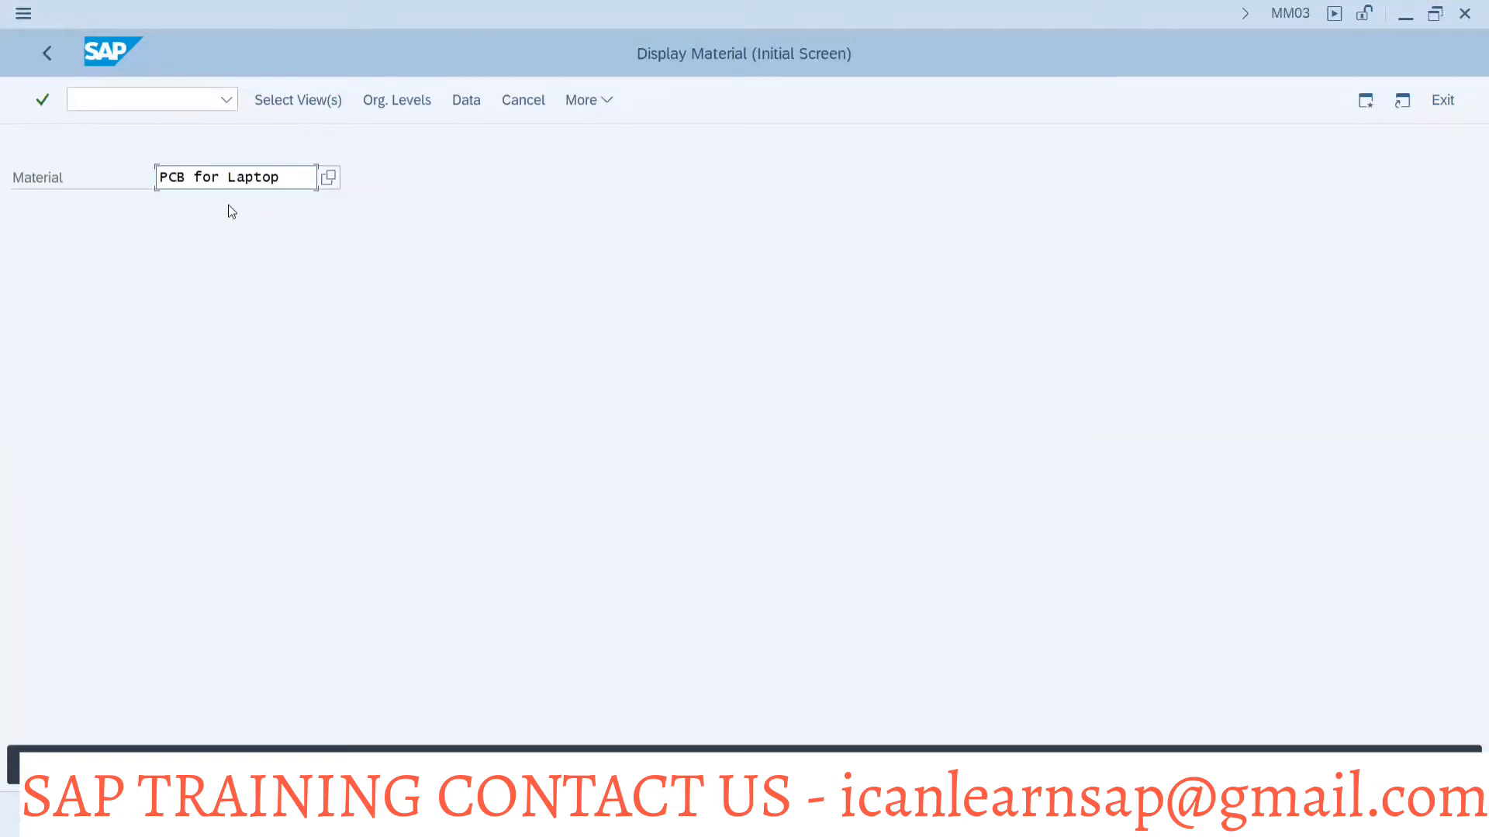
left_click(296, 99)
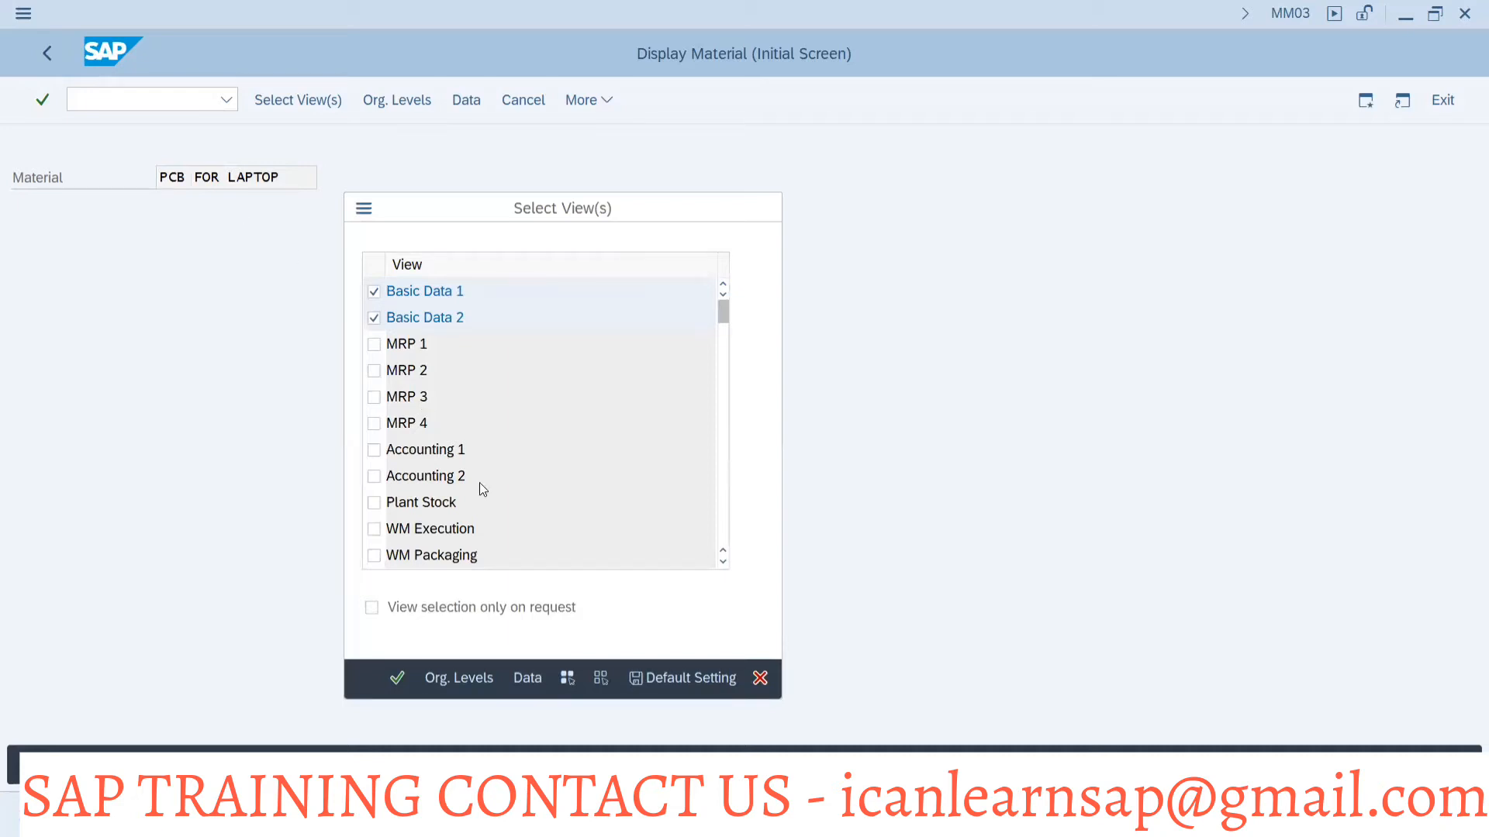
left_click(397, 678)
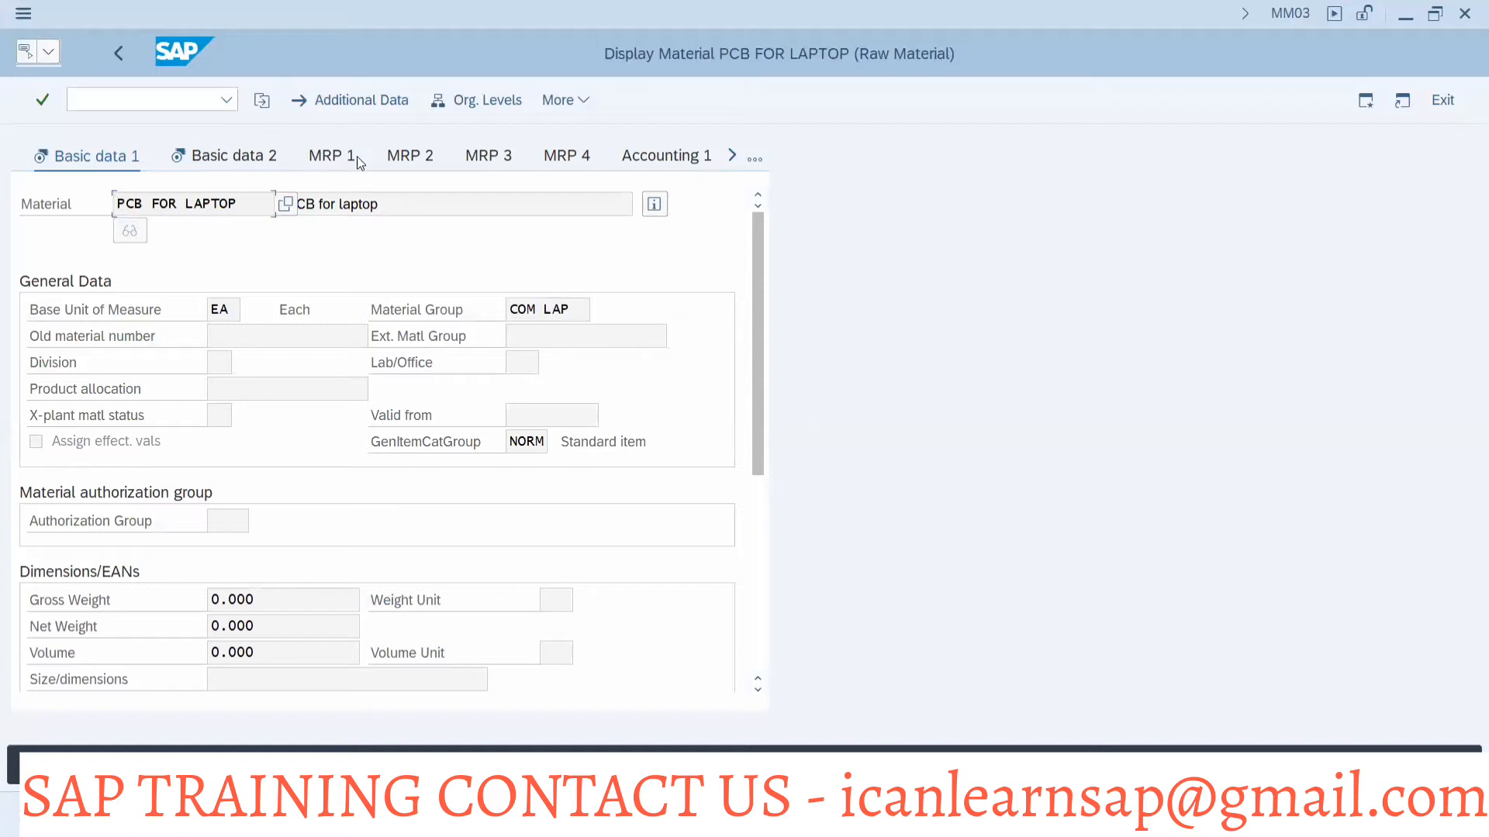
Enter organizational levels plant 1000 and storage location 0001 and confirm
left_click(485, 100)
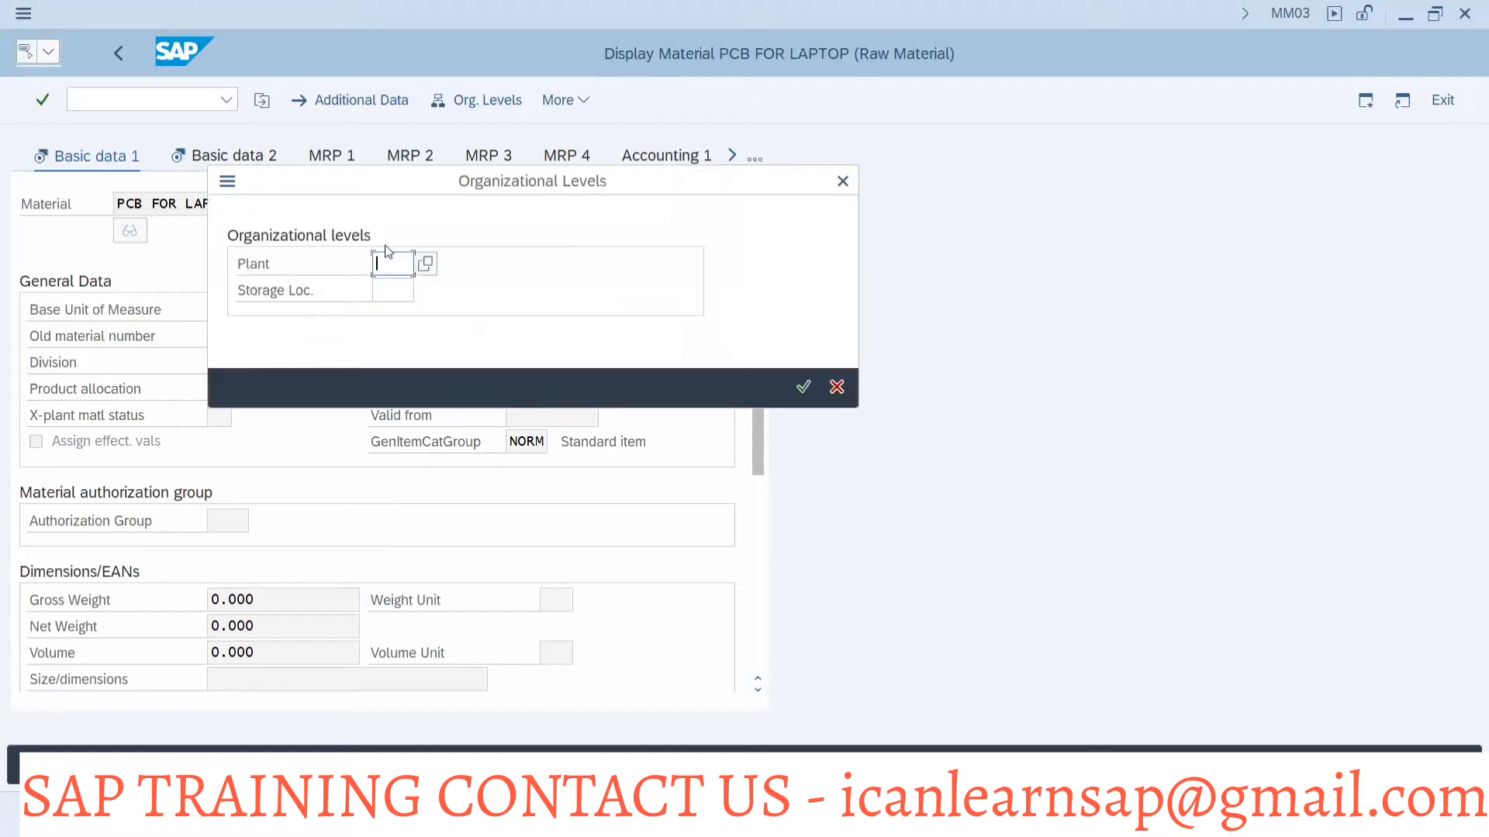
type("1000")
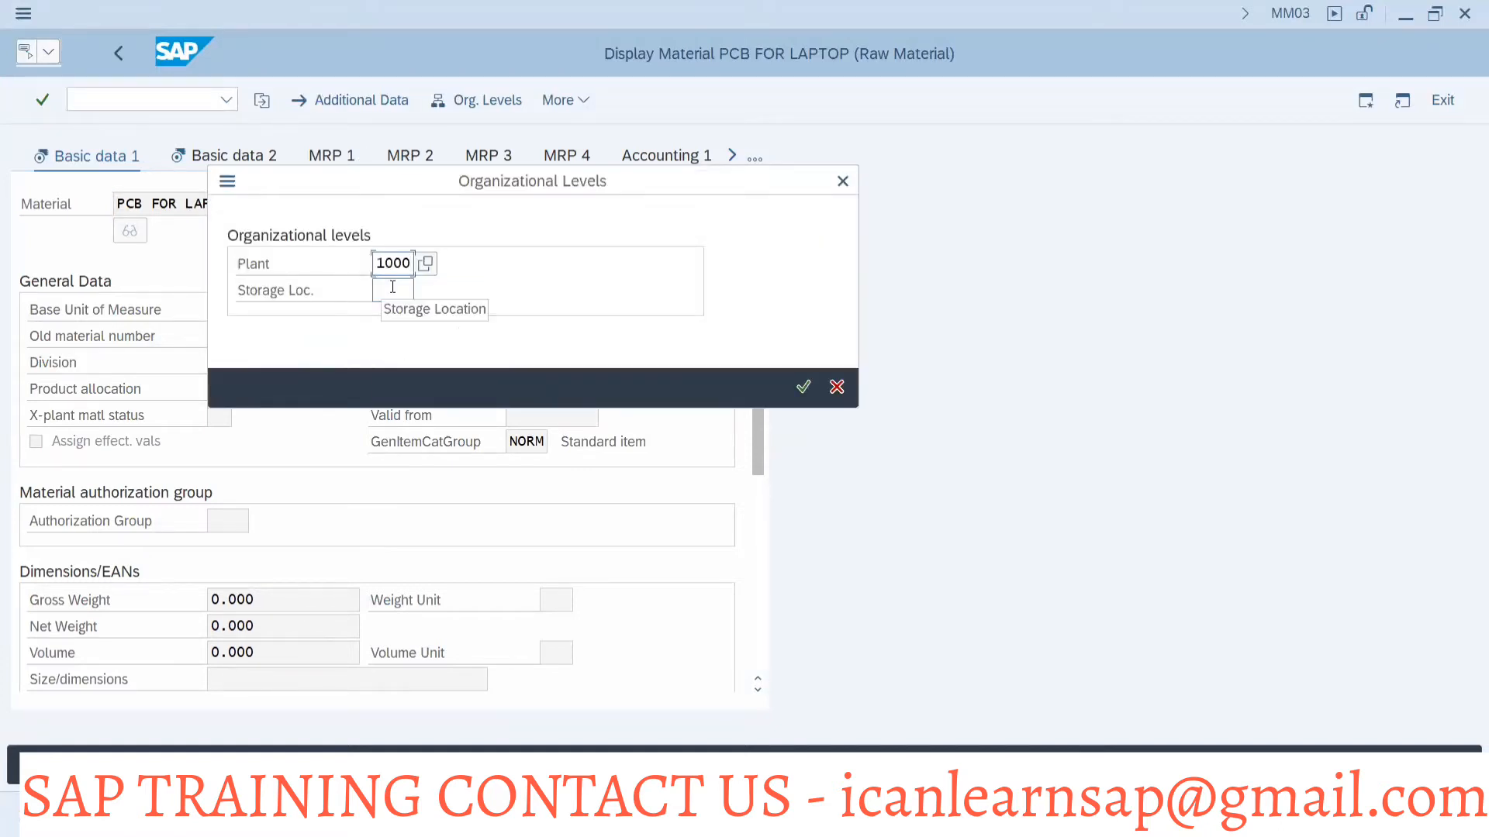
type("0001")
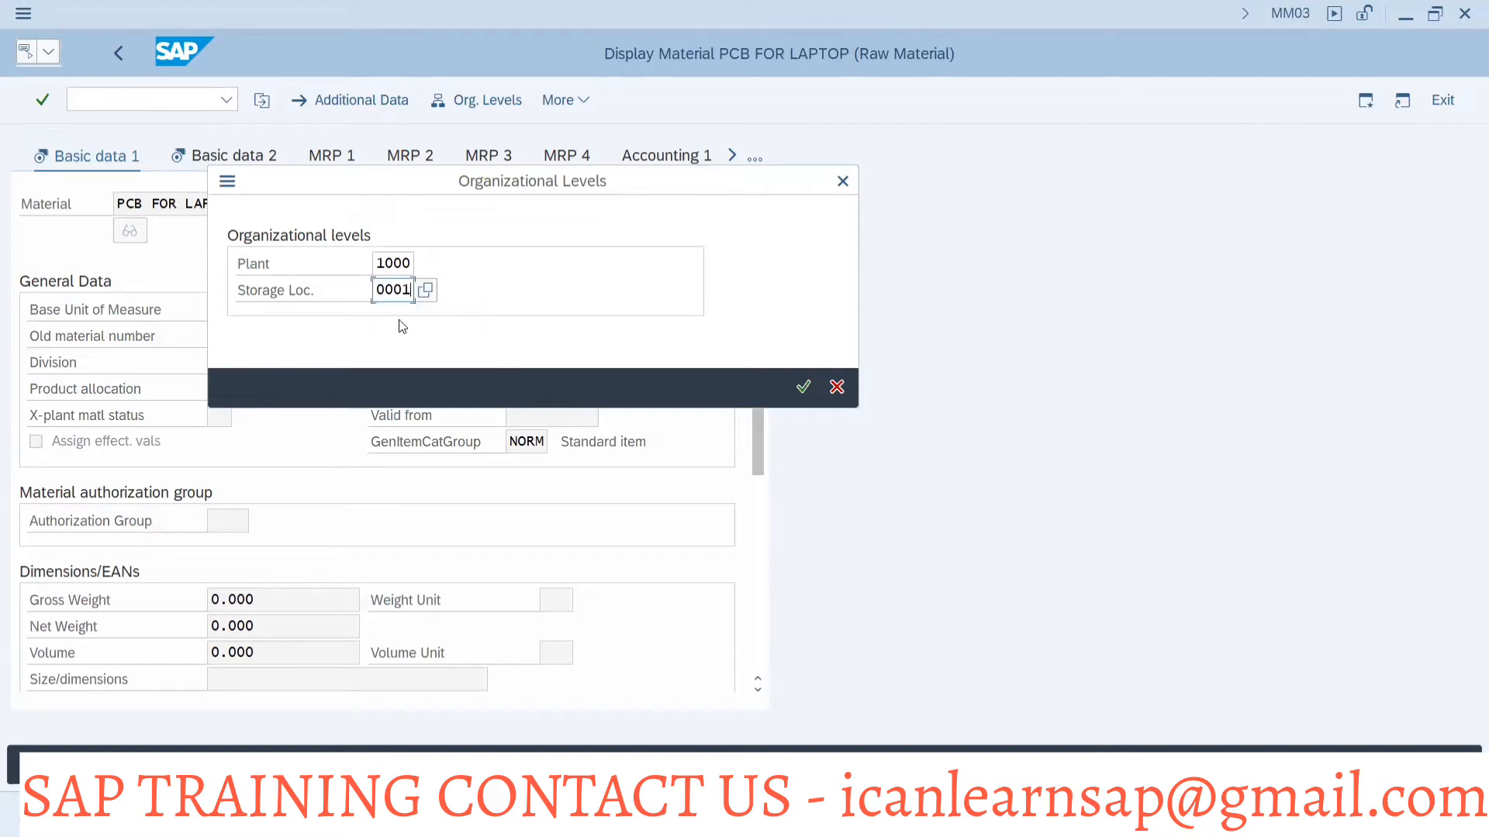
left_click(801, 386)
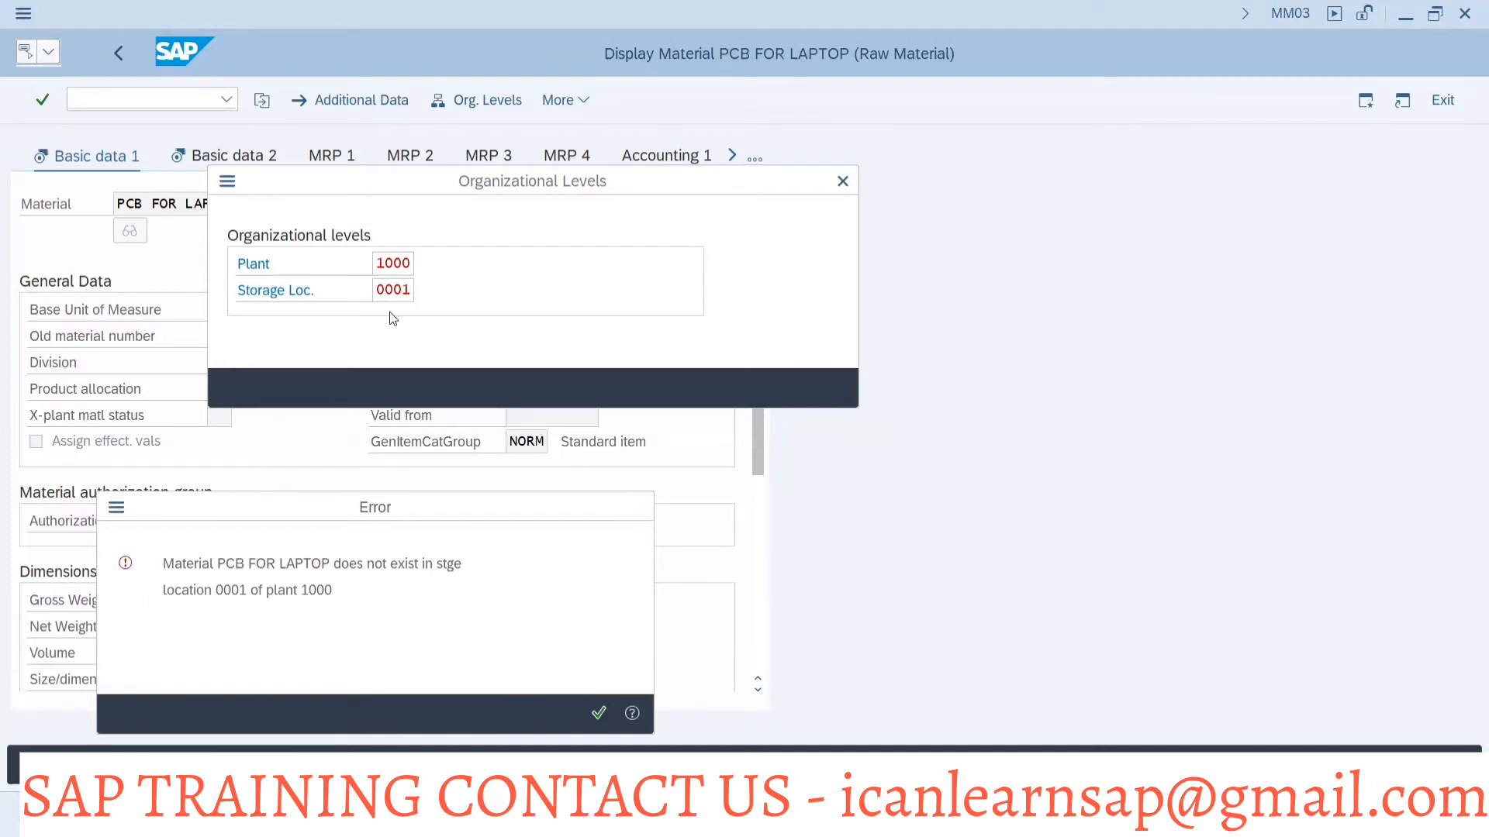
Dismiss the storage location error and return to editing the value
left_click(599, 713)
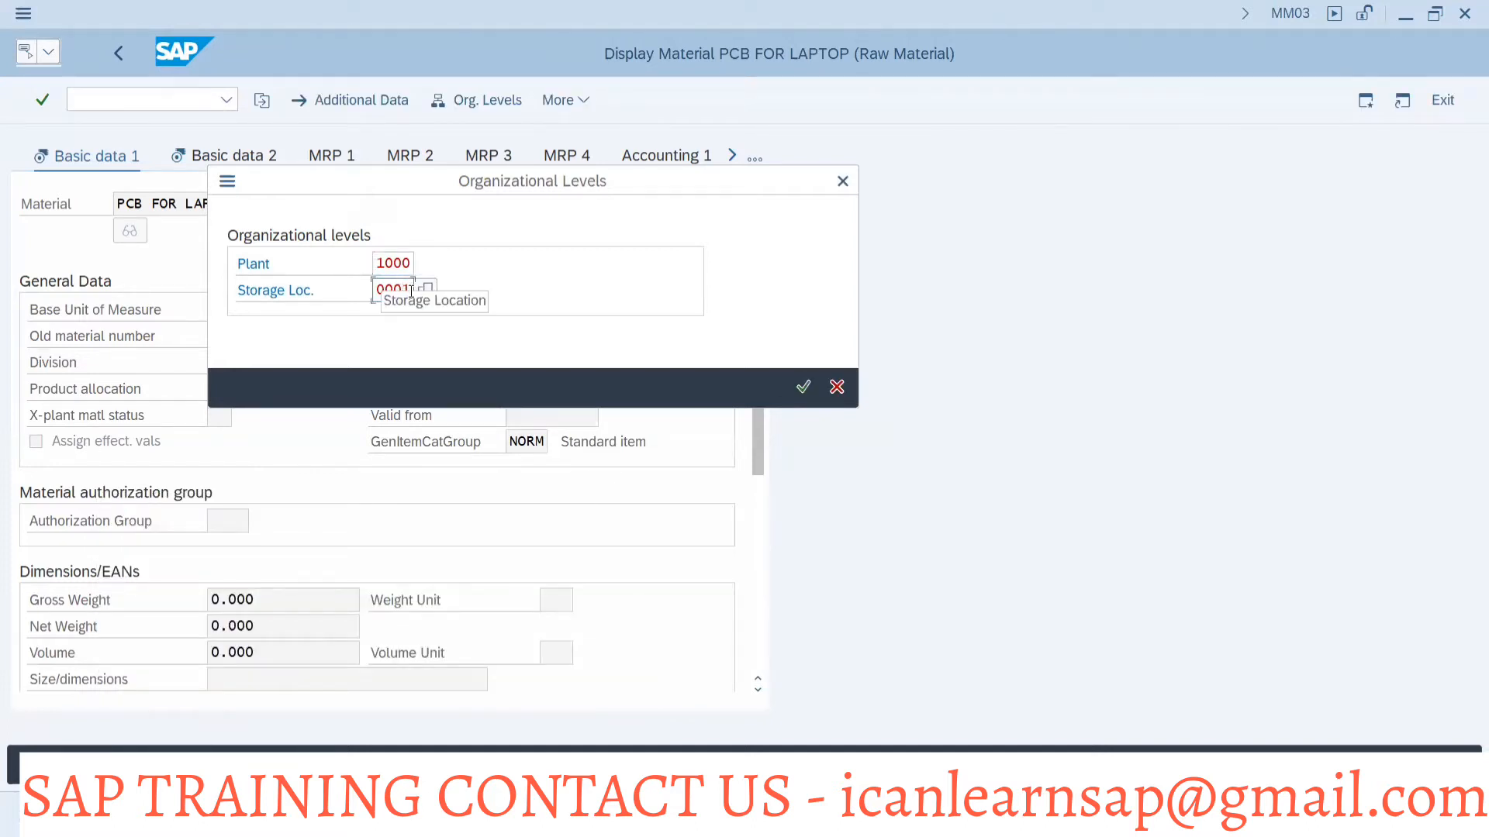
left_click(801, 386)
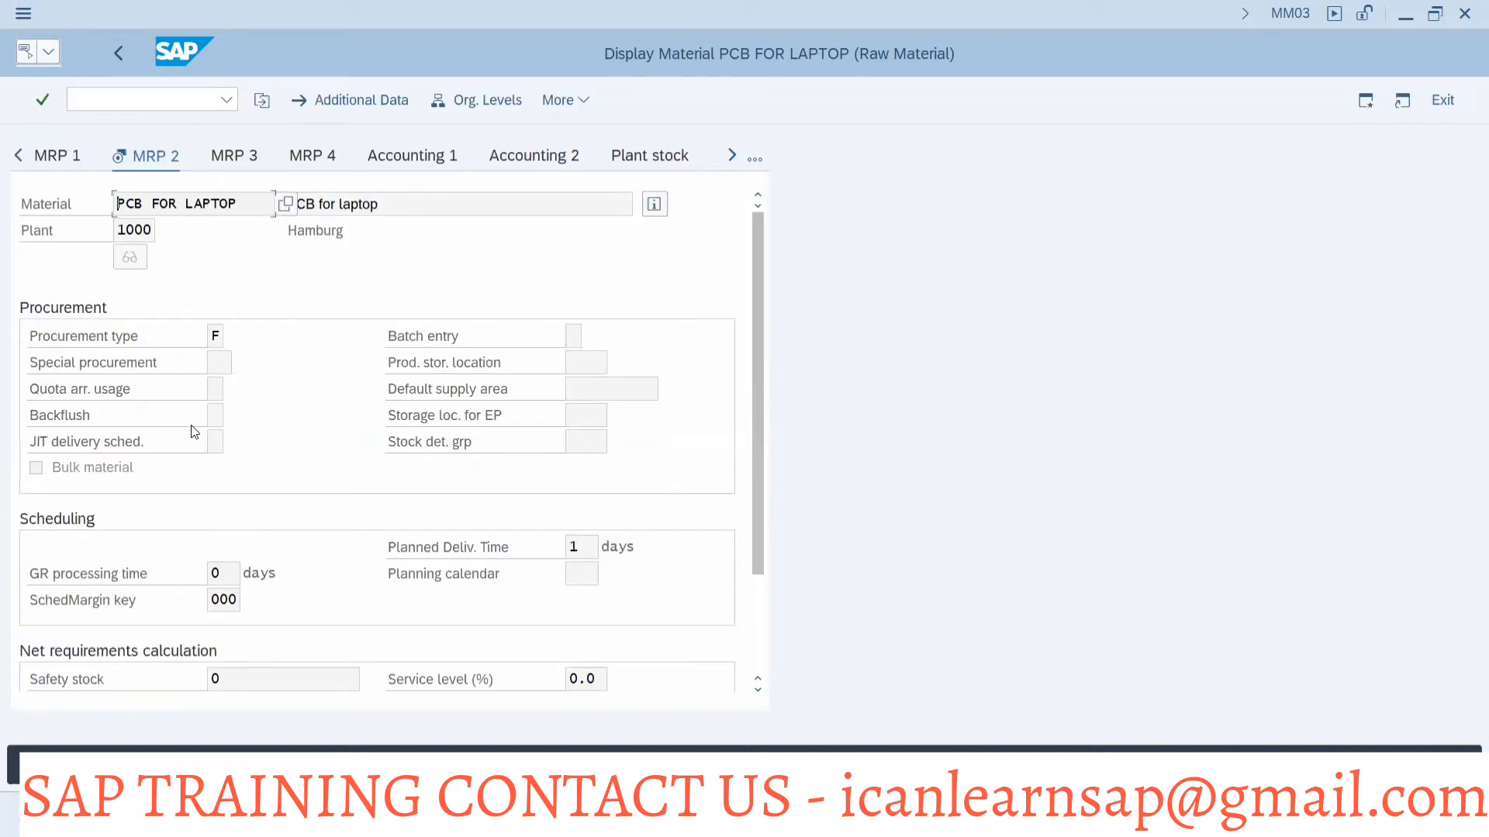
mouse_move(37, 481)
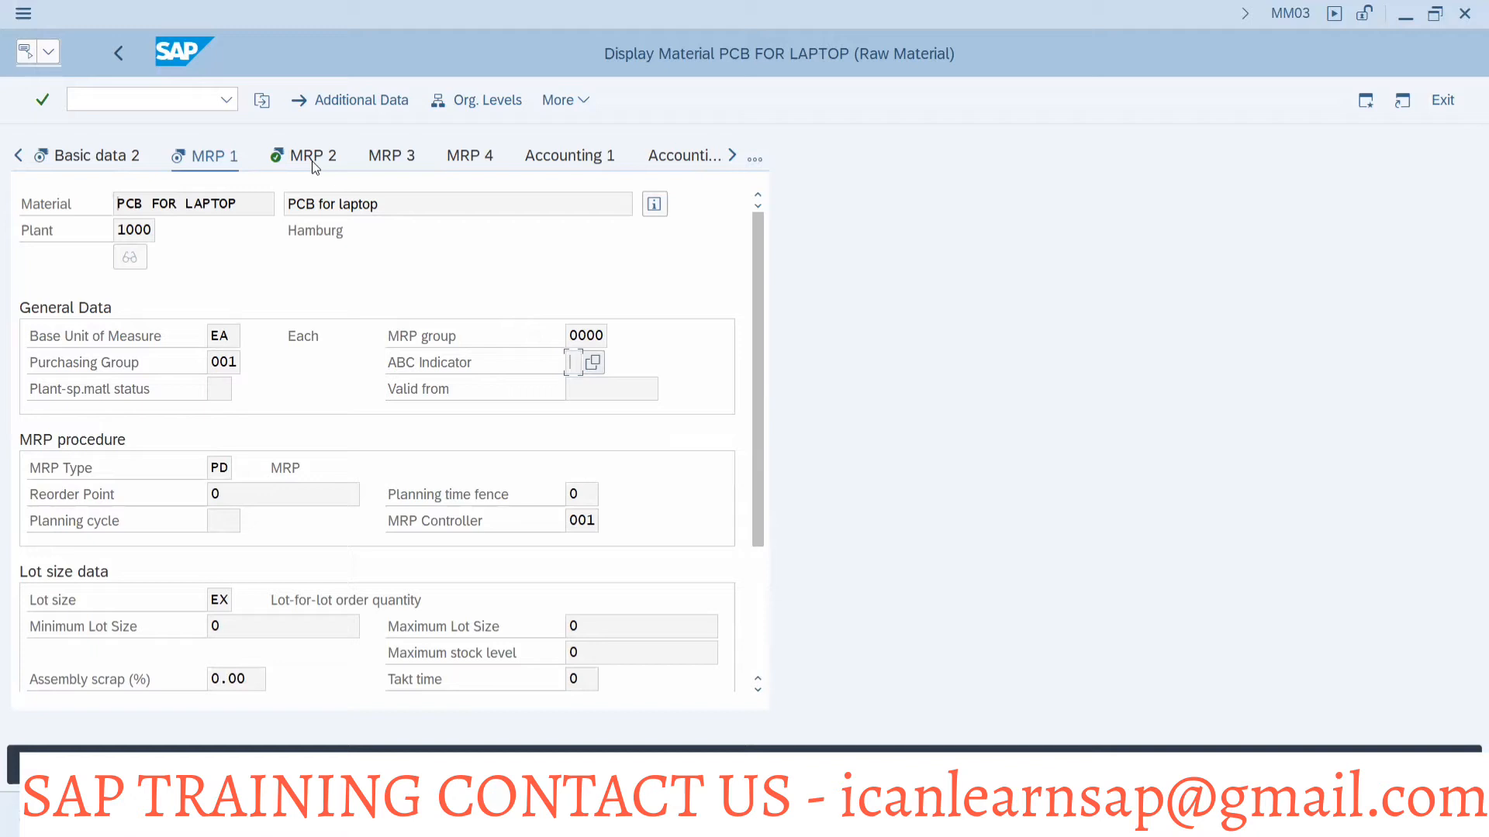
Review the MRP 2 procurement and scheduling data, then leave for another window
left_click(313, 155)
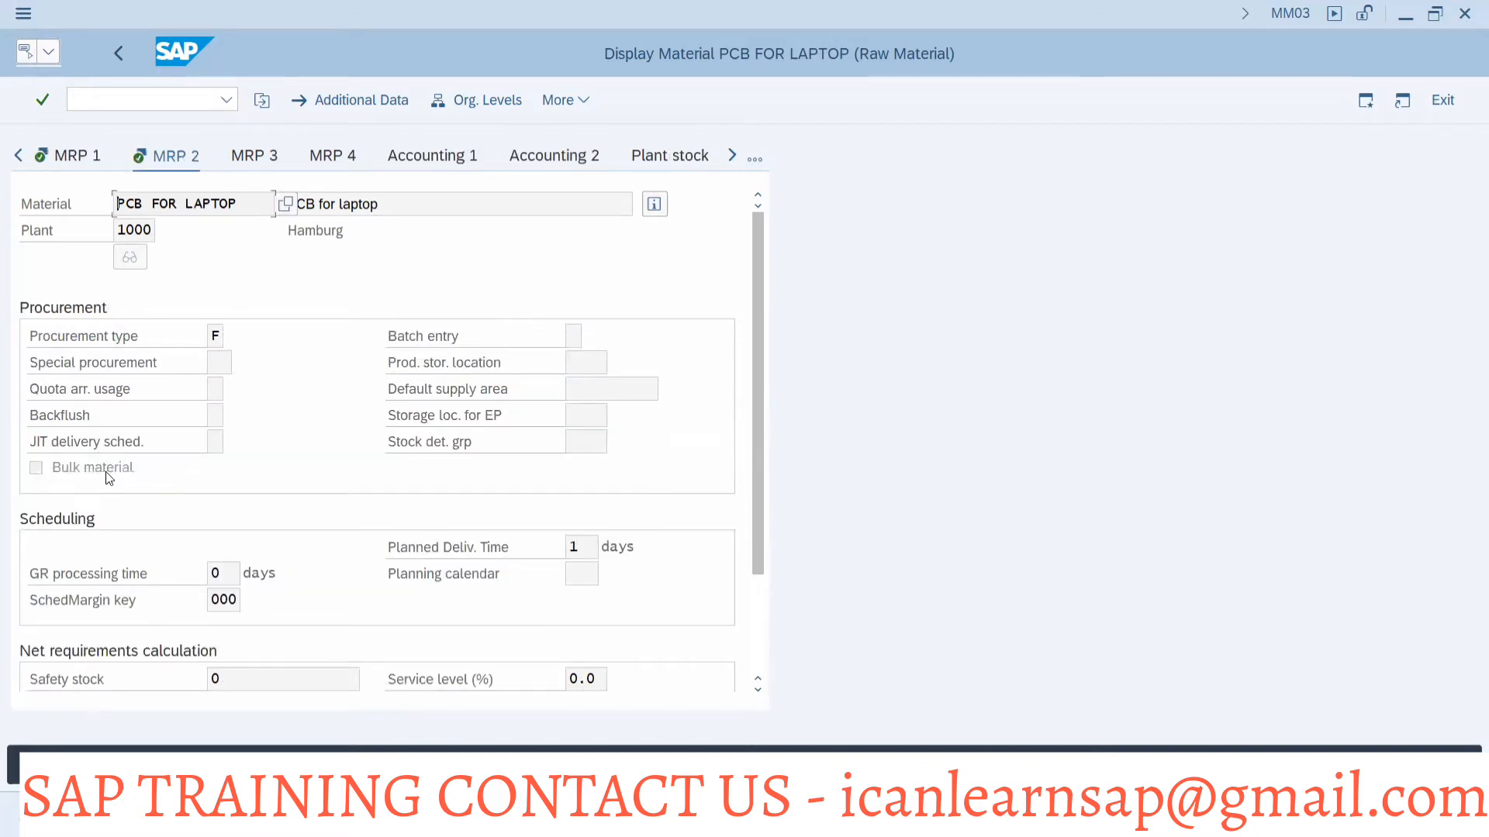
key("alt+tab")
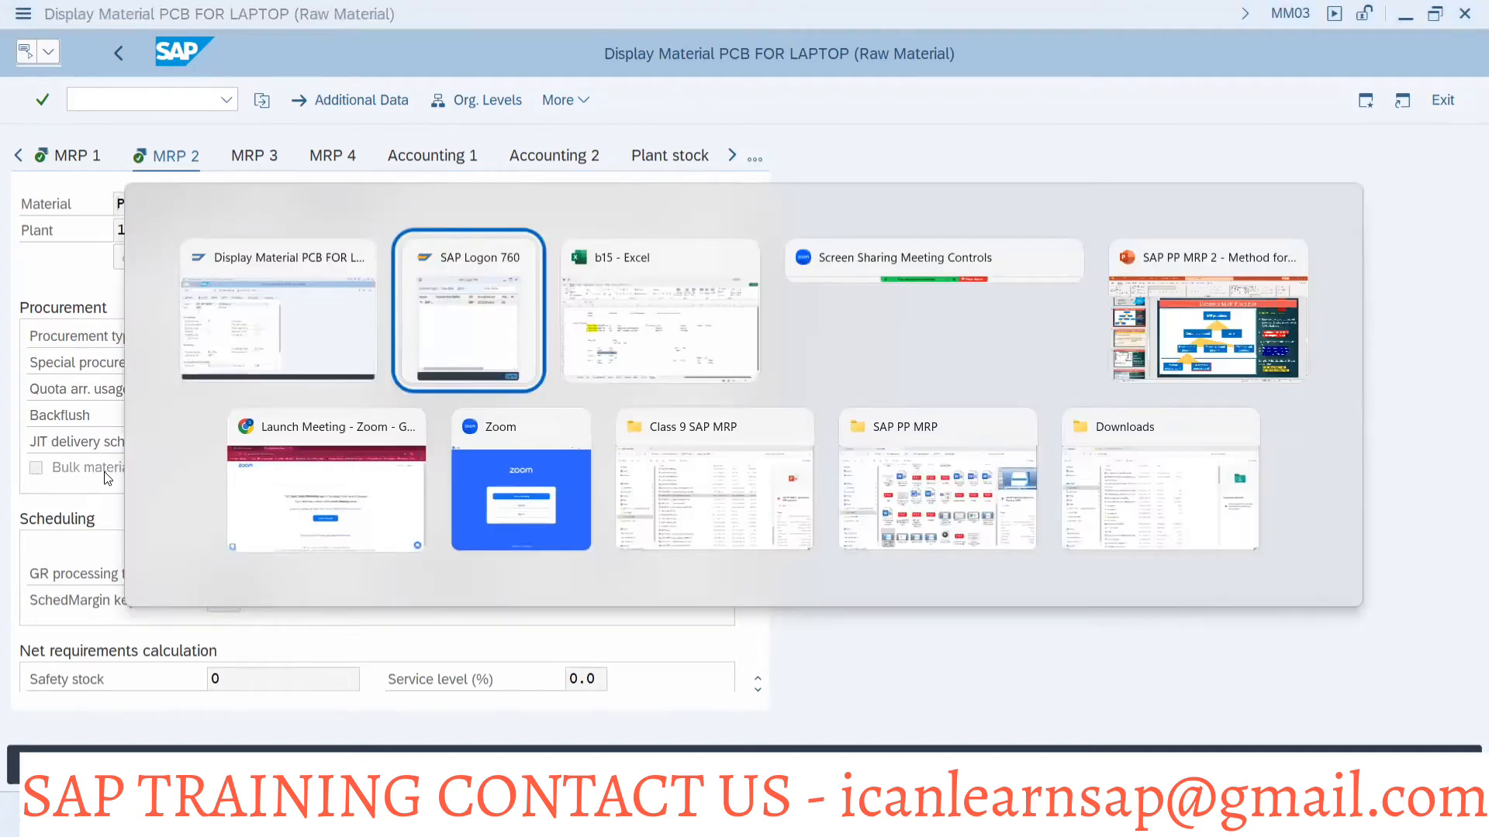
Bring the b15 notes workbook to the front
left_click(659, 312)
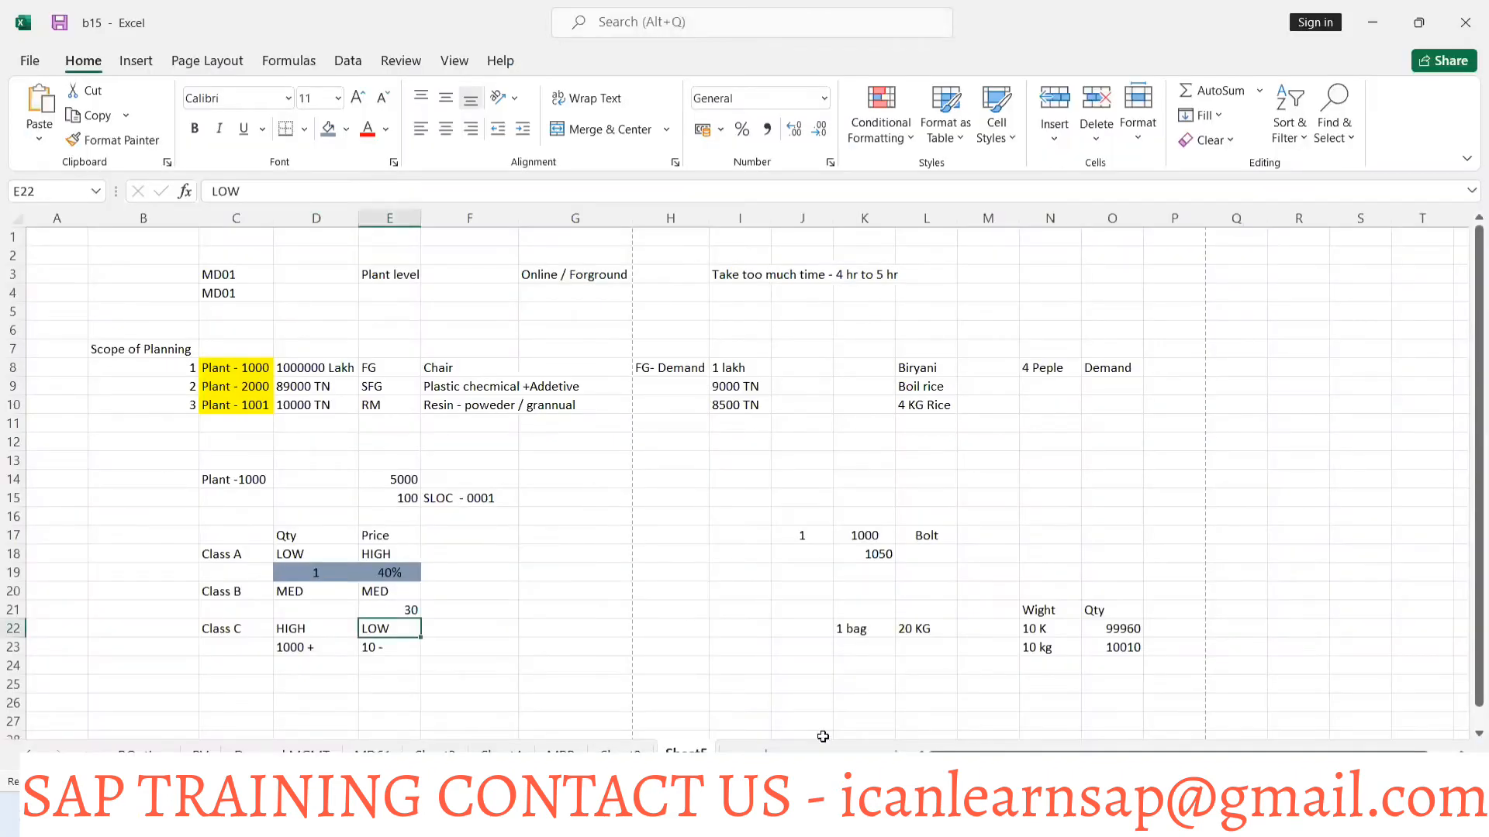
mouse_move(902, 628)
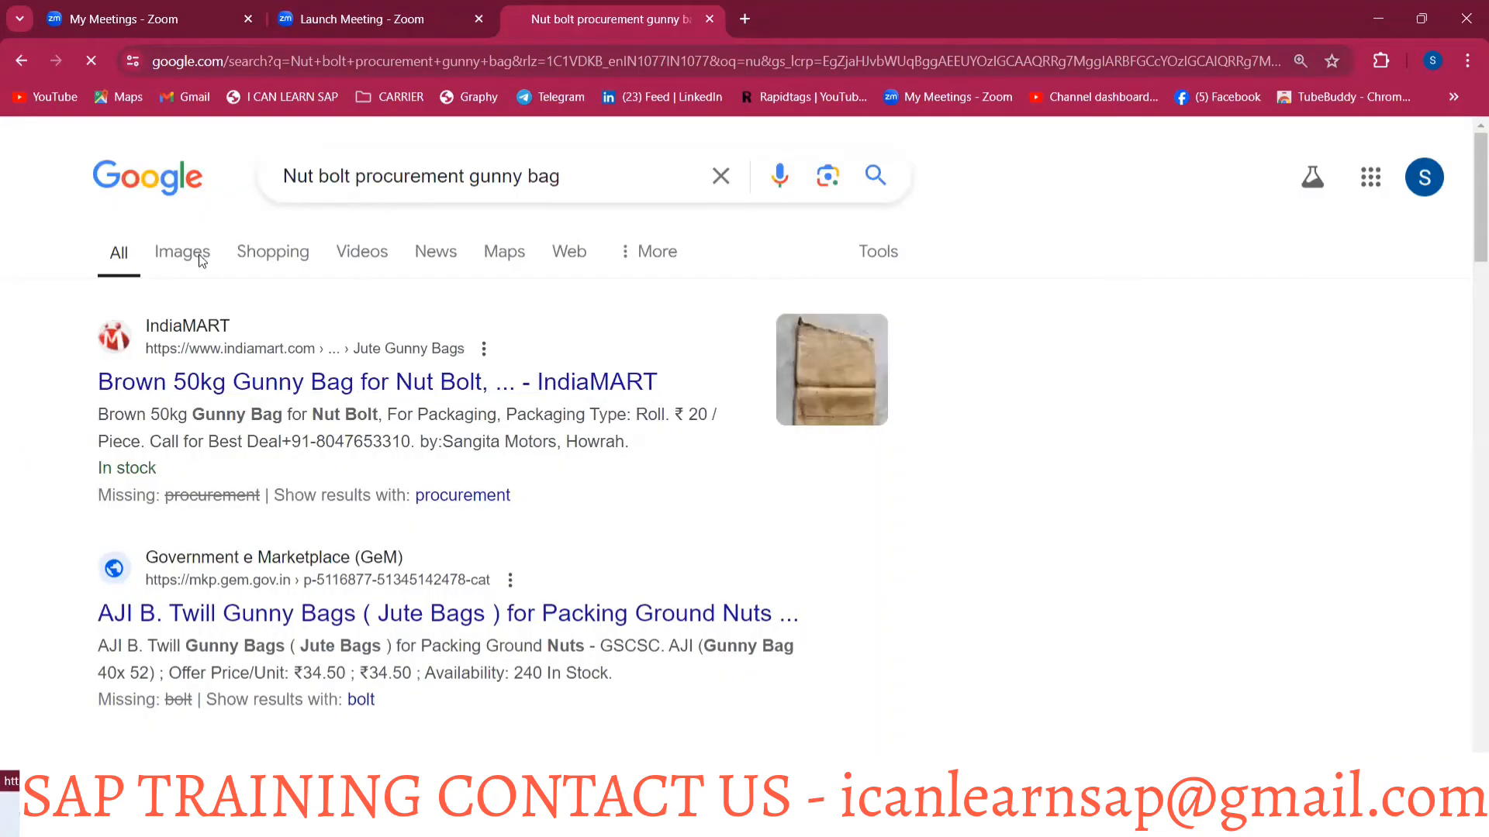
Browse gunny bag image results in Google, then return to the Excel notes sheet
left_click(182, 251)
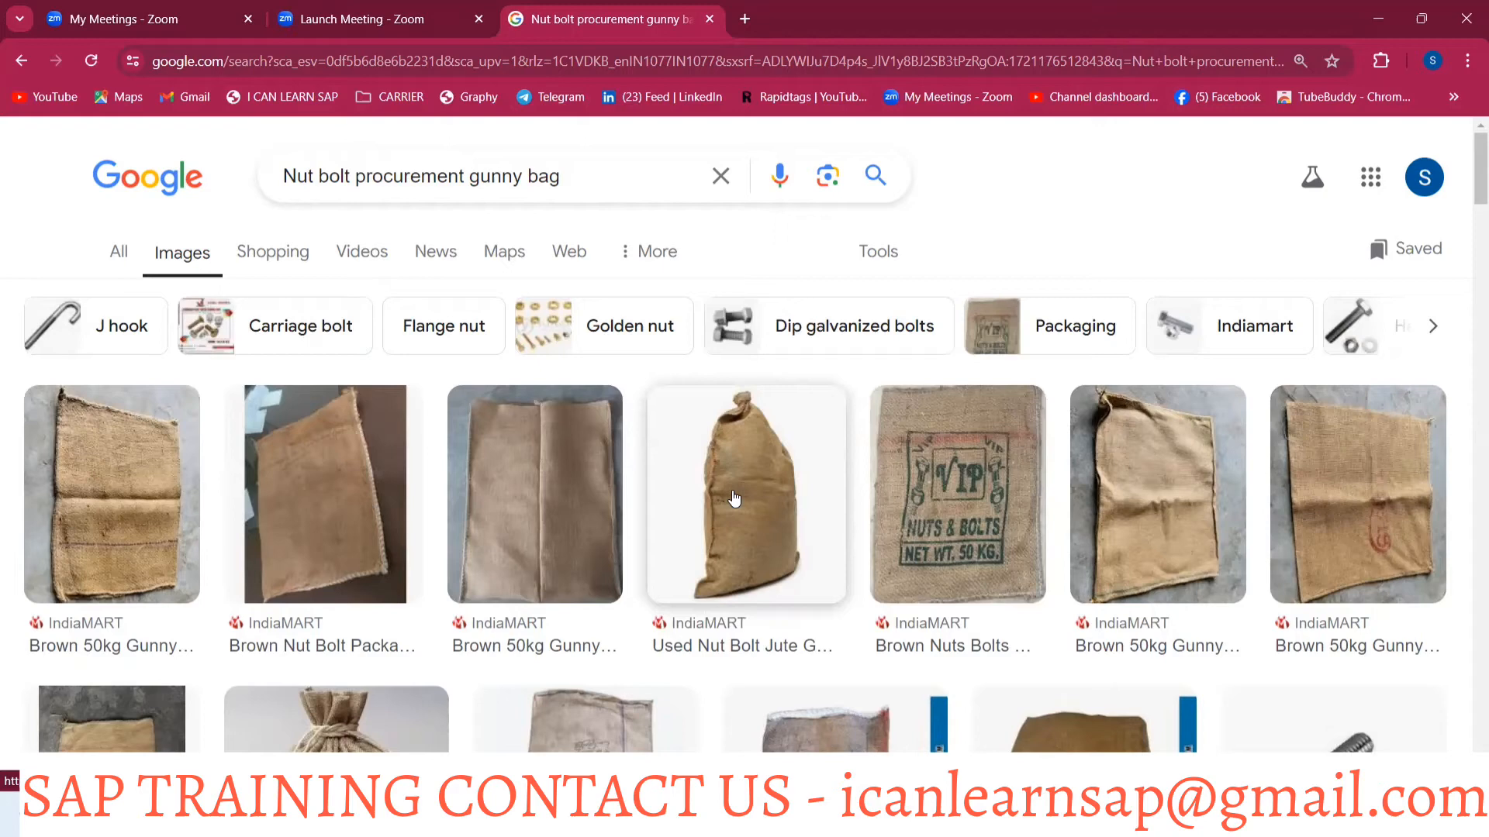
key("alt+tab")
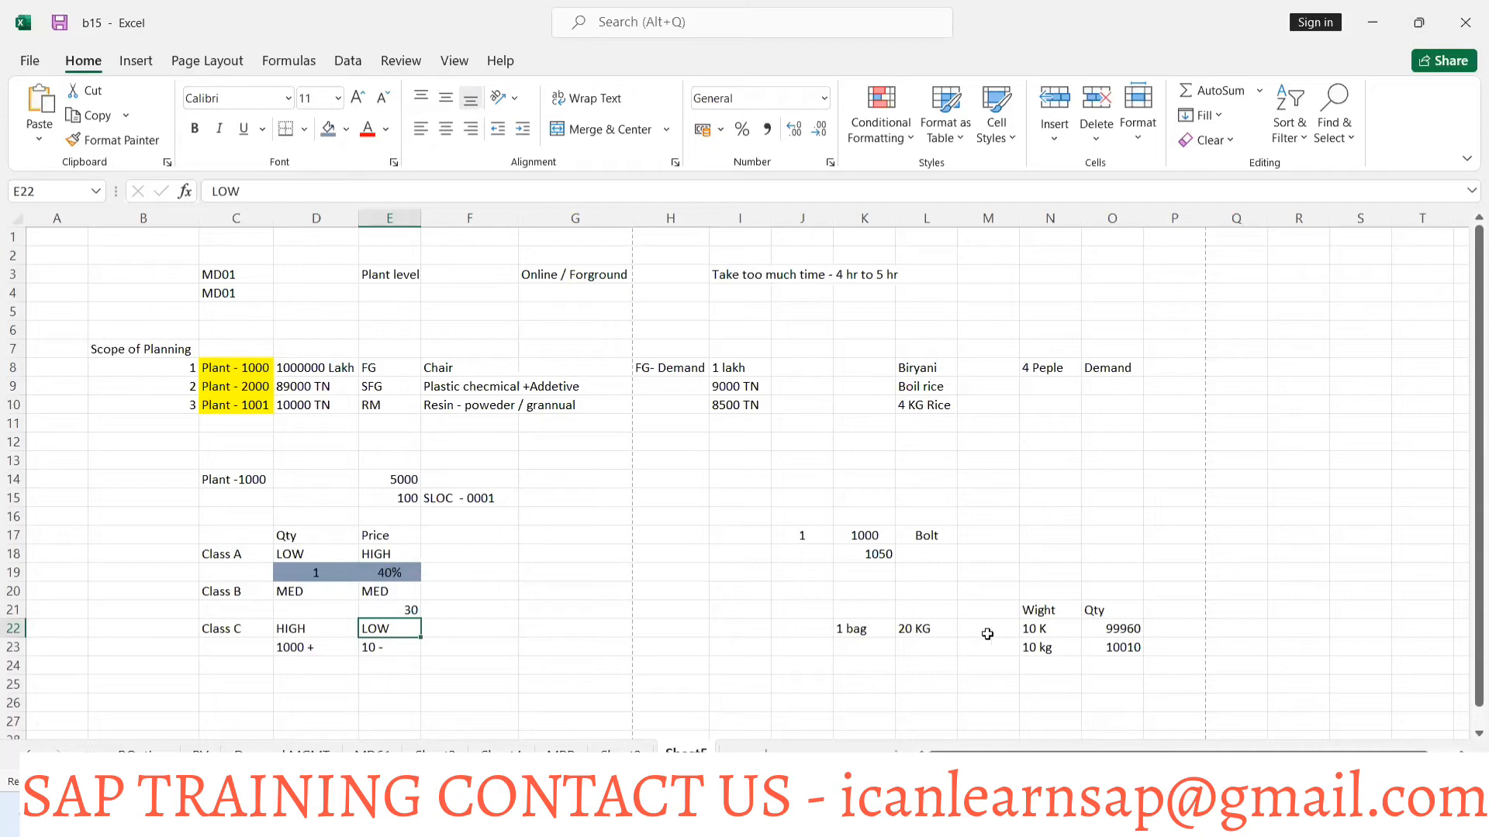
mouse_move(1039, 630)
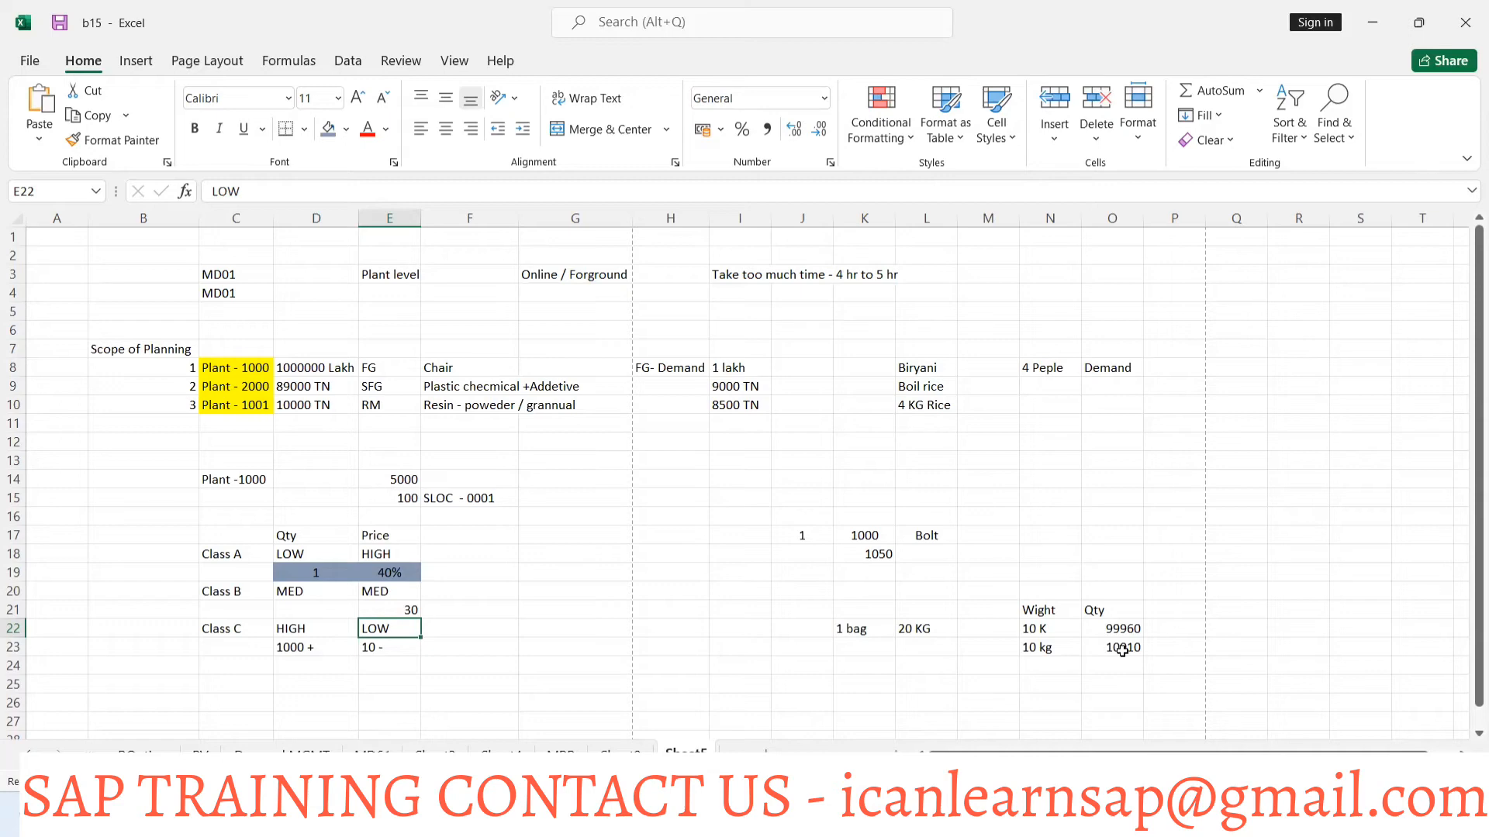
mouse_move(1122, 648)
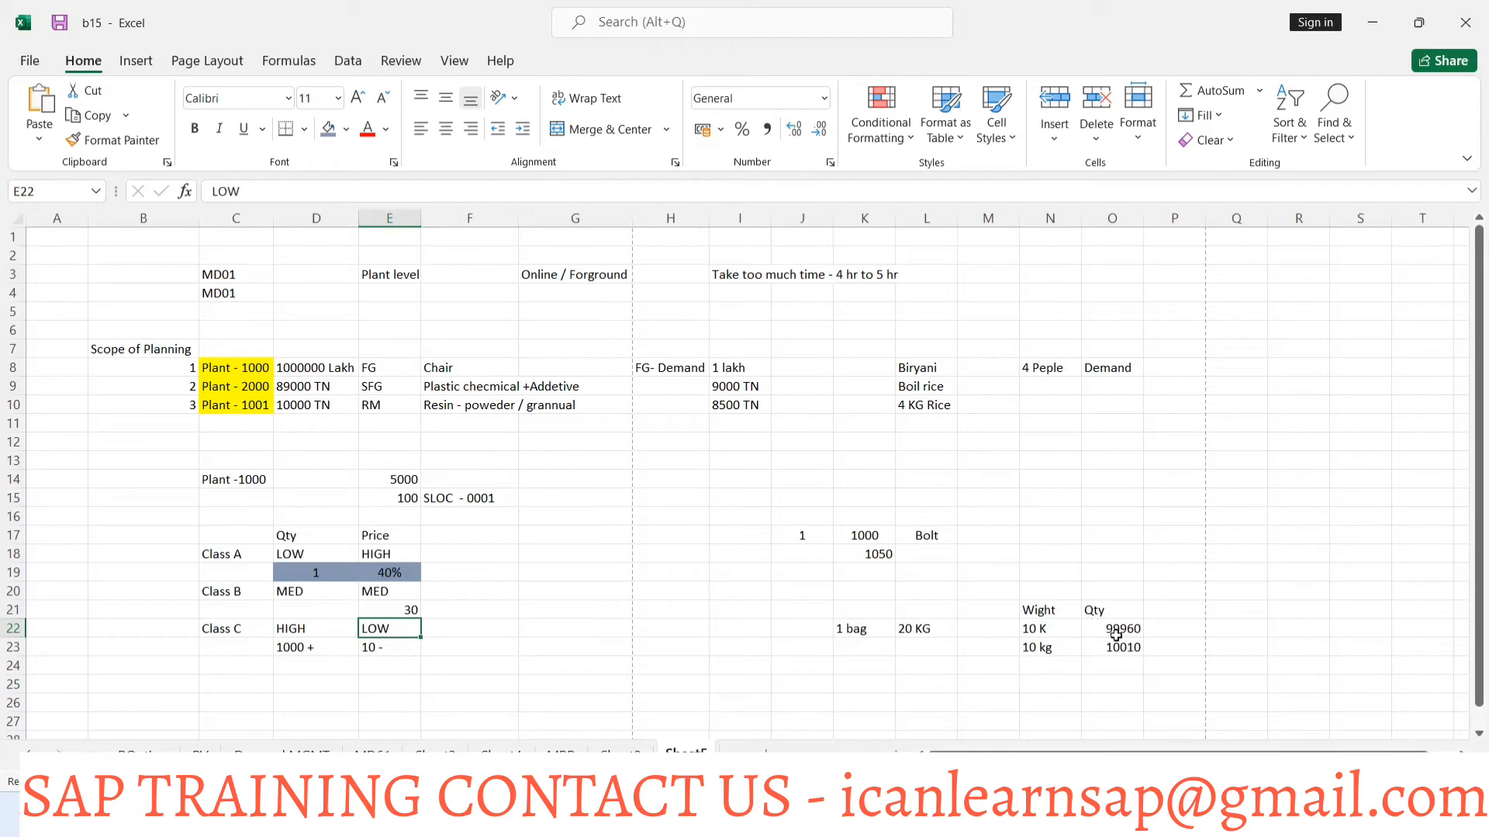
mouse_move(1061, 661)
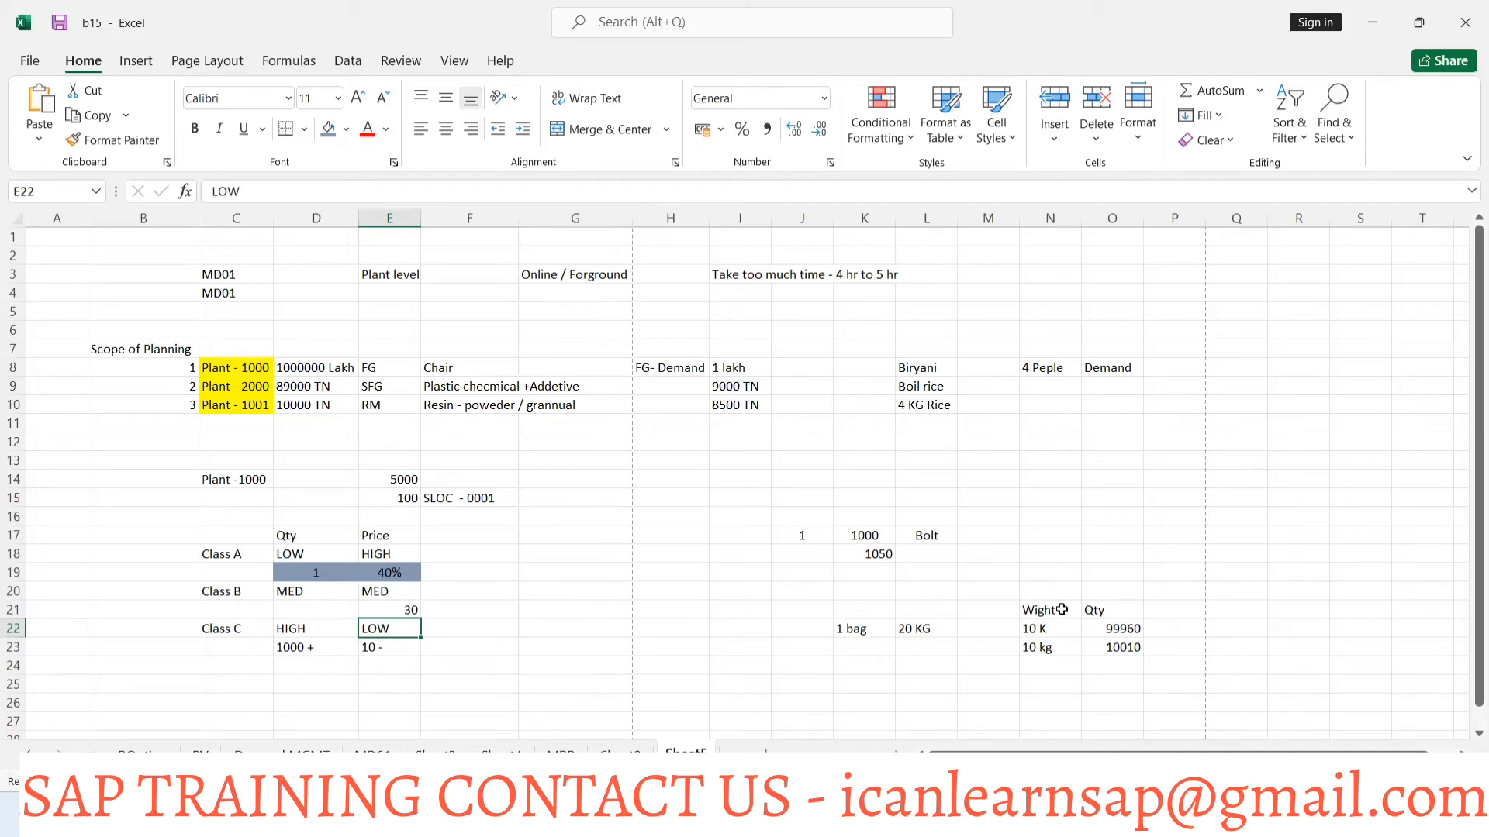
mouse_move(1054, 562)
type("1 Car")
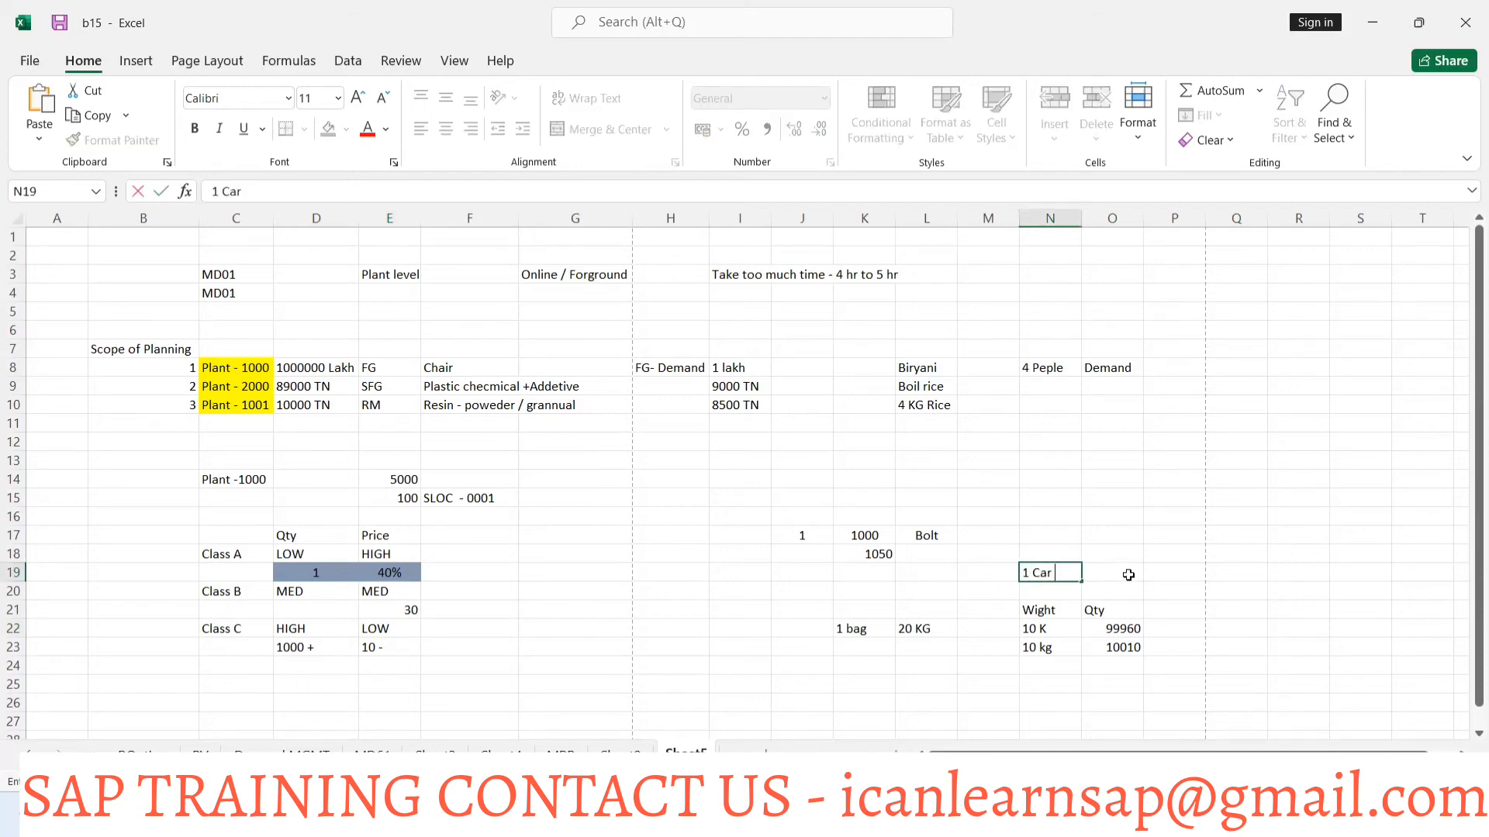
Enter 1000 as the quantity beside '1 Car' in cell O19 and move to P19
type("1000")
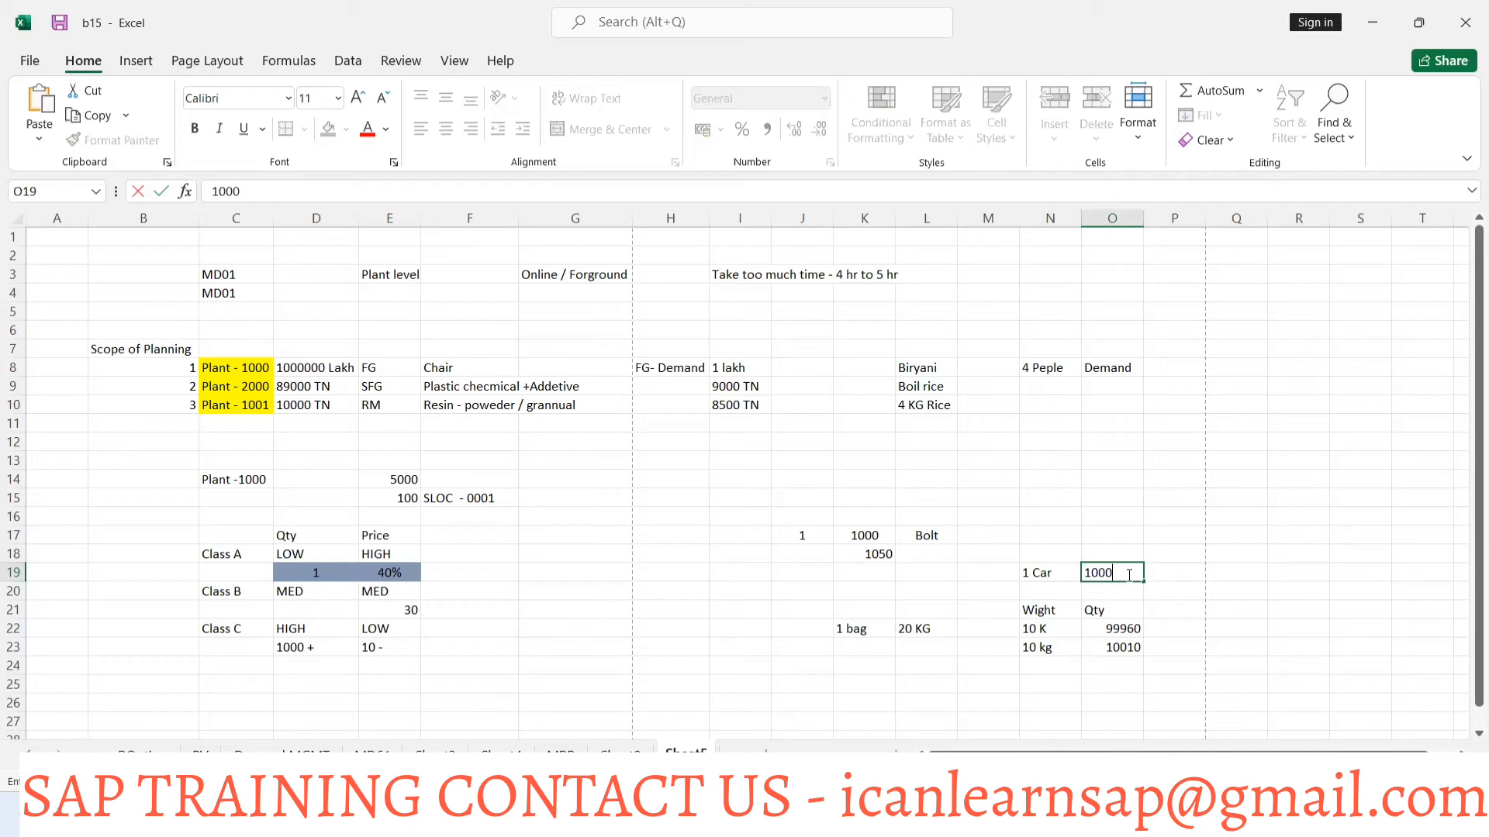
key("enter")
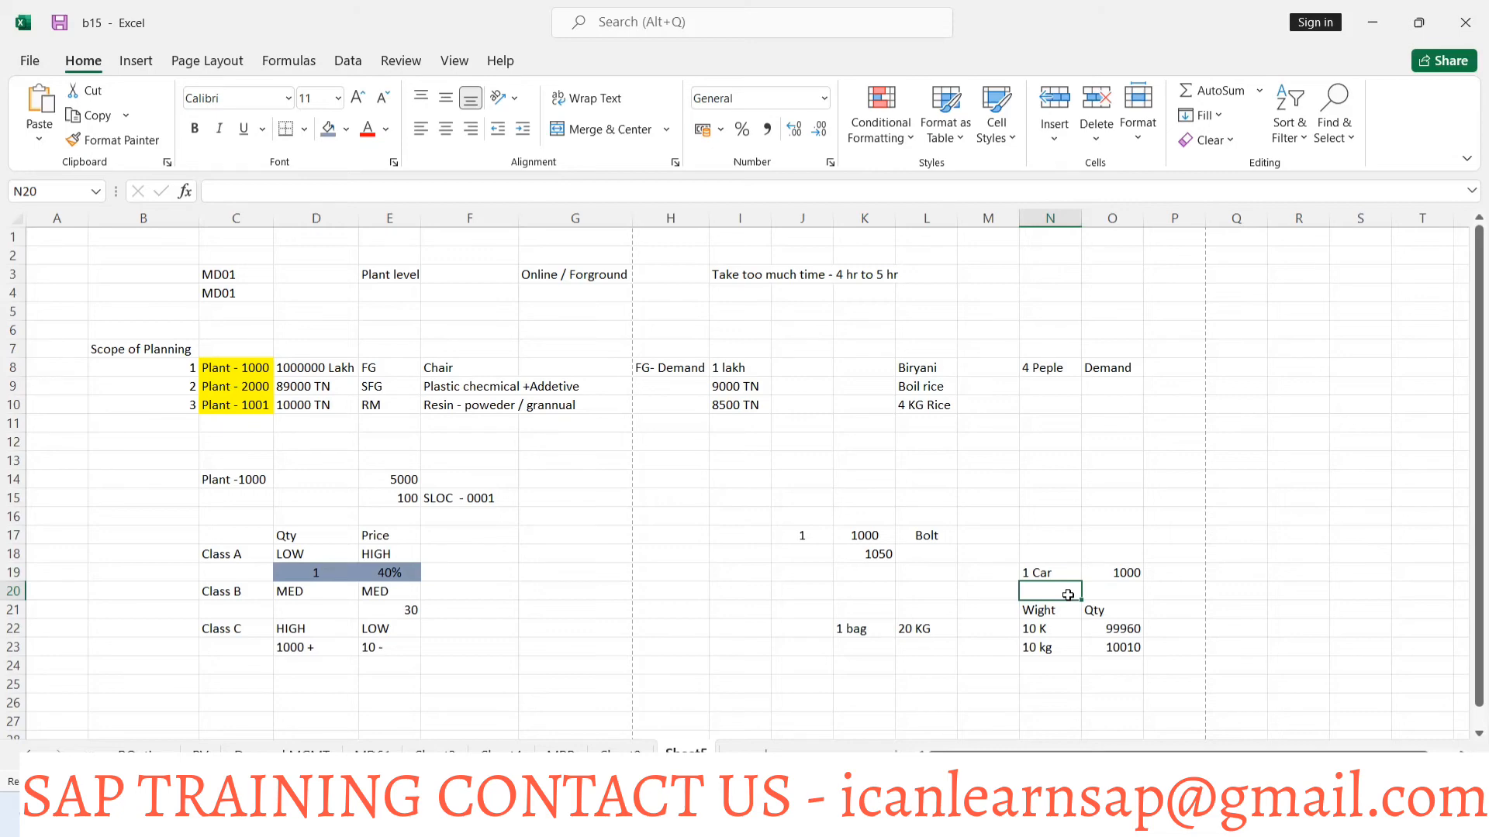
mouse_move(1092, 590)
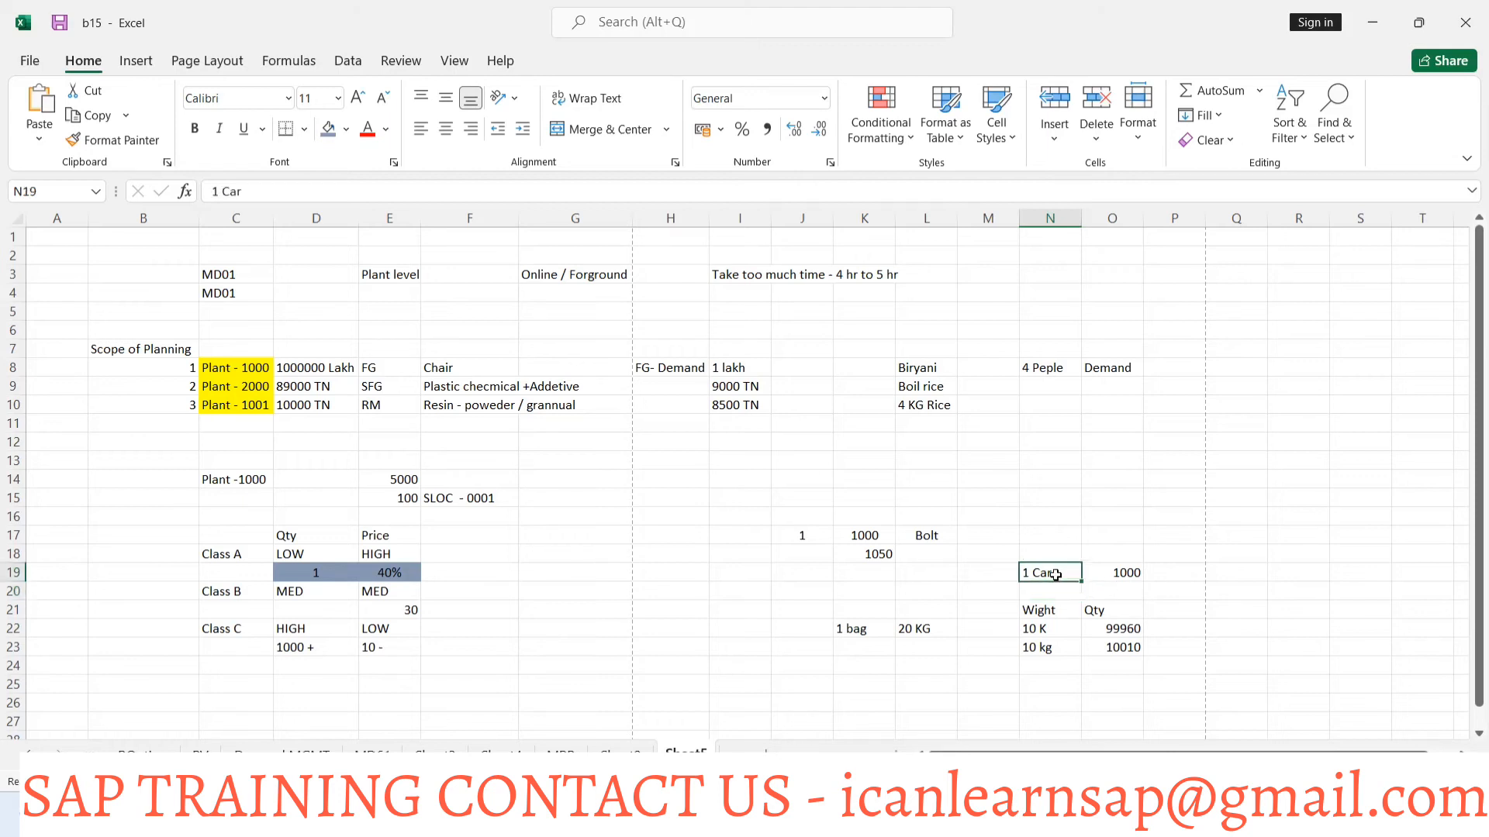
left_click(1173, 573)
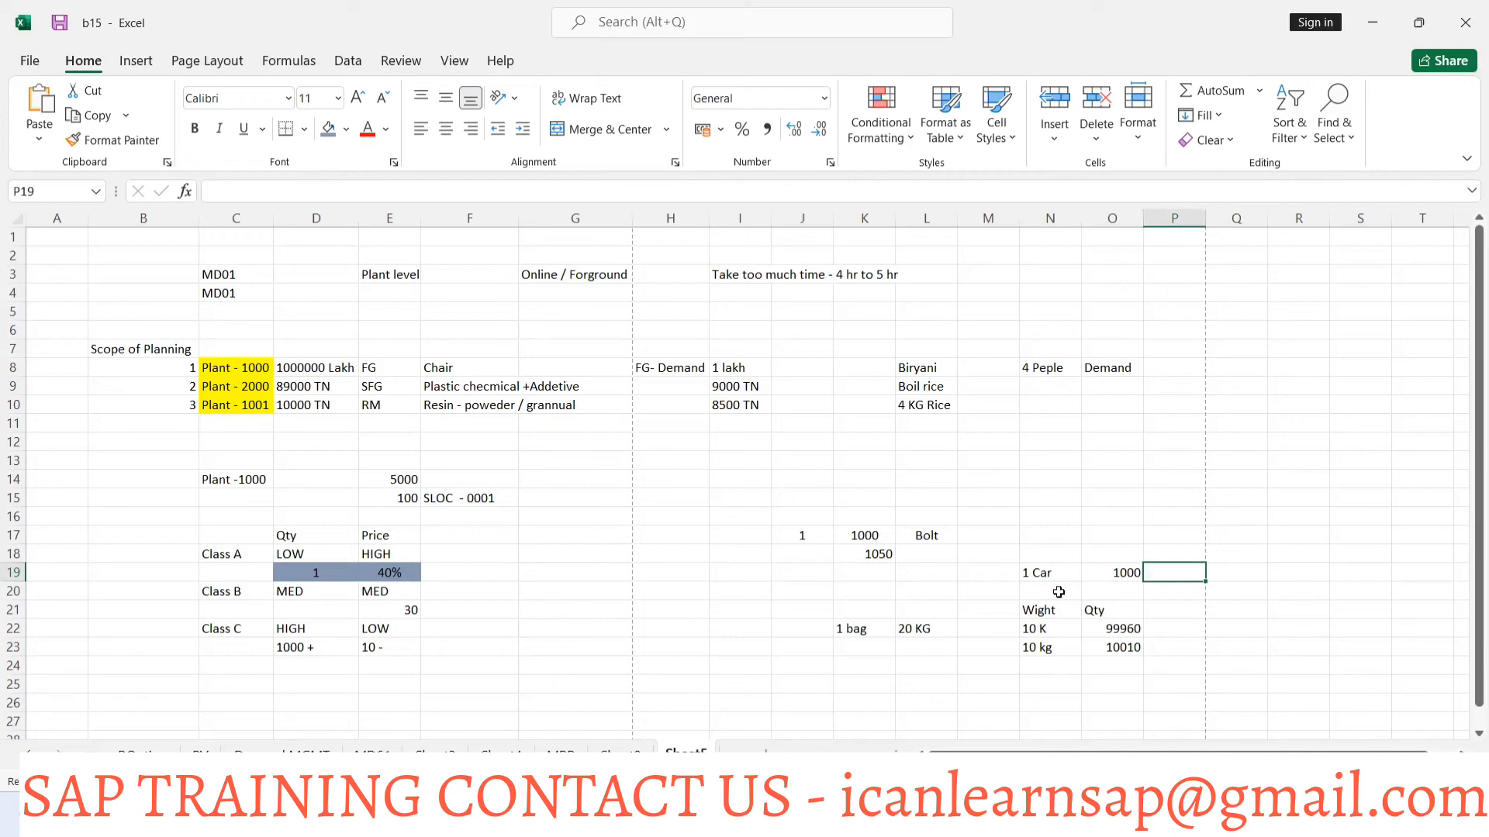
key("alt")
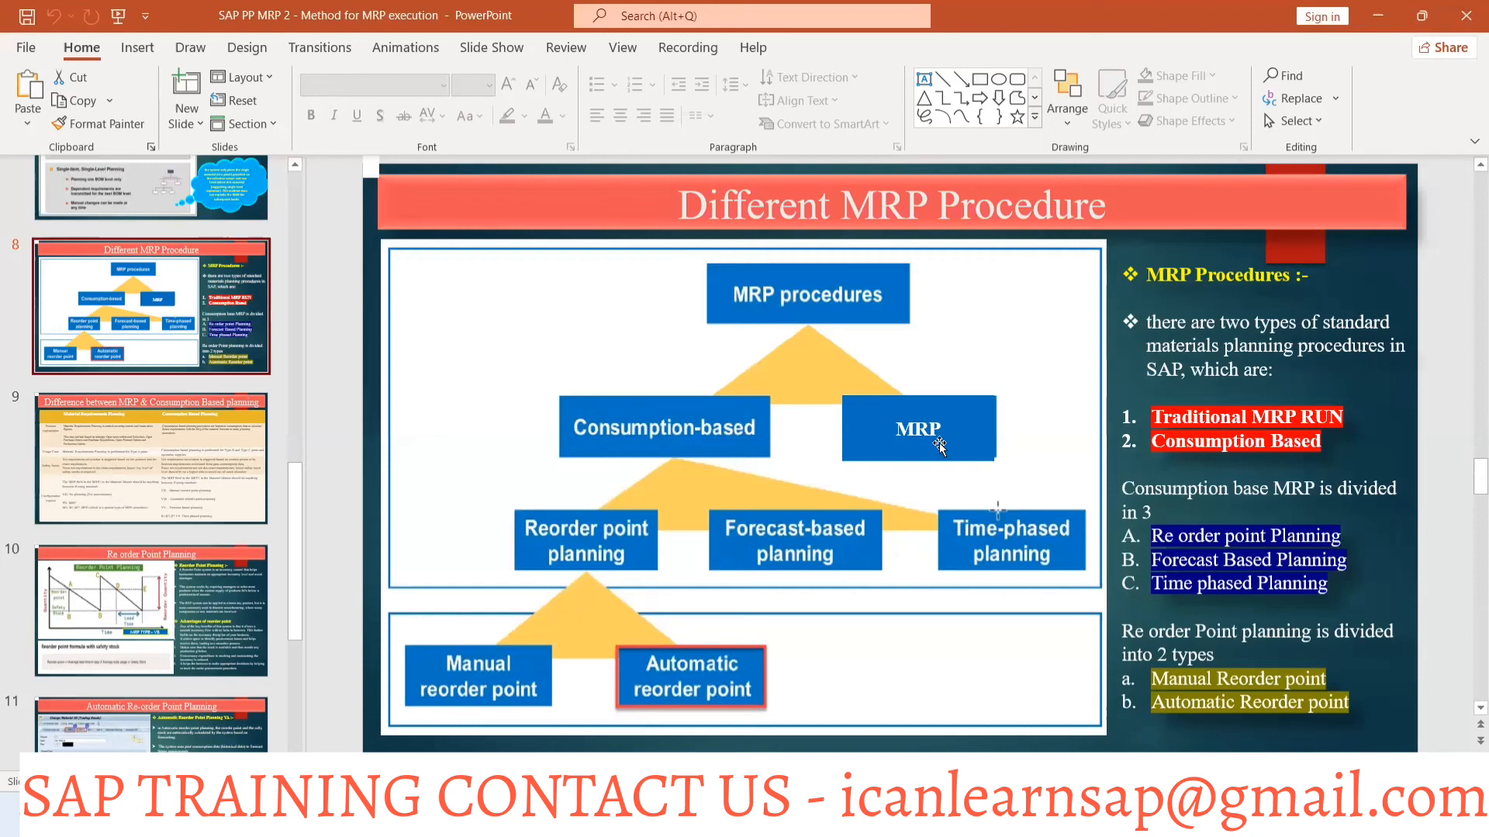
mouse_move(698, 418)
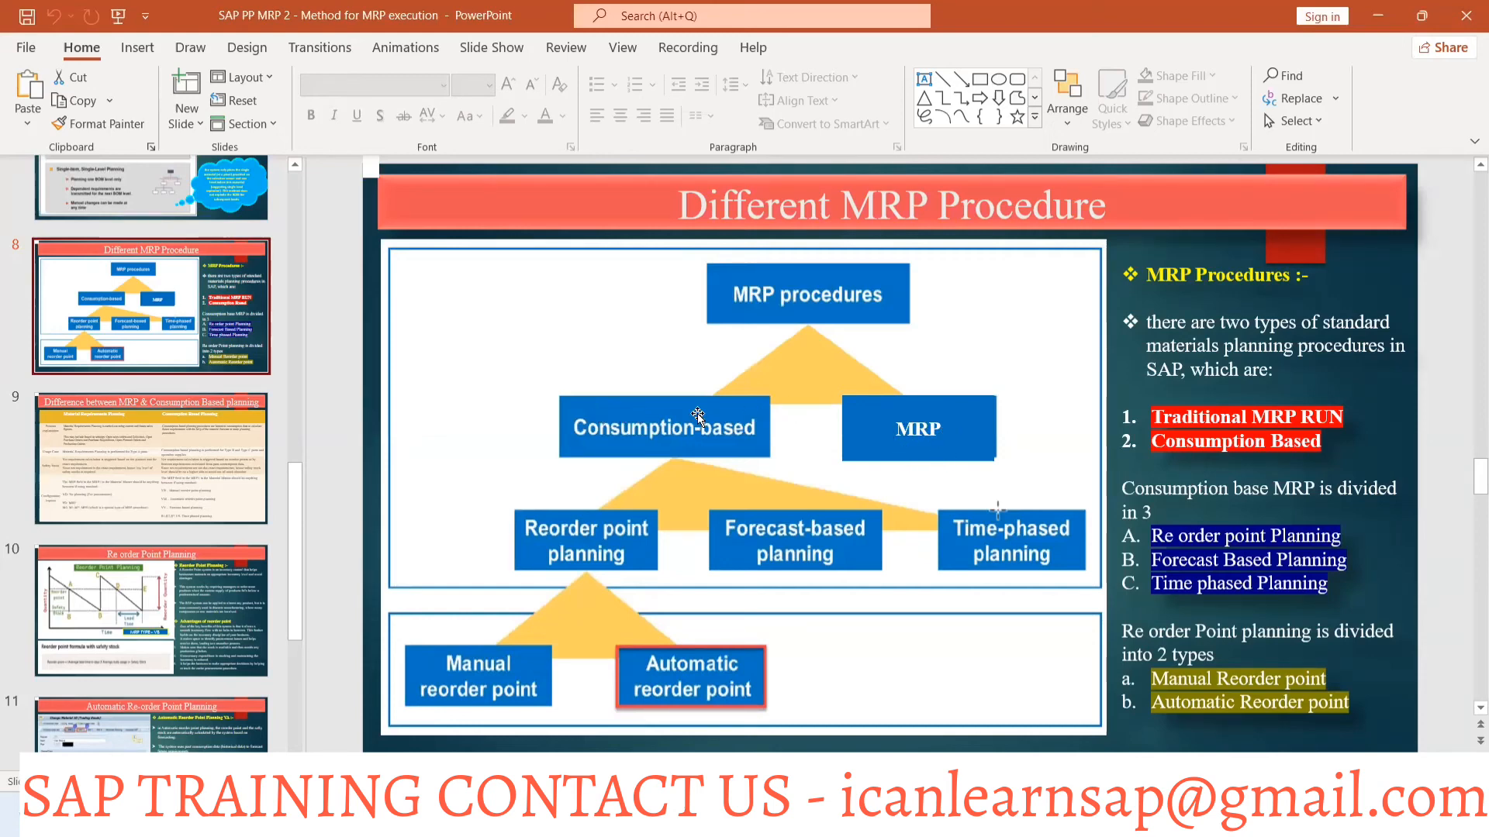
mouse_move(712, 465)
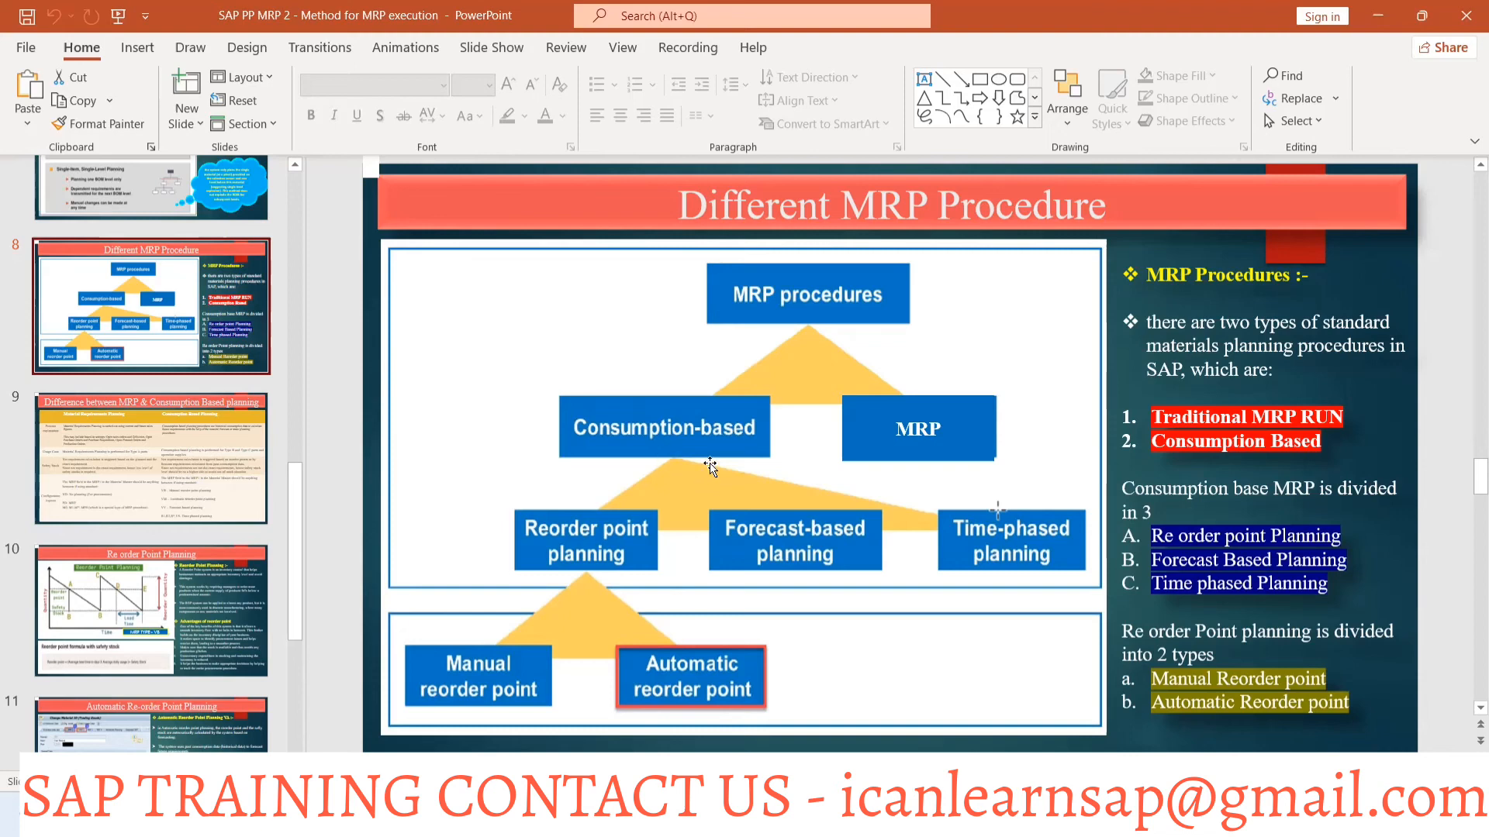
mouse_move(615, 545)
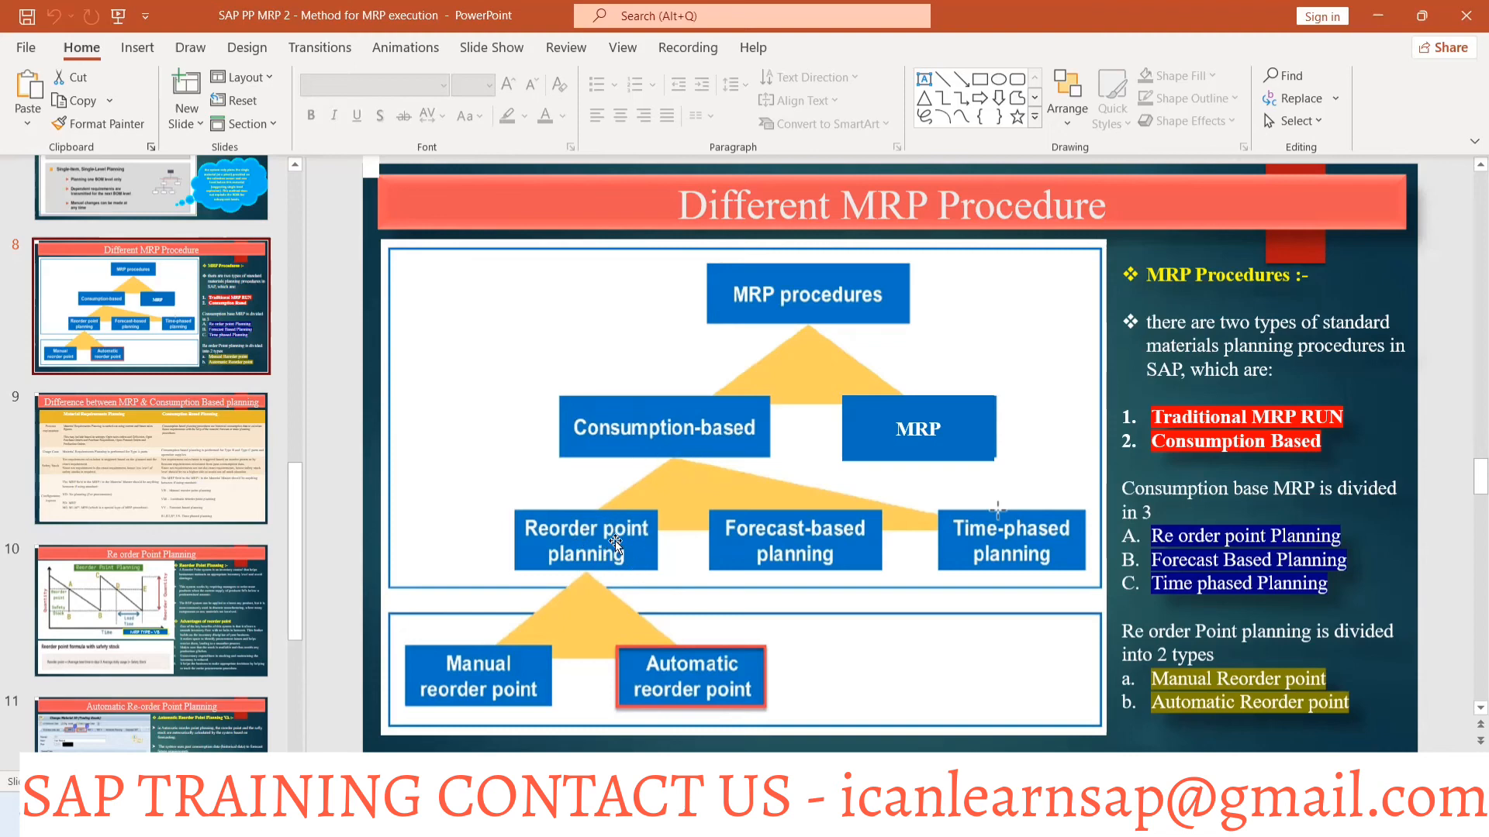
mouse_move(608, 573)
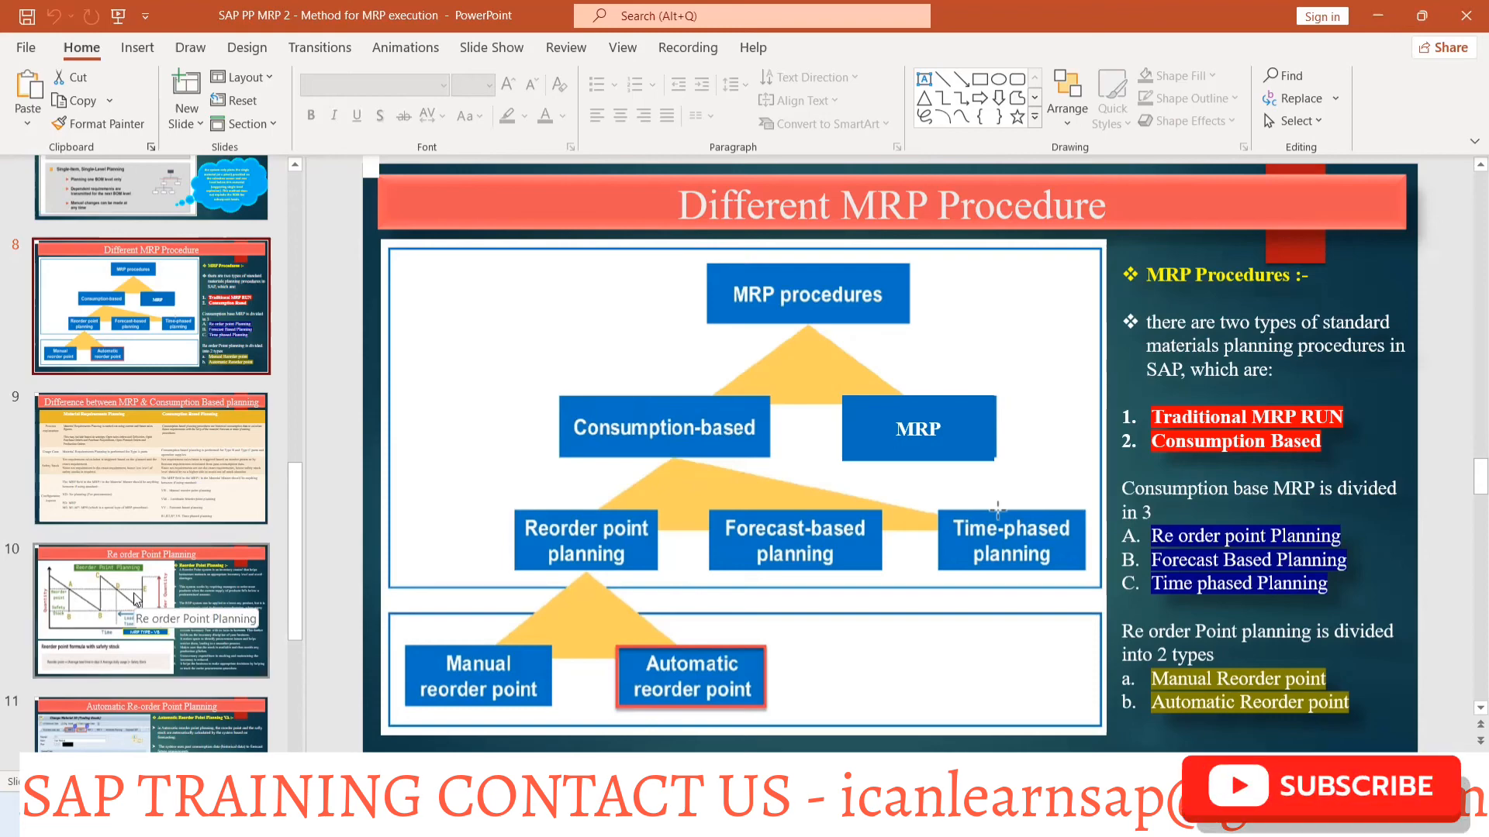
Show slide 10, Re order Point Planning, with its reorder point chart and formula
left_click(151, 608)
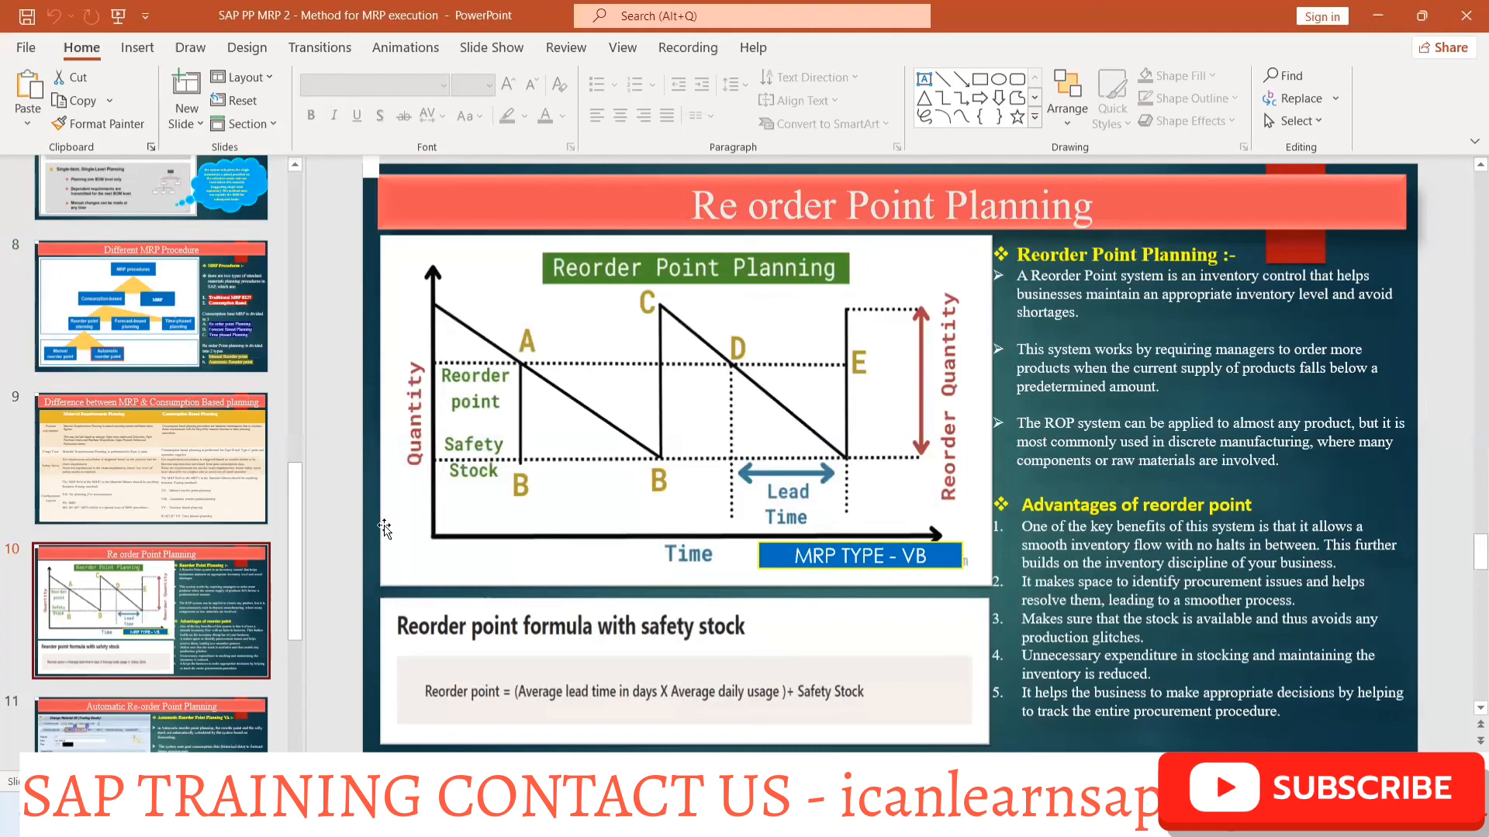
mouse_move(1387, 818)
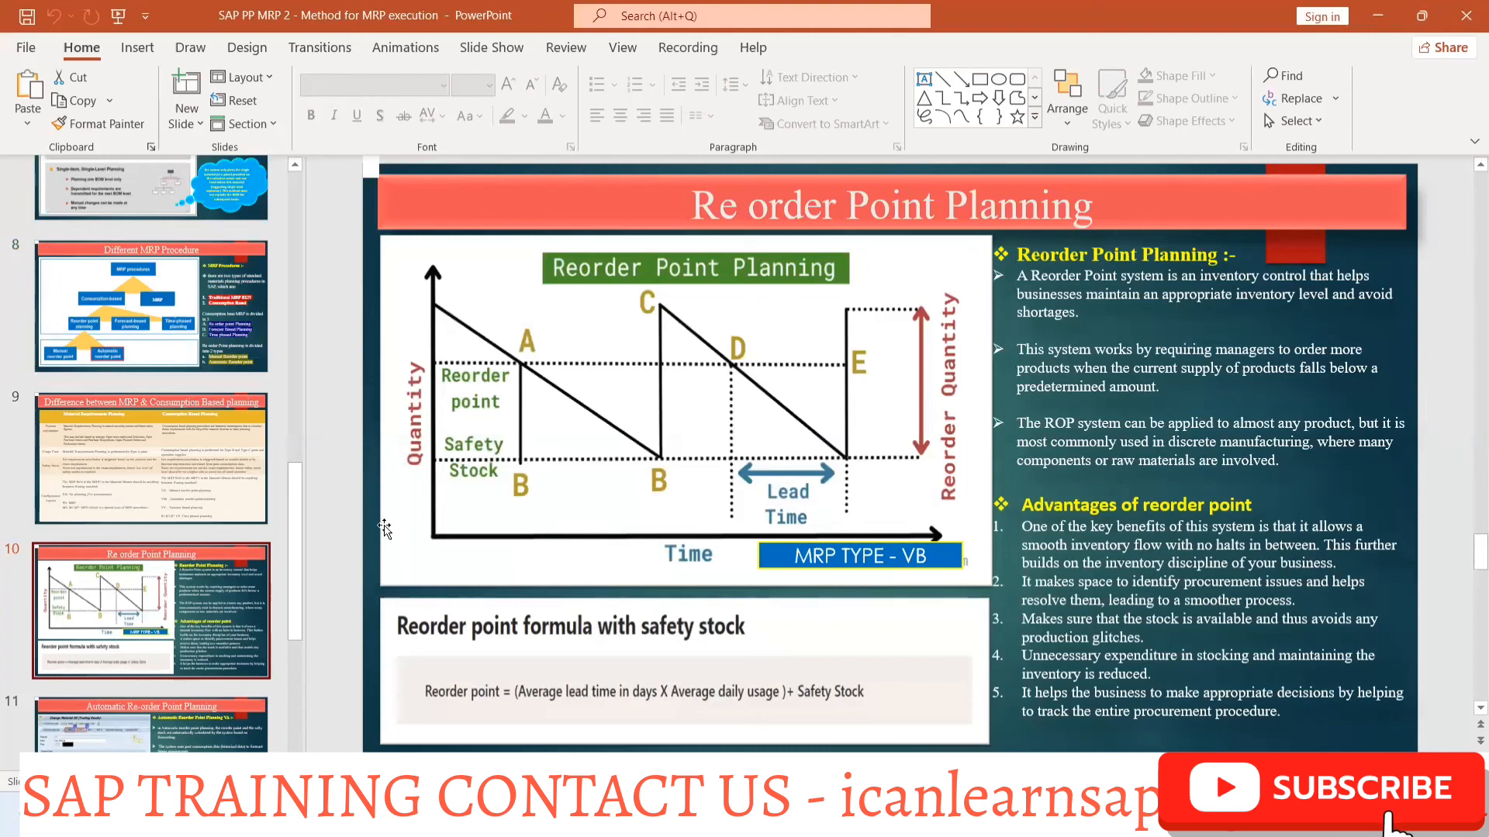
left_click(1319, 792)
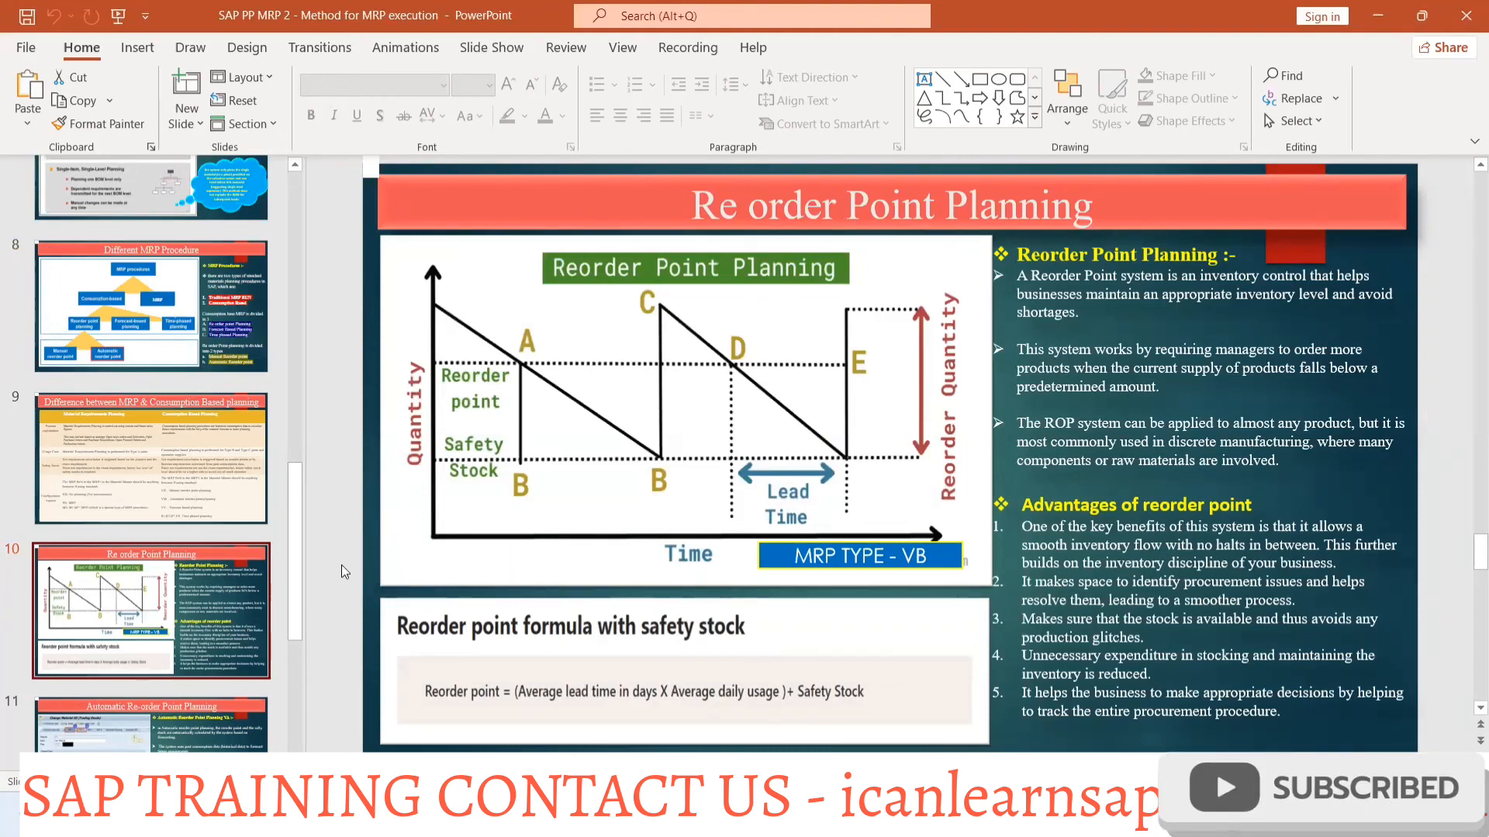